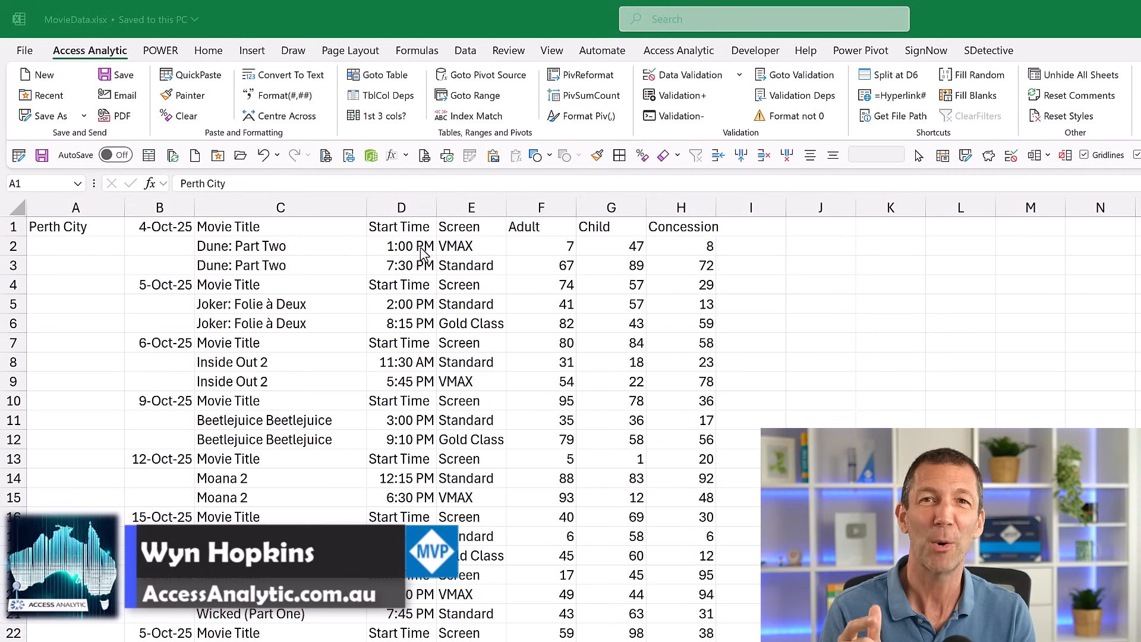
pyautogui.moveTo(295, 320)
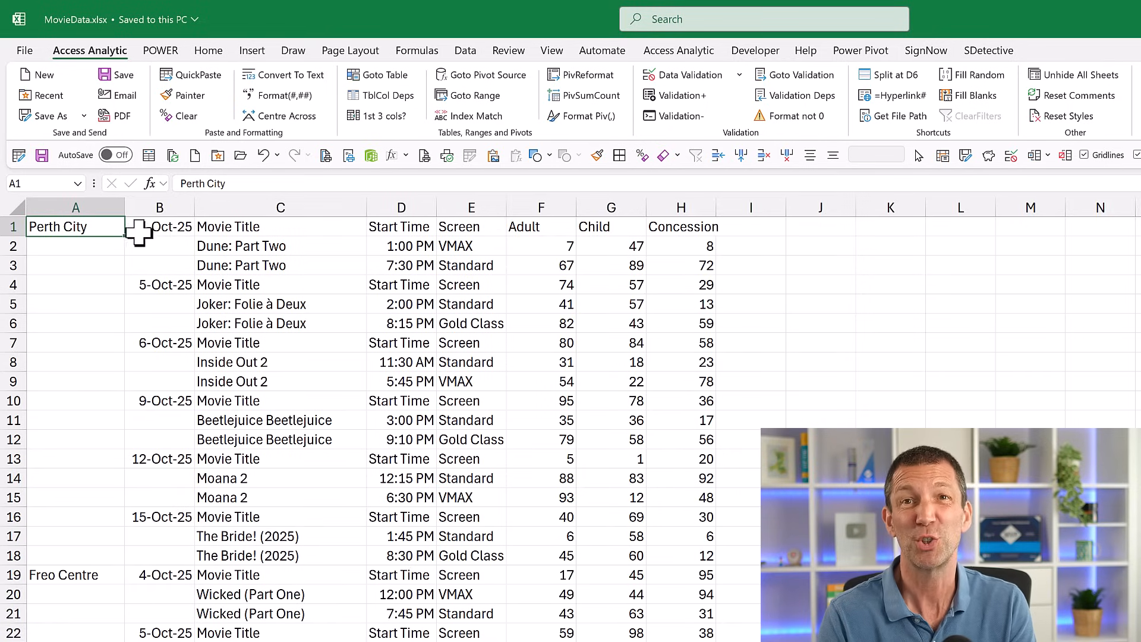
# - Import Sheet1 of MovieData.xlsx from a blank workbook into Power Query Editor
pyautogui.click(159, 227)
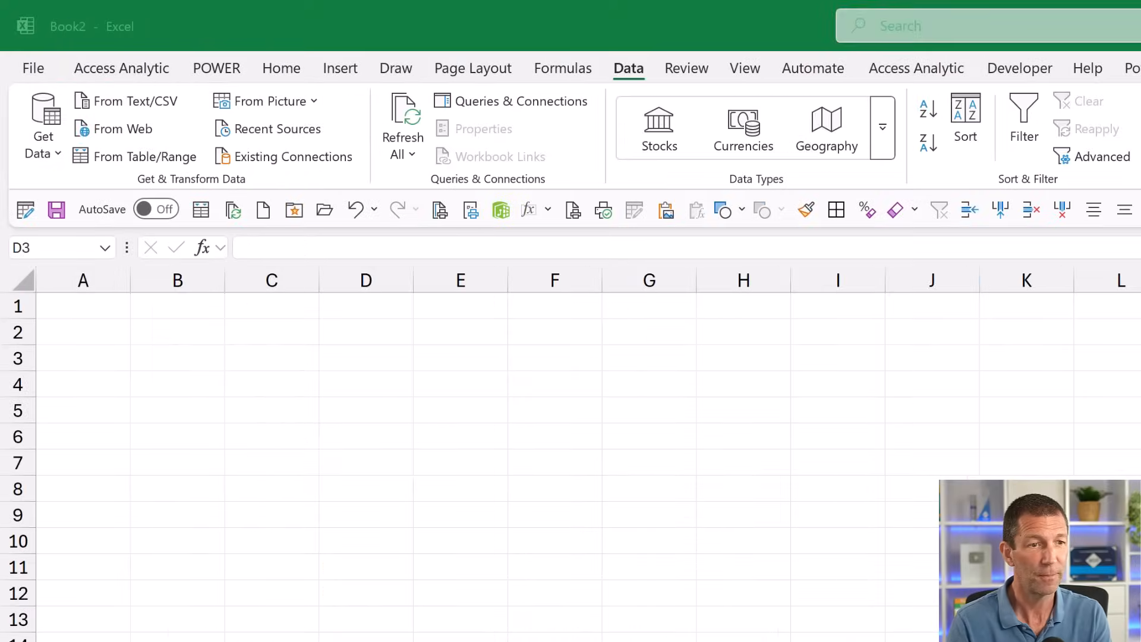
pyautogui.click(366, 358)
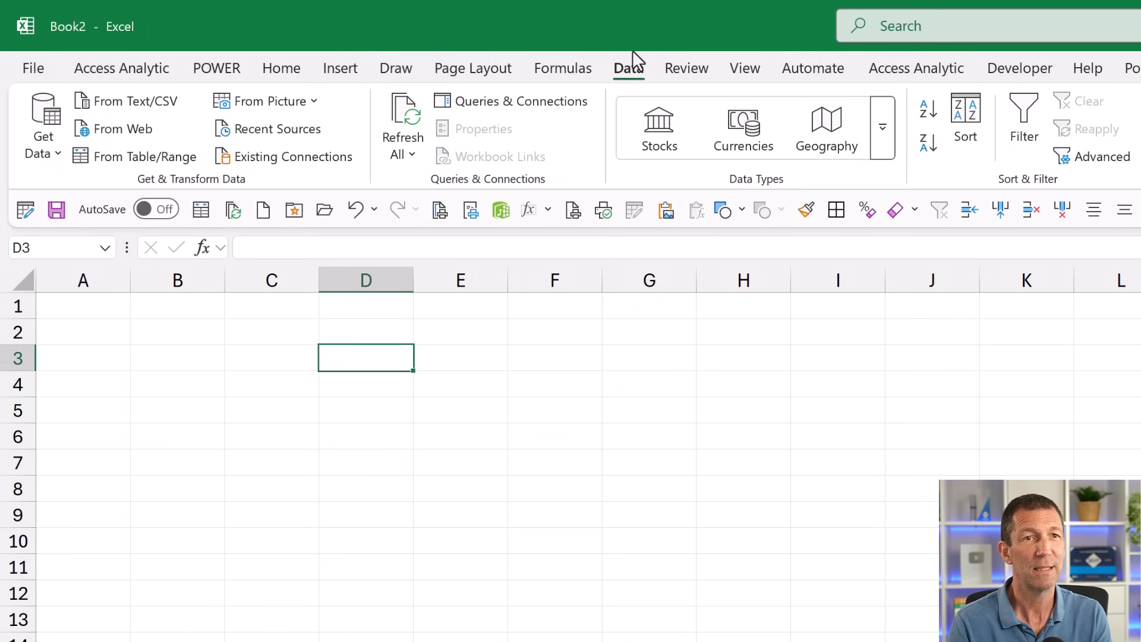
pyautogui.moveTo(30, 210)
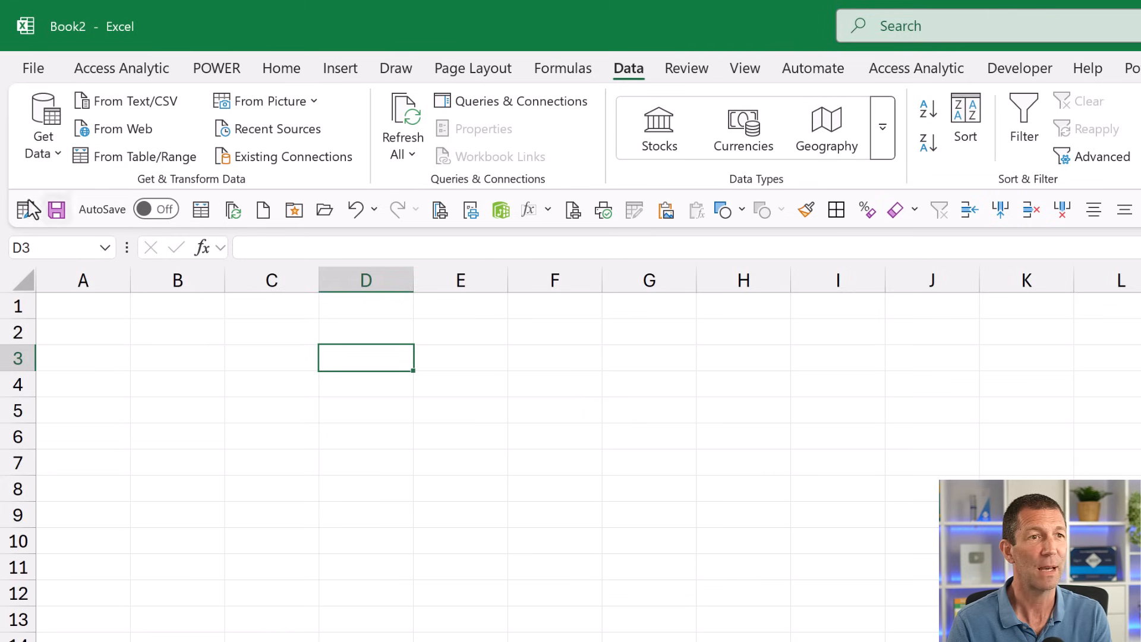
pyautogui.click(42, 124)
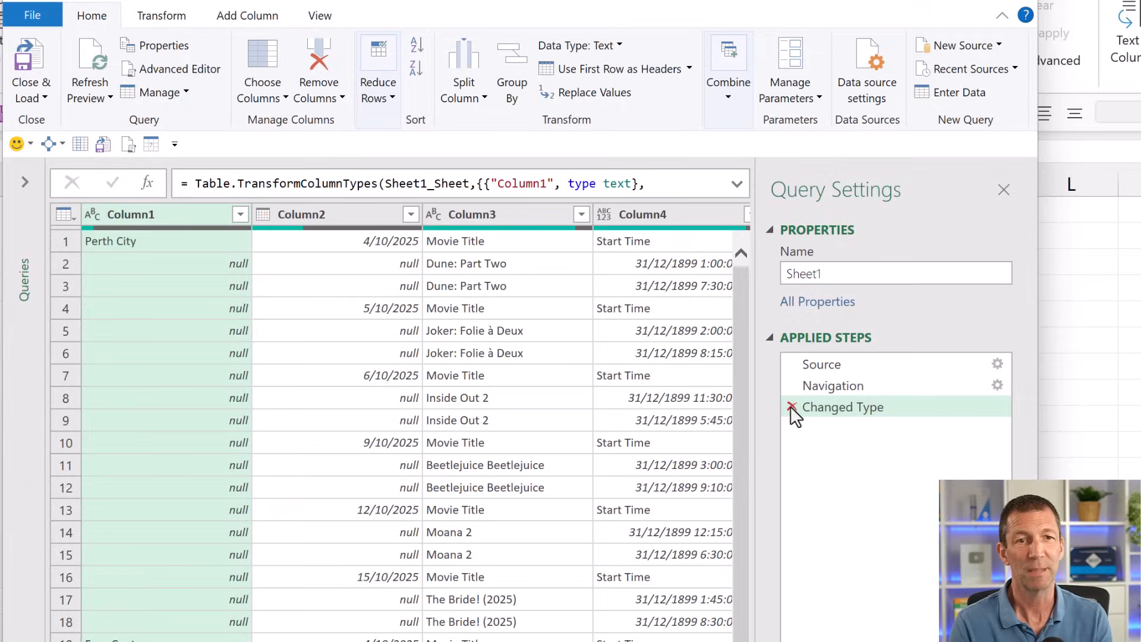
pyautogui.moveTo(535, 263)
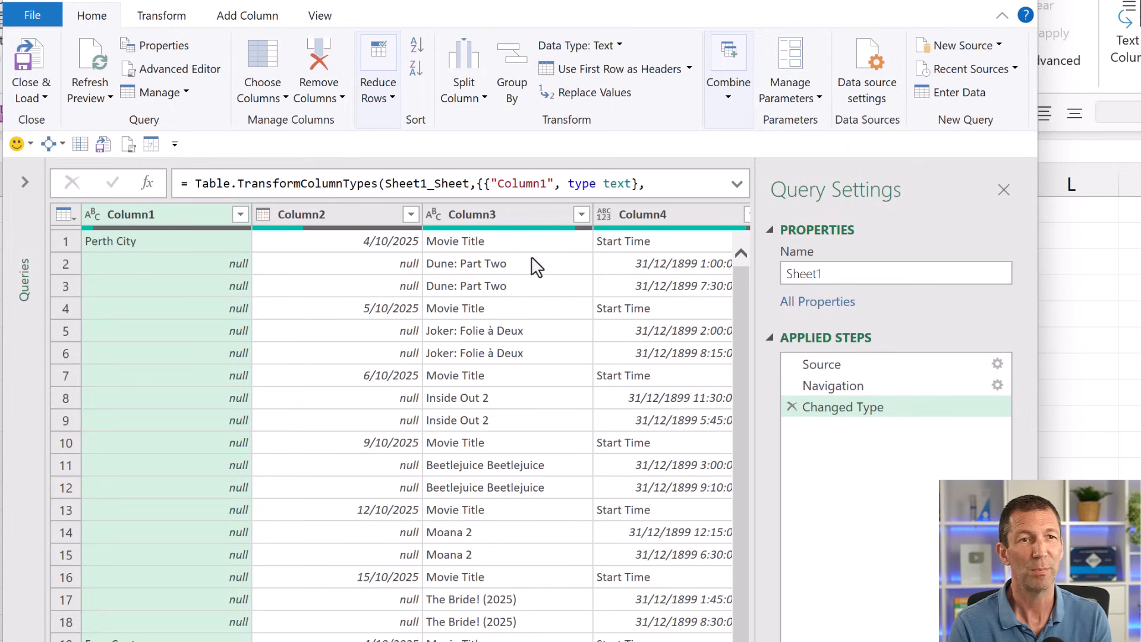
pyautogui.moveTo(779, 409)
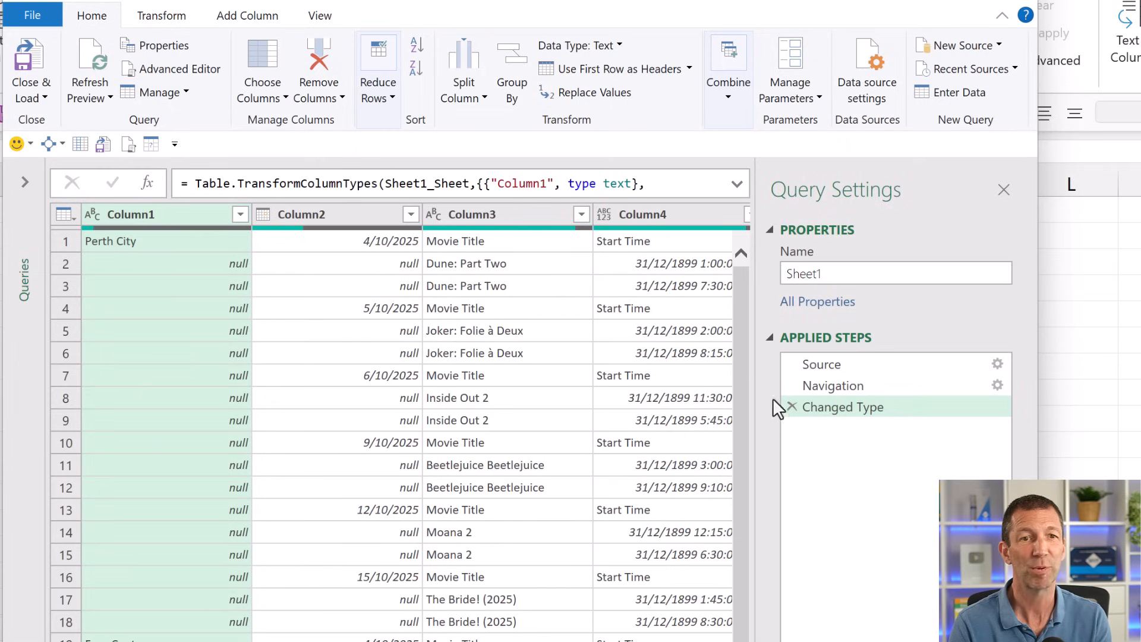
# - Delete the Changed Type step and scroll right through the columns
pyautogui.click(792, 406)
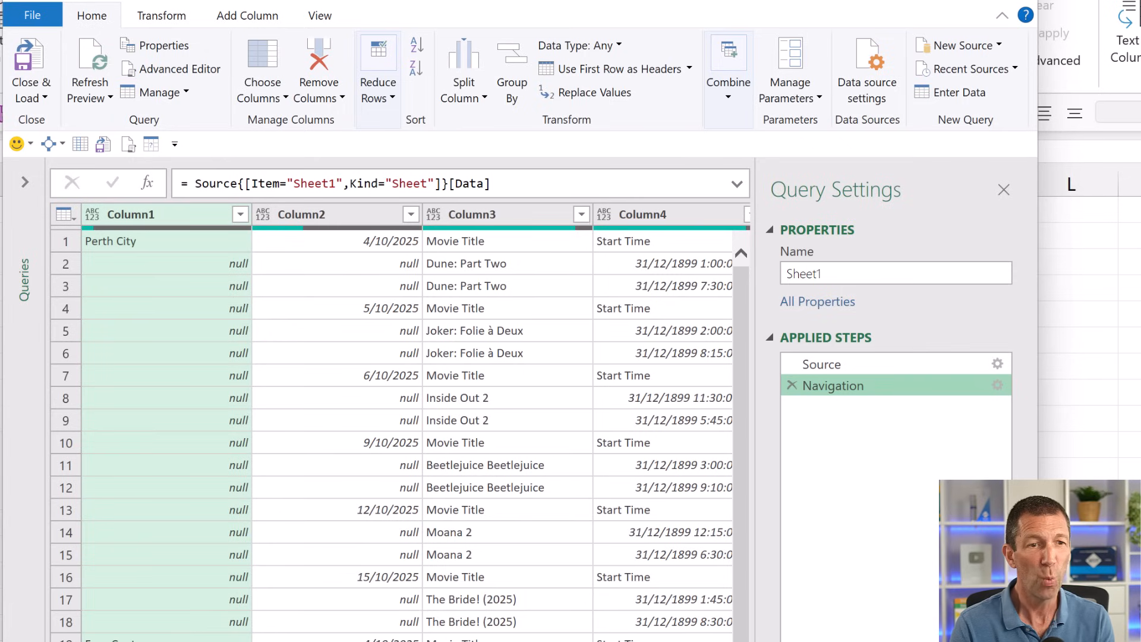
pyautogui.hscroll(3)
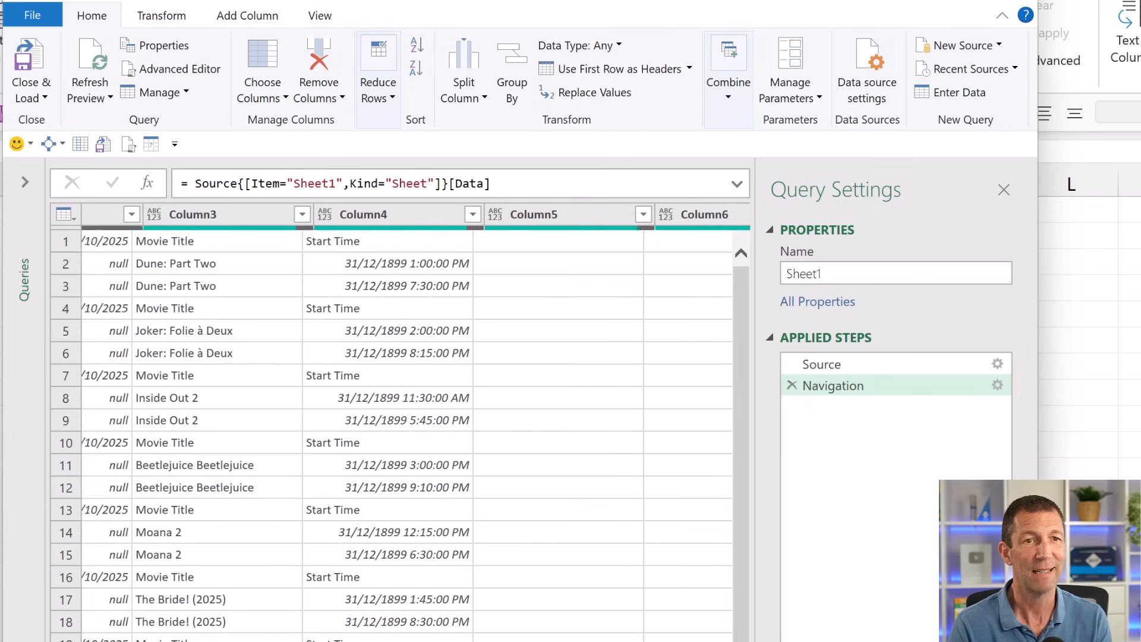
pyautogui.hscroll(3)
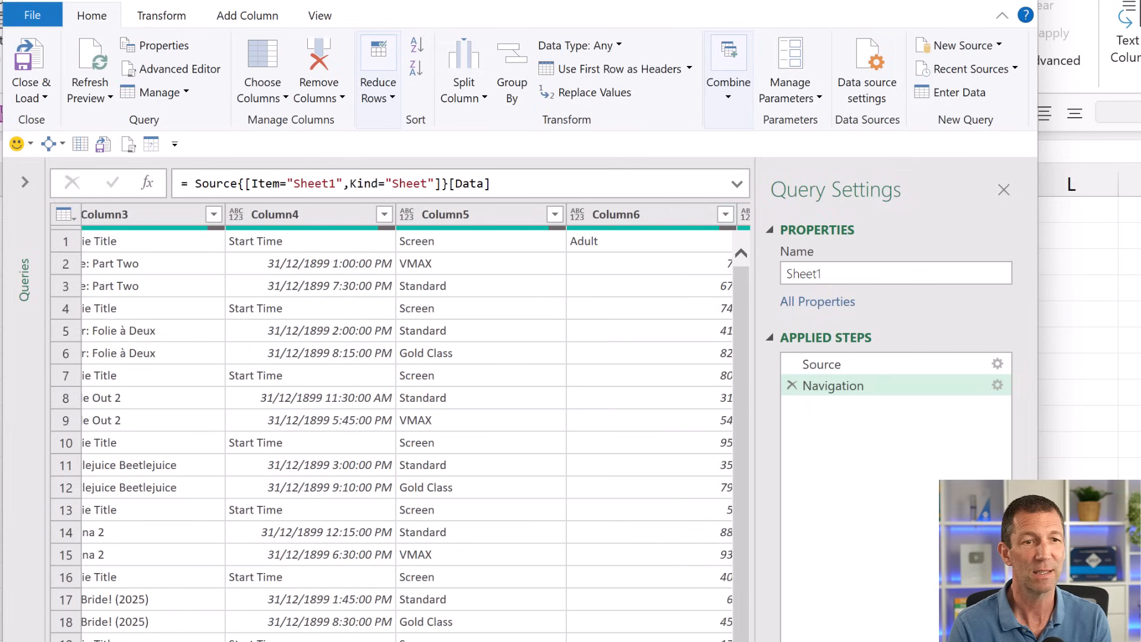
pyautogui.hscroll(3)
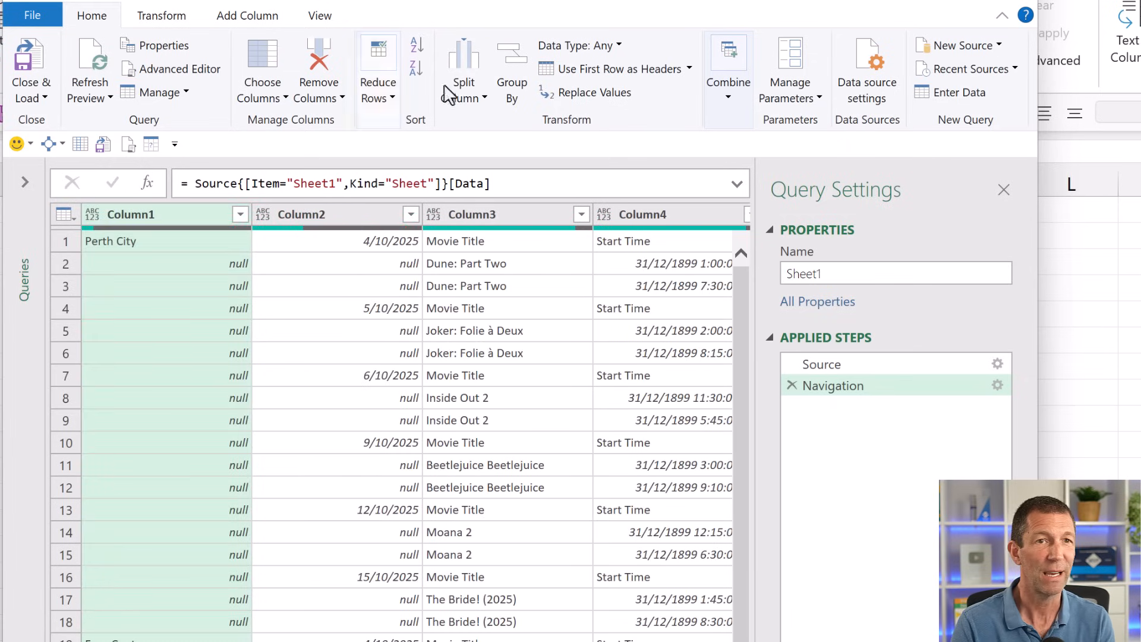
pyautogui.click(600, 68)
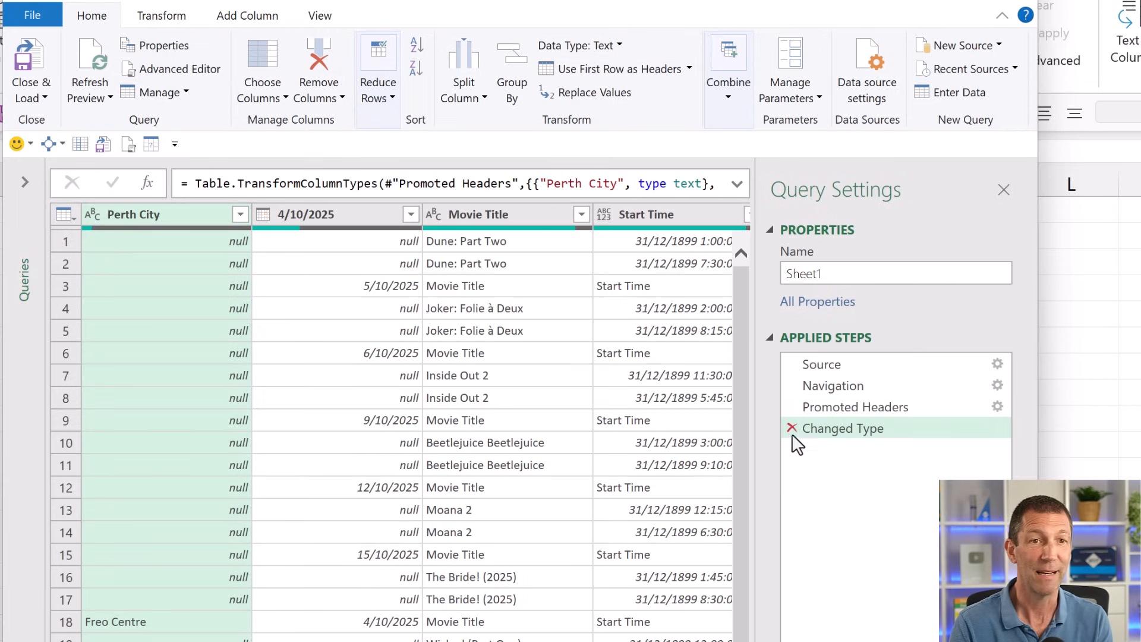
pyautogui.click(791, 428)
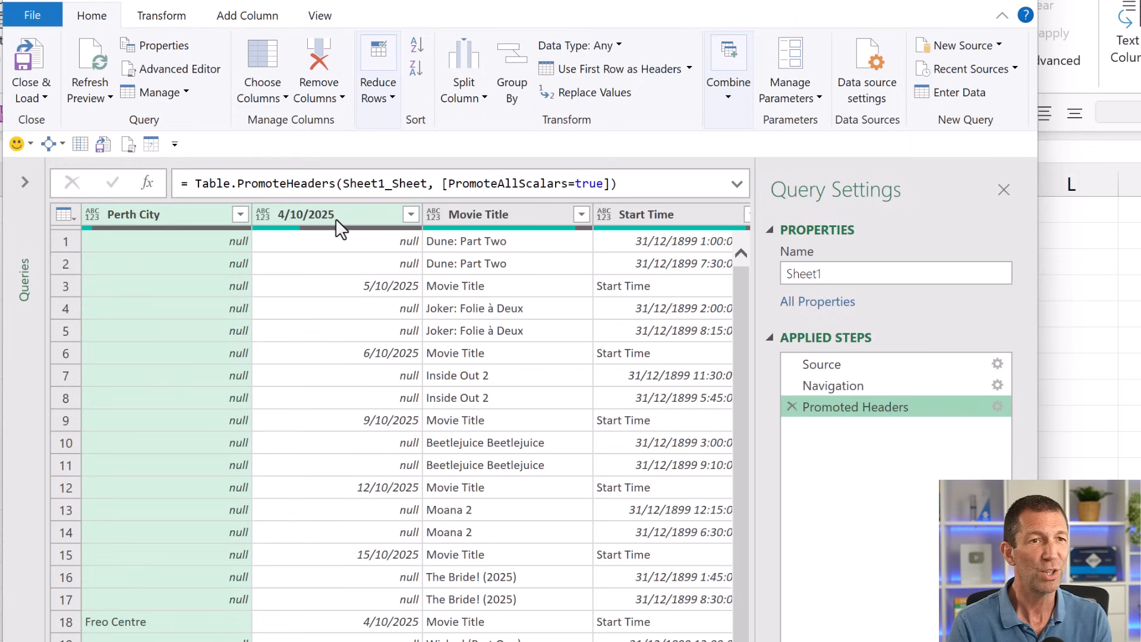
pyautogui.click(306, 214)
pyautogui.write('Date')
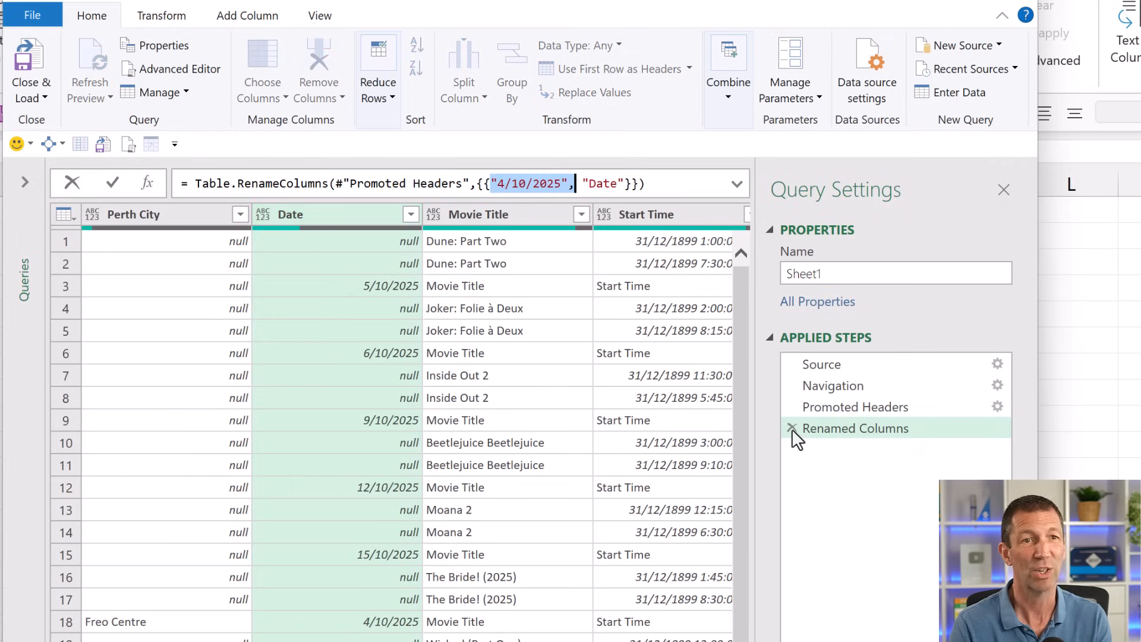
pyautogui.moveTo(168, 235)
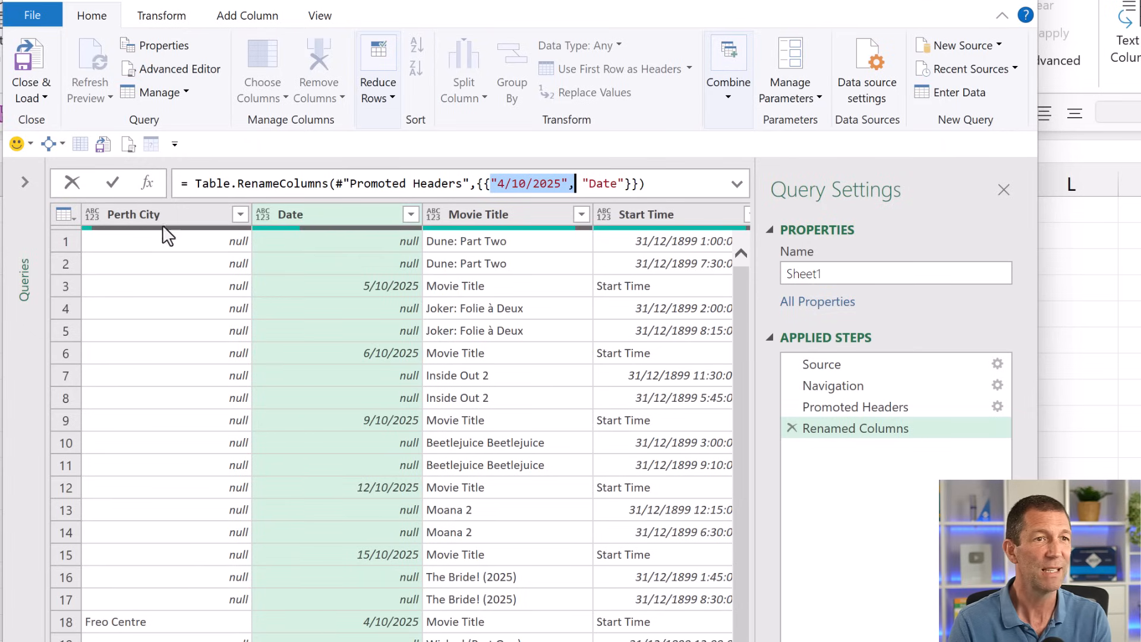
pyautogui.doubleClick(133, 214)
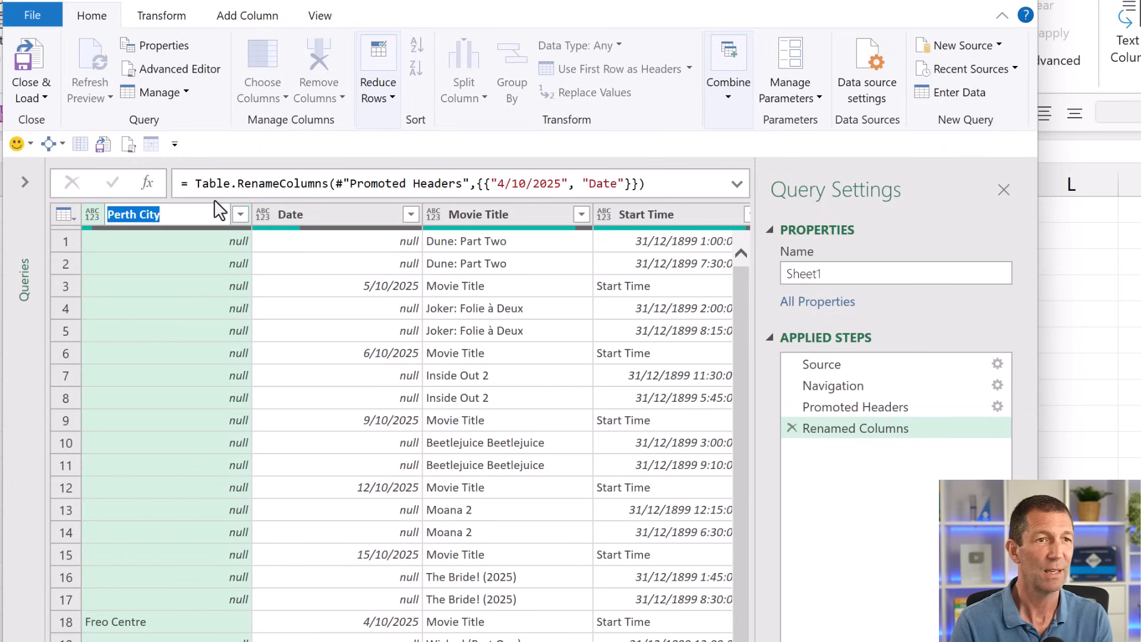
pyautogui.write('Cinema')
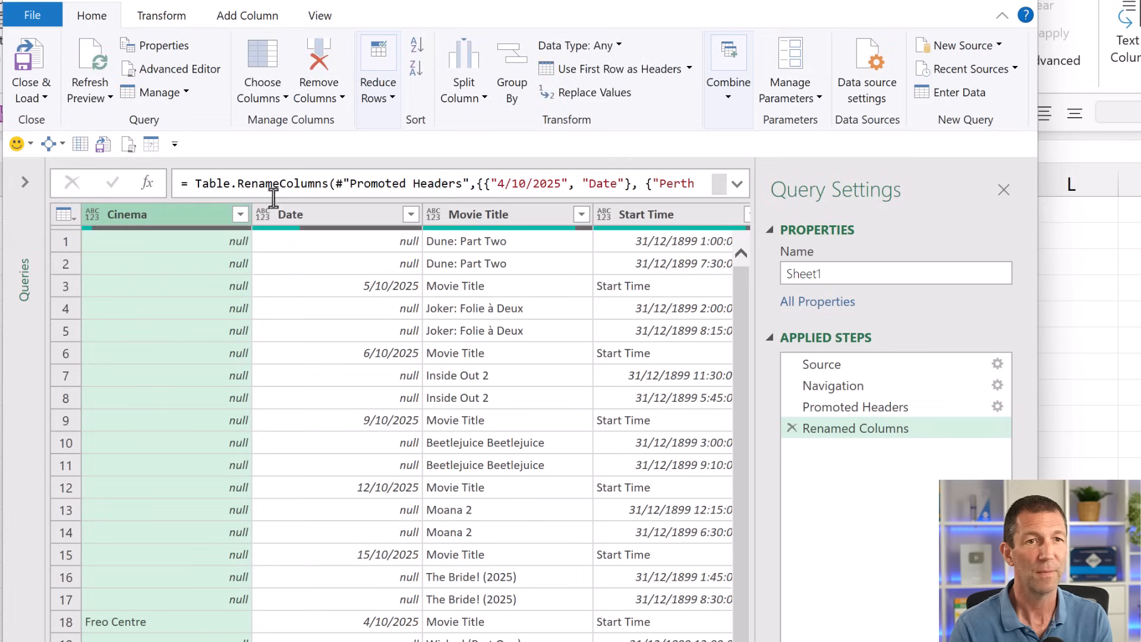
pyautogui.click(736, 184)
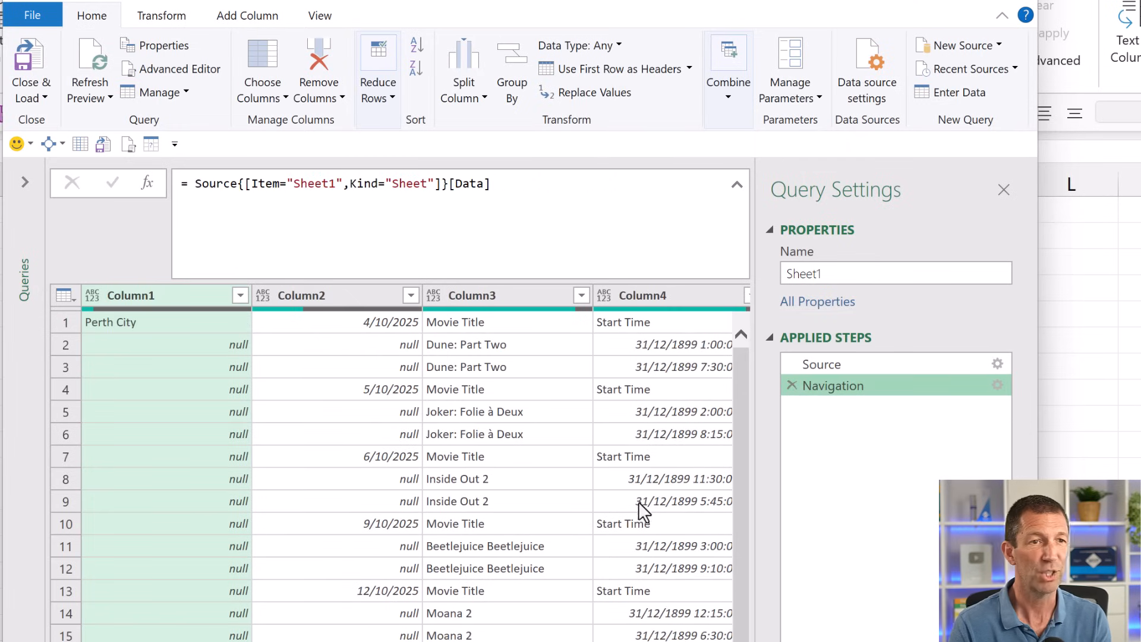
pyautogui.moveTo(140, 415)
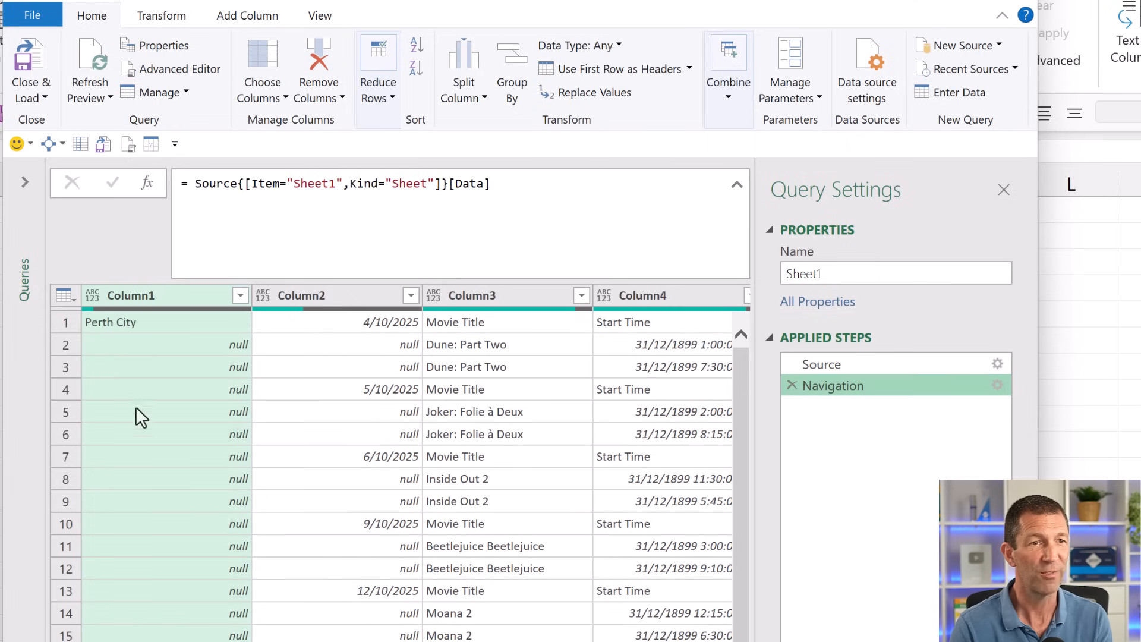
pyautogui.moveTo(360, 302)
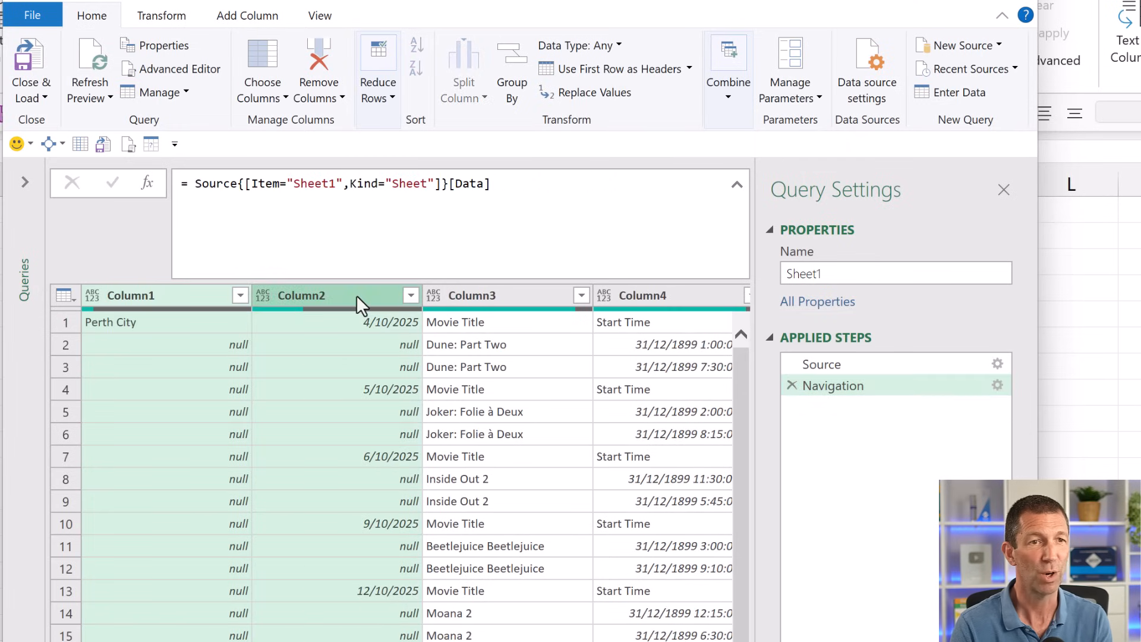
# - Fill Column1 and Column2 down, promote first row to headers, remove Changed Type
pyautogui.rightClick(357, 302)
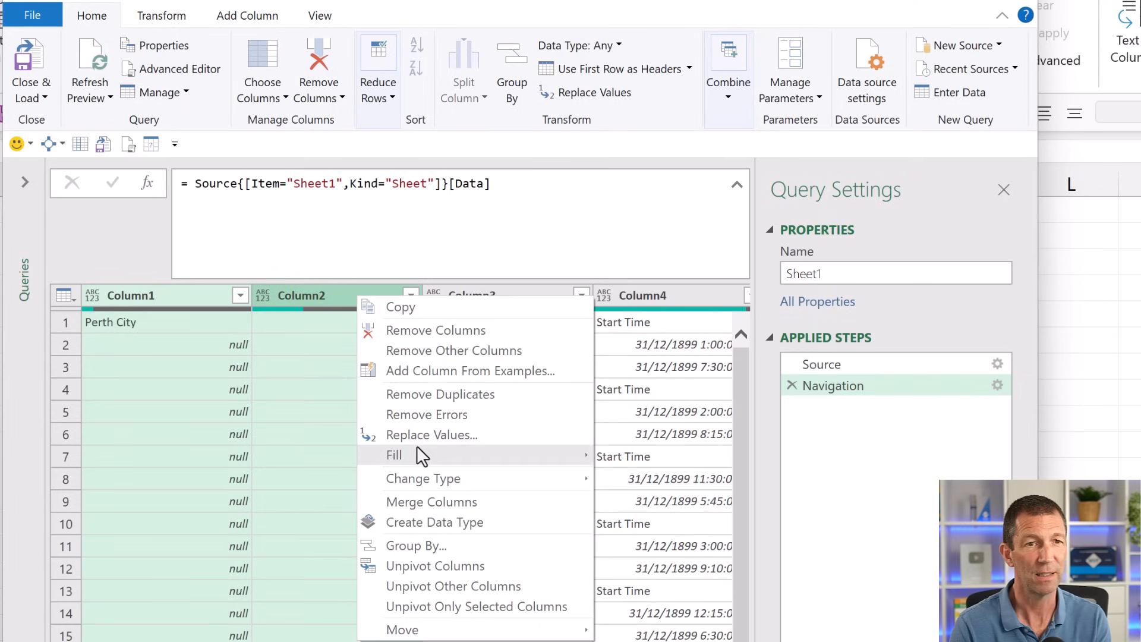
pyautogui.click(393, 455)
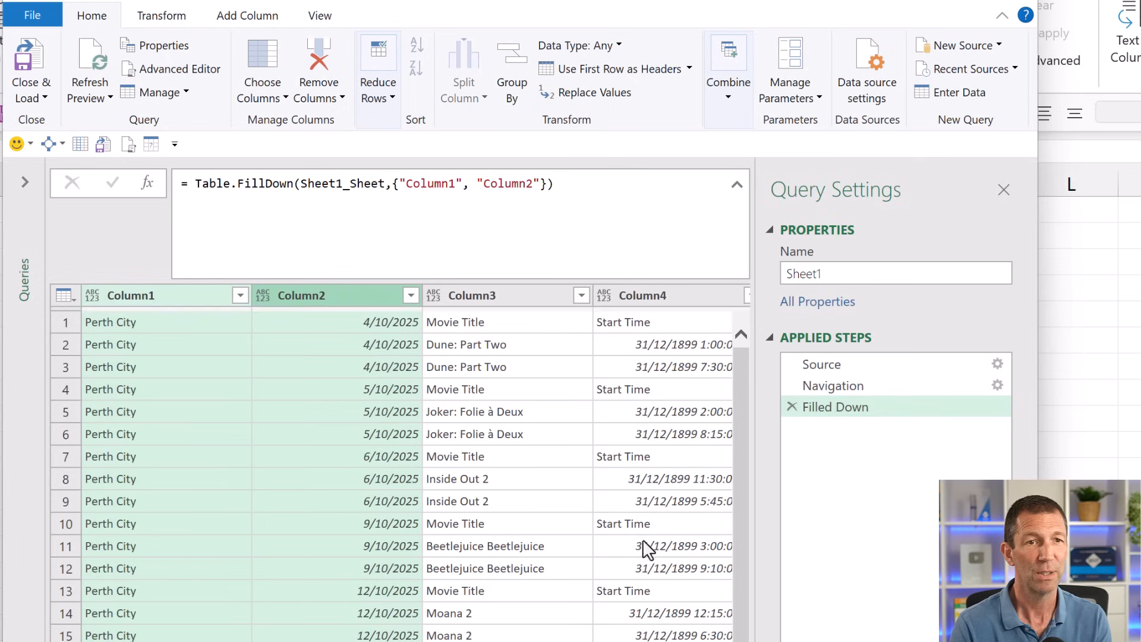
pyautogui.moveTo(639, 534)
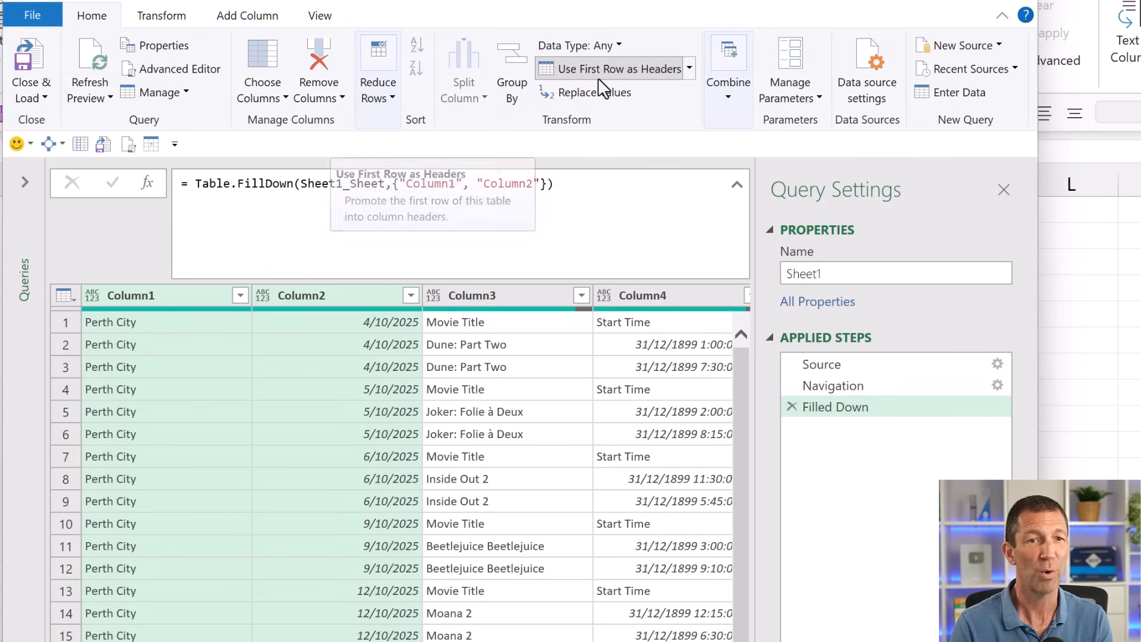
pyautogui.click(615, 68)
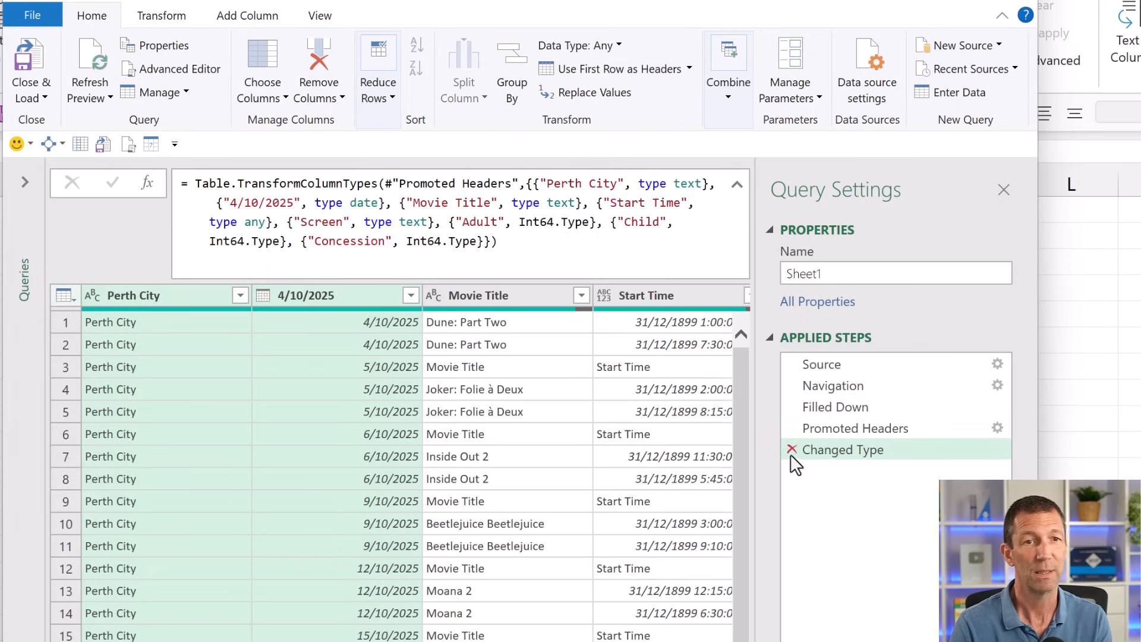
pyautogui.click(791, 449)
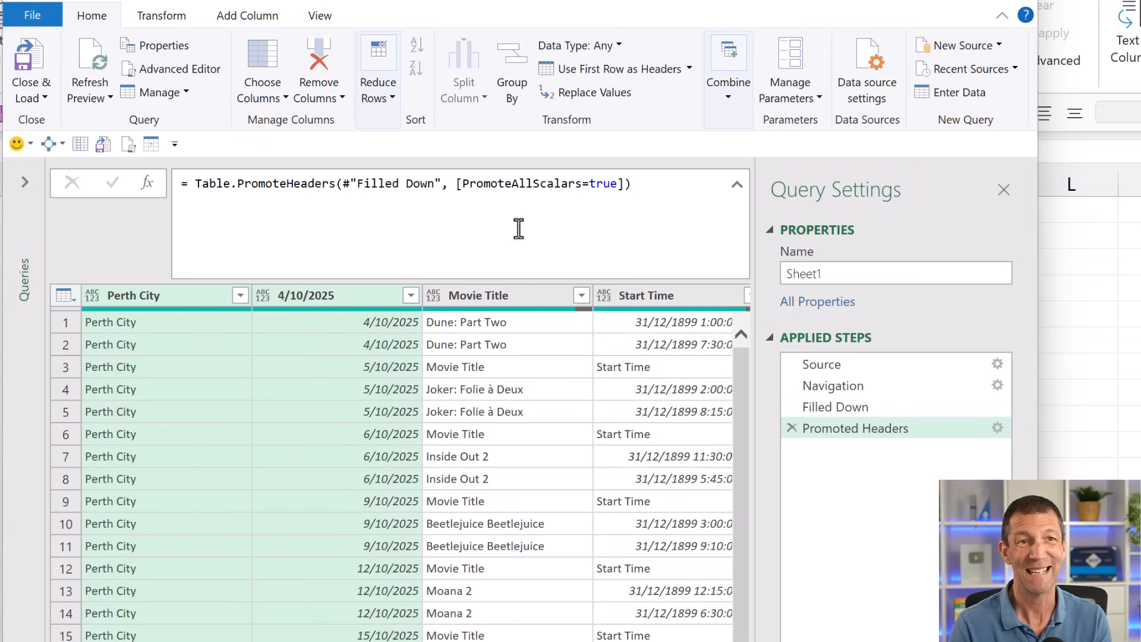
pyautogui.moveTo(898, 471)
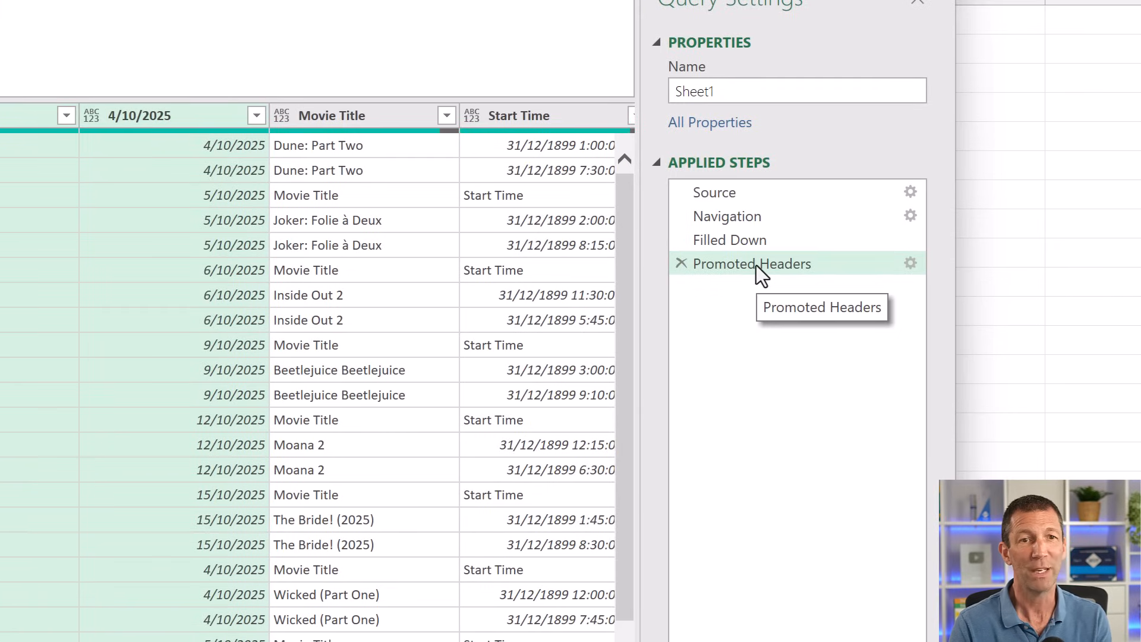
# - Insert a step after Promoted Headers using Table.ColumnNames(#"Promoted Headers")
pyautogui.rightClick(752, 264)
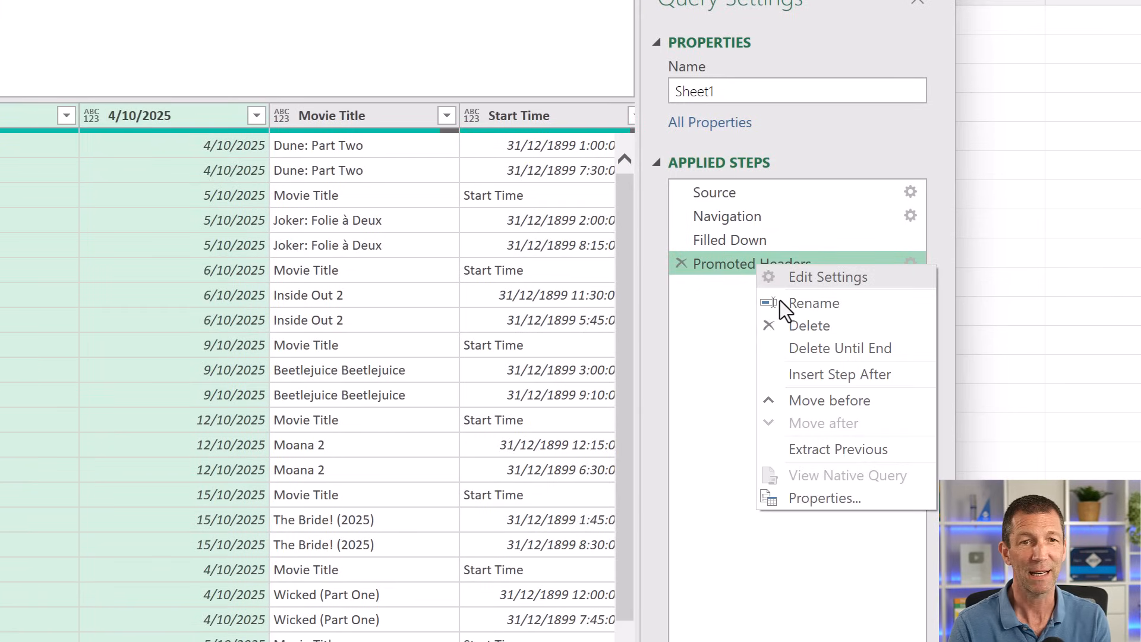
pyautogui.click(839, 373)
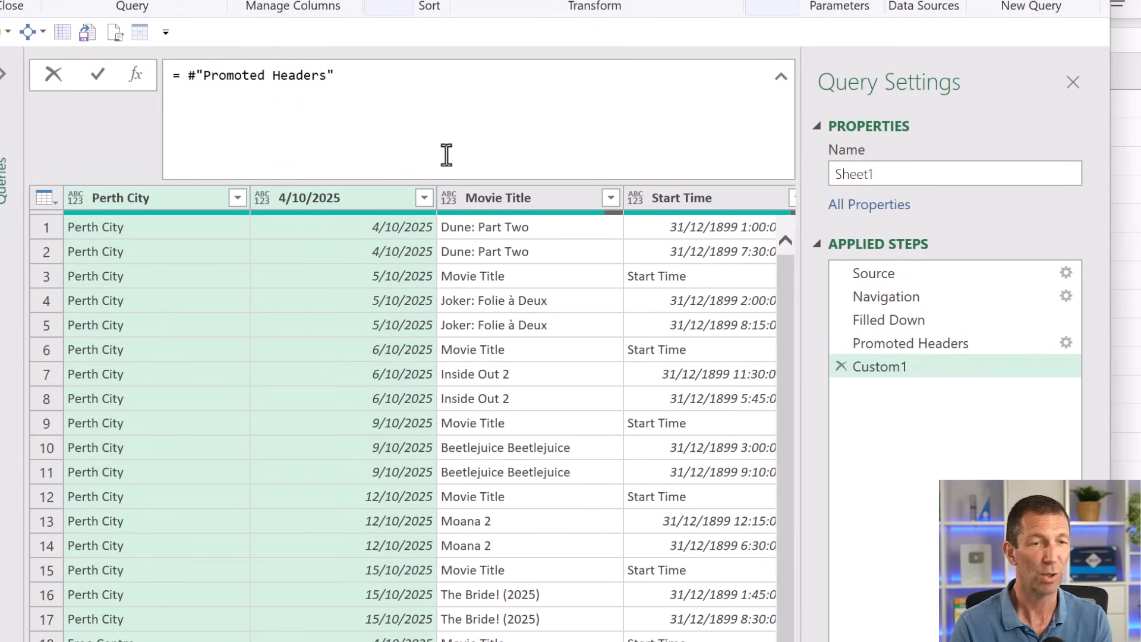
pyautogui.write('table')
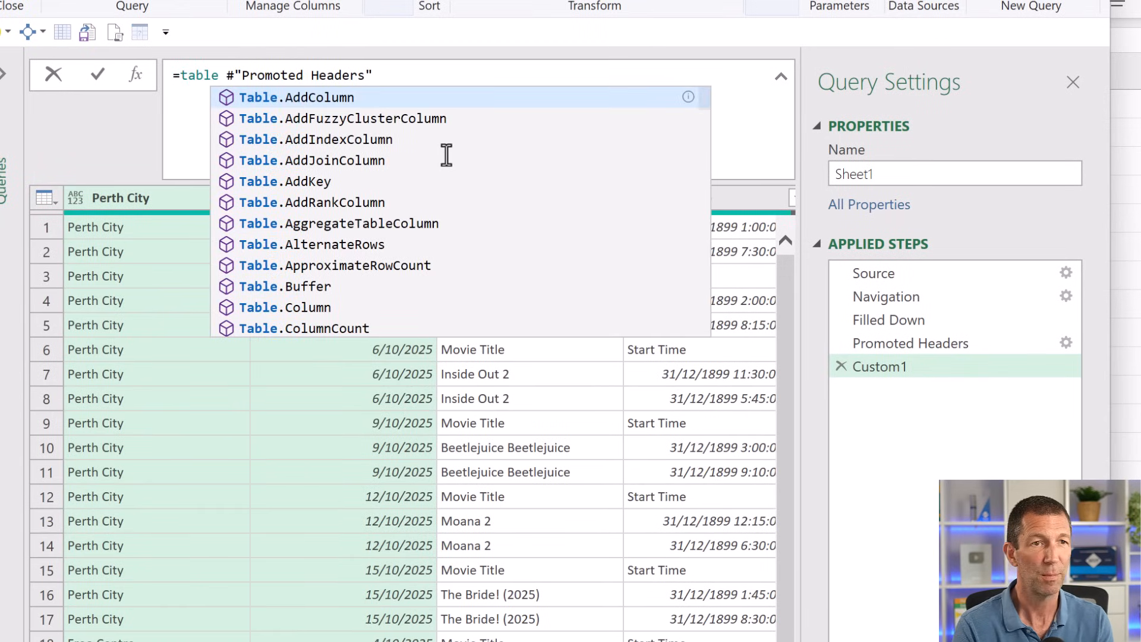
pyautogui.write('col')
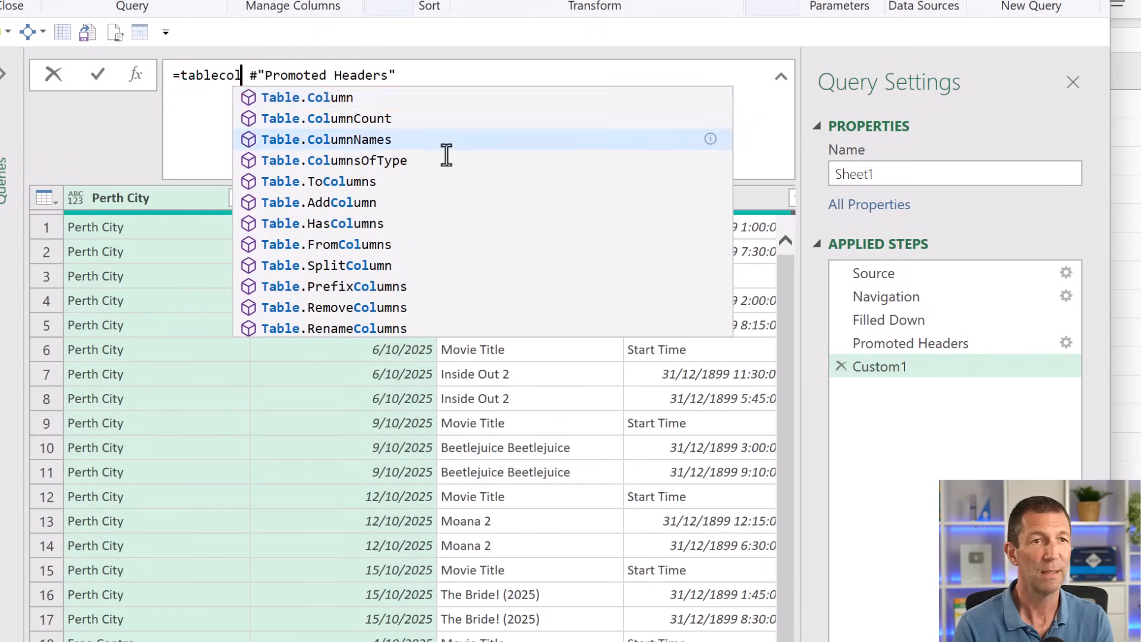
pyautogui.click(327, 139)
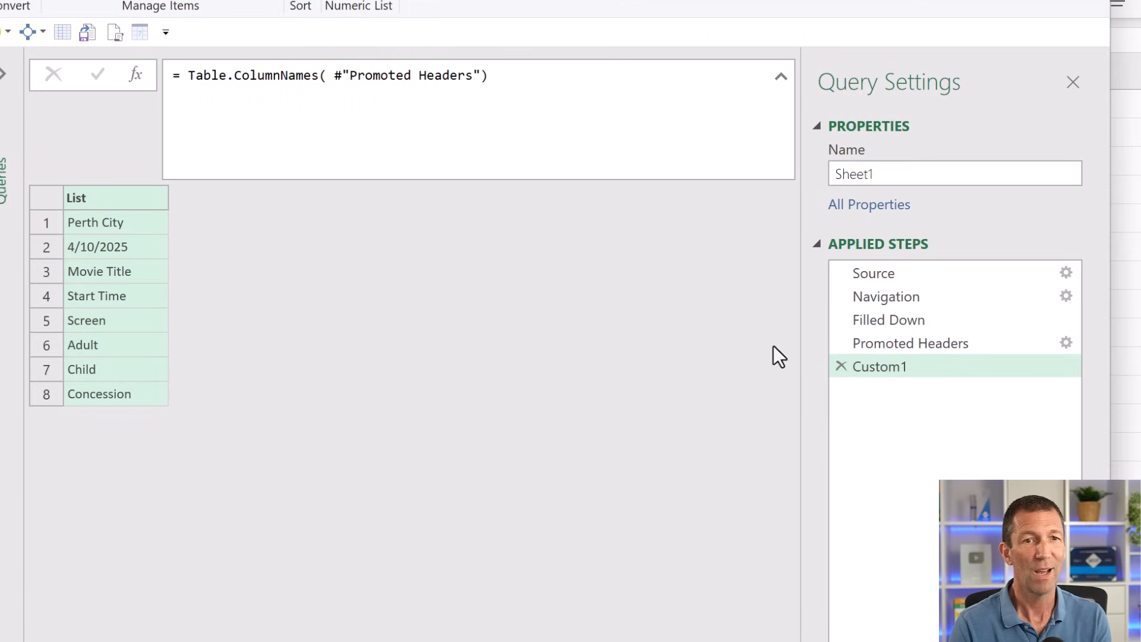
# - Rename the Custom1 step to CinemaName and compare it with Promoted Headers
pyautogui.doubleClick(880, 366)
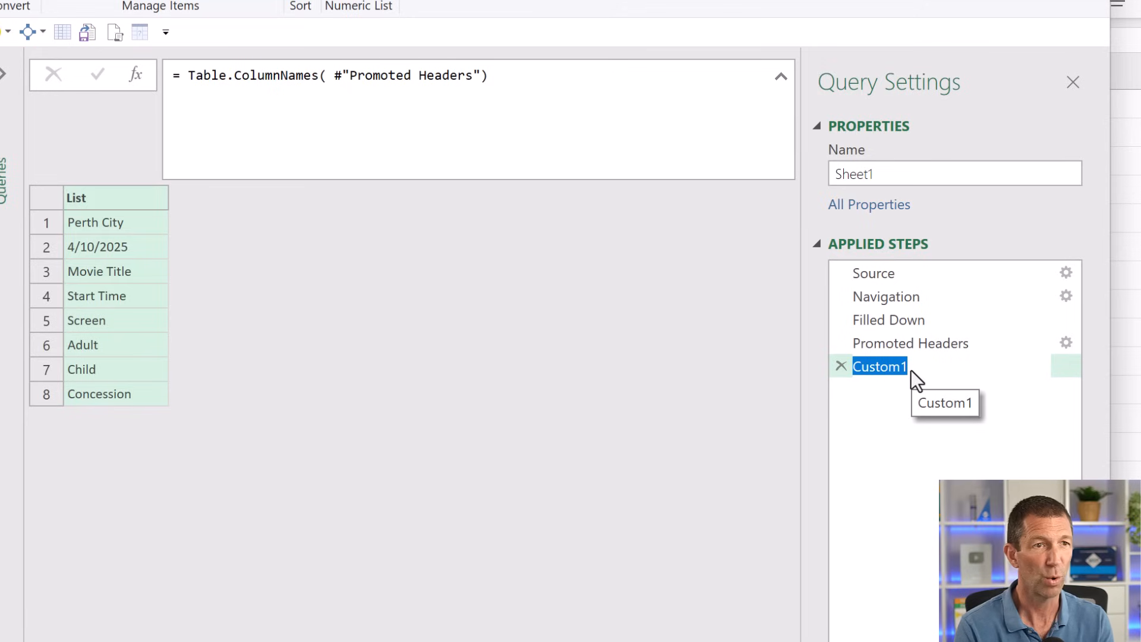
pyautogui.write('Cie')
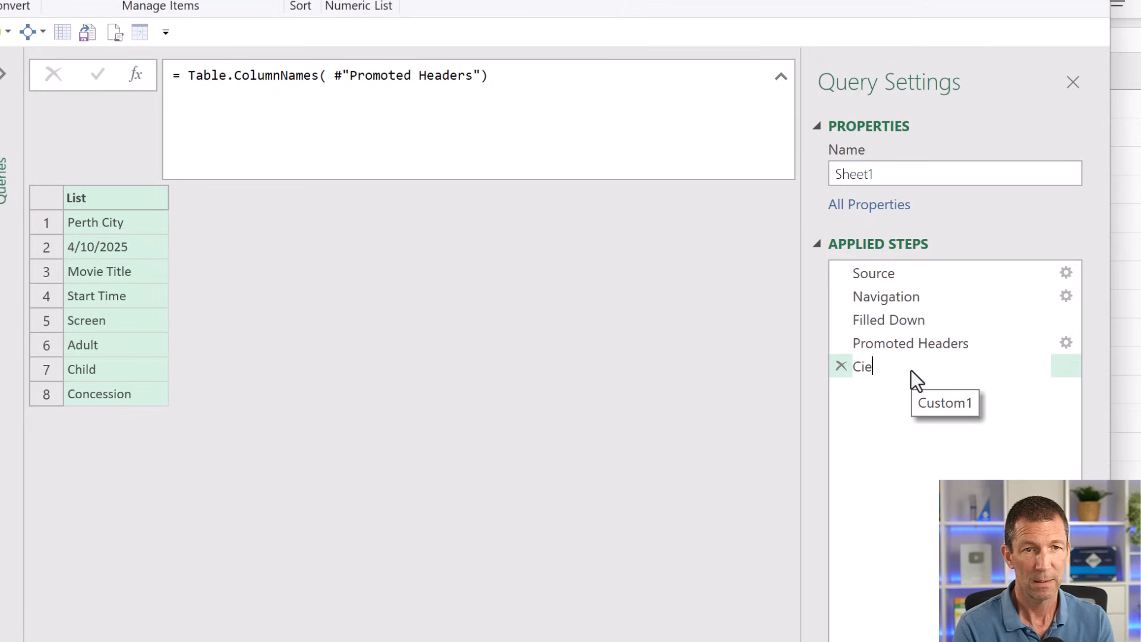
pyautogui.write('n')
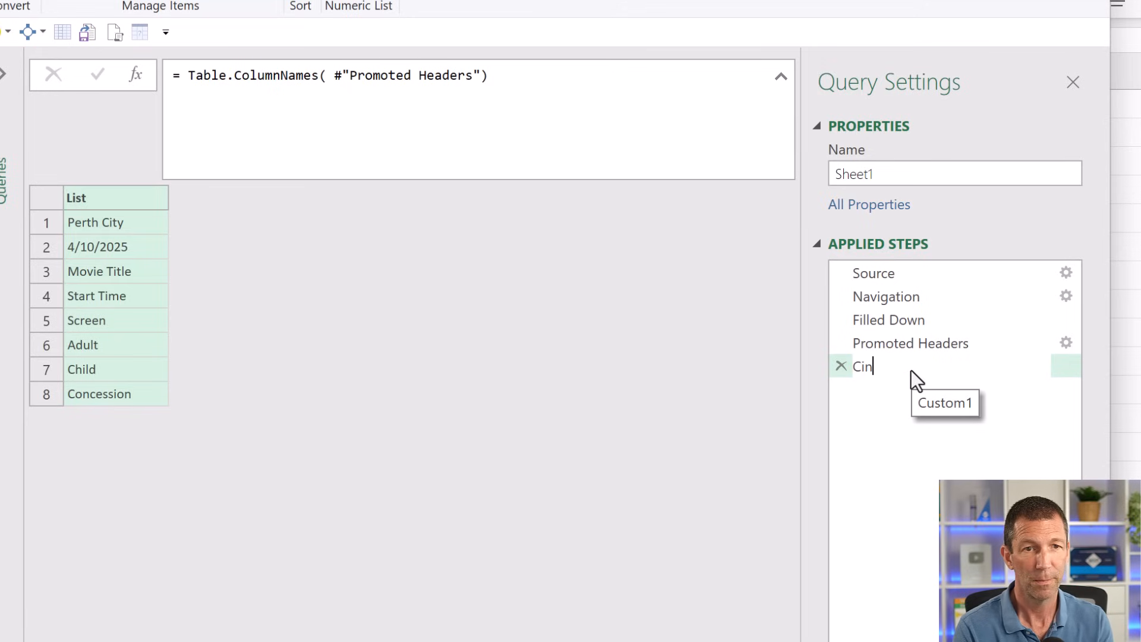
pyautogui.write('emaName')
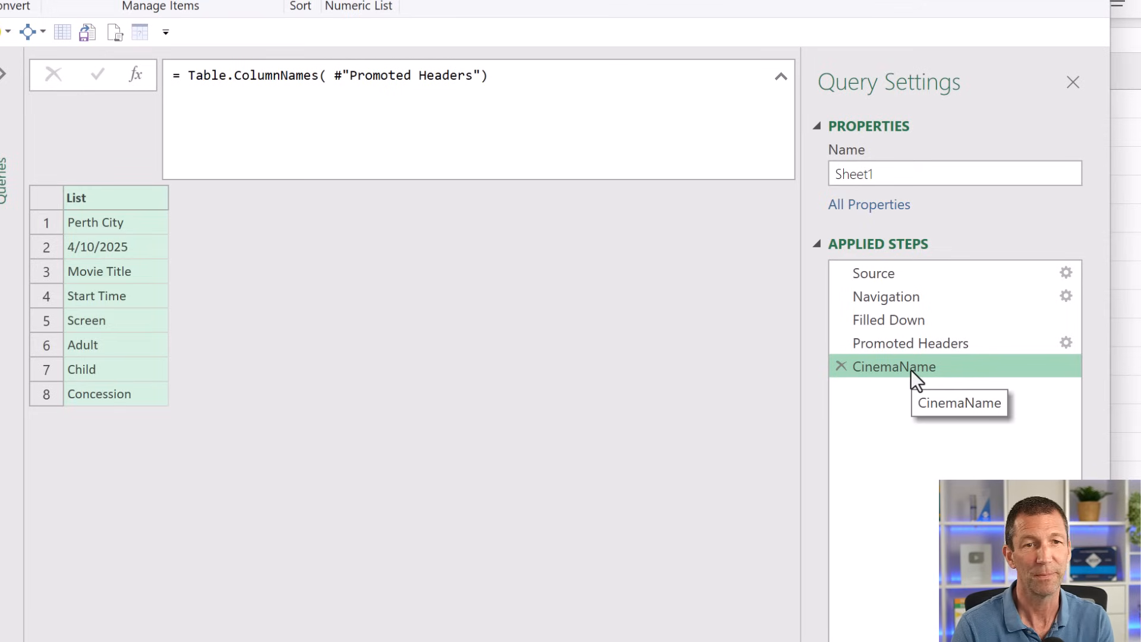
pyautogui.moveTo(84, 218)
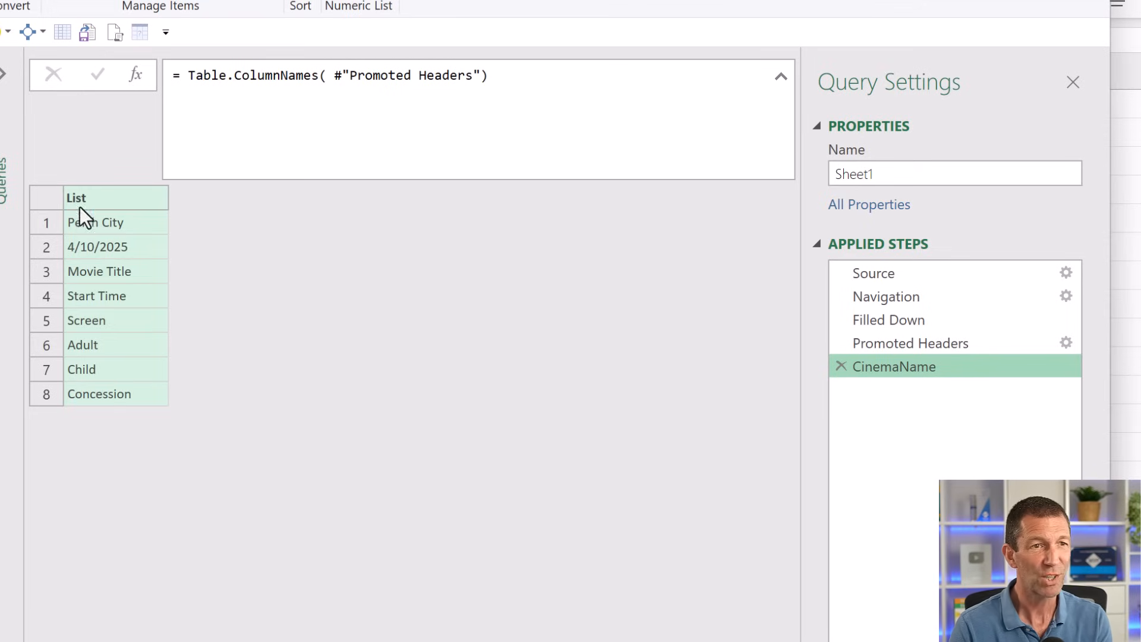
pyautogui.moveTo(727, 343)
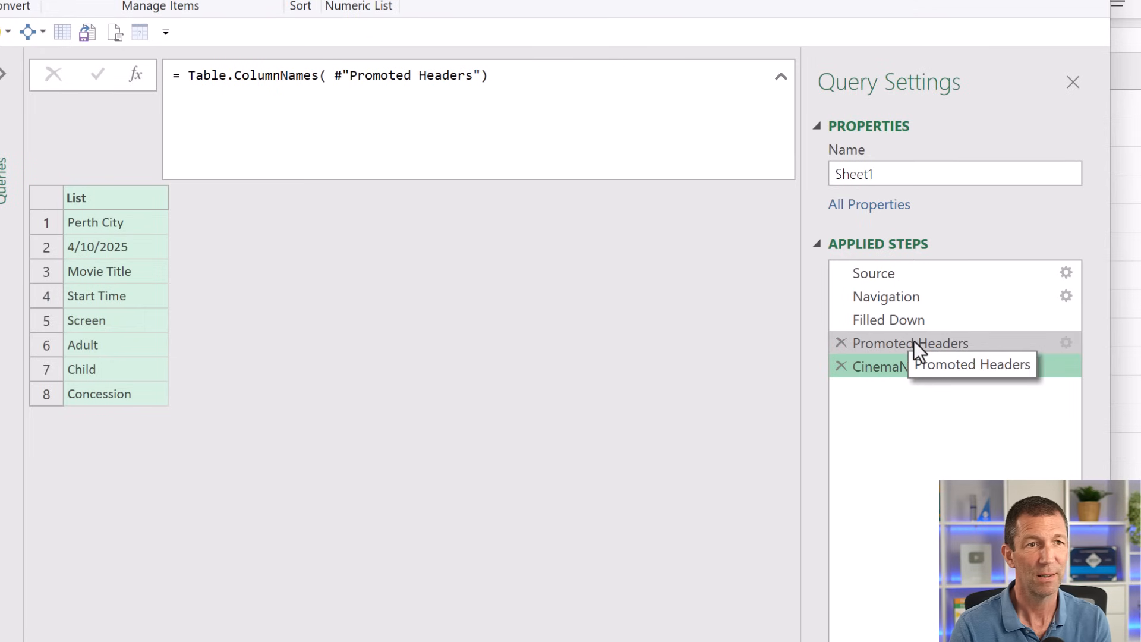
pyautogui.click(911, 343)
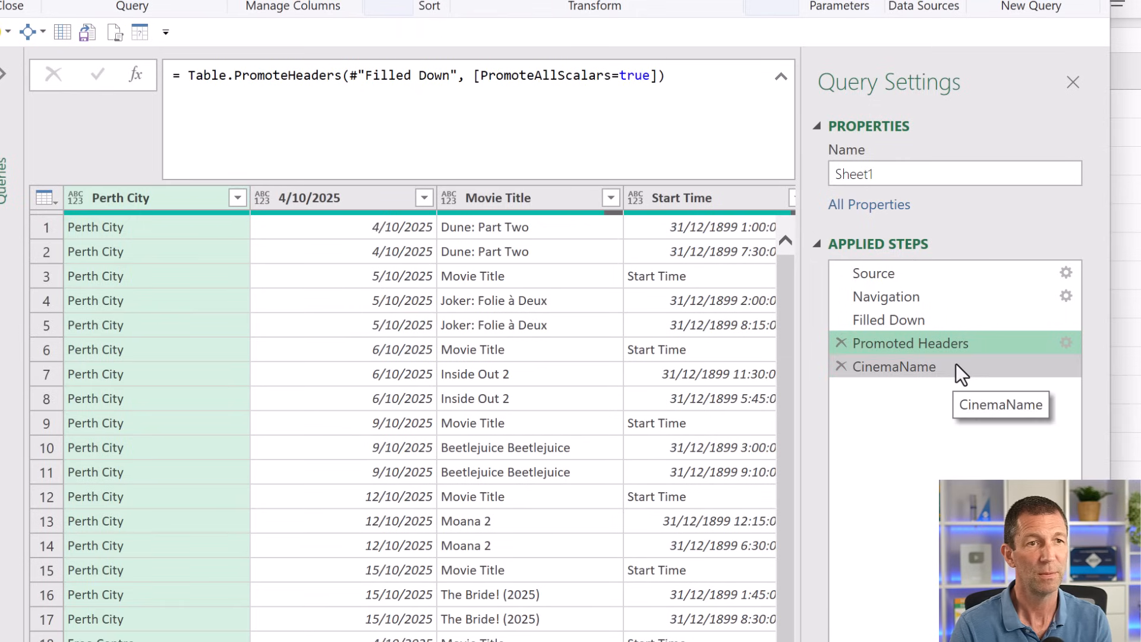
pyautogui.click(894, 366)
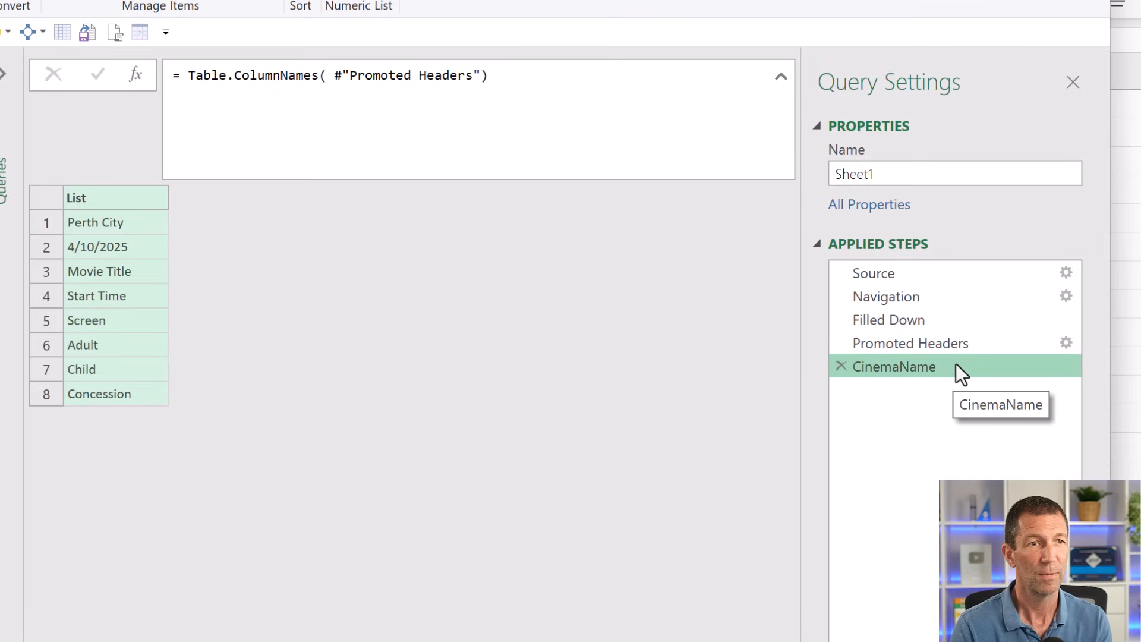
pyautogui.moveTo(120, 273)
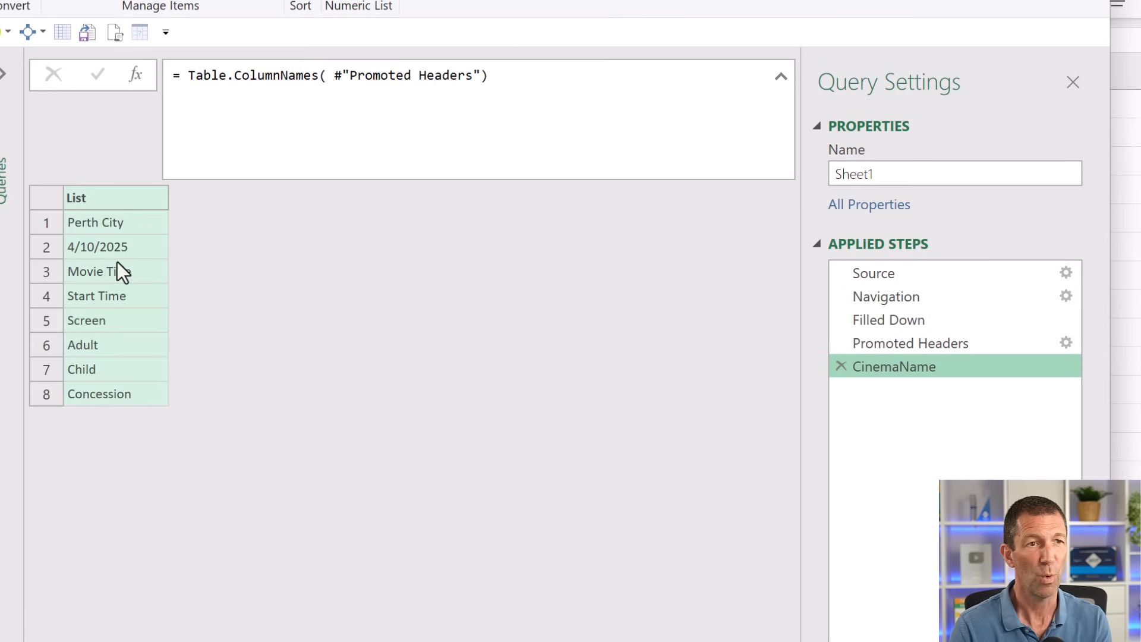
pyautogui.moveTo(622, 117)
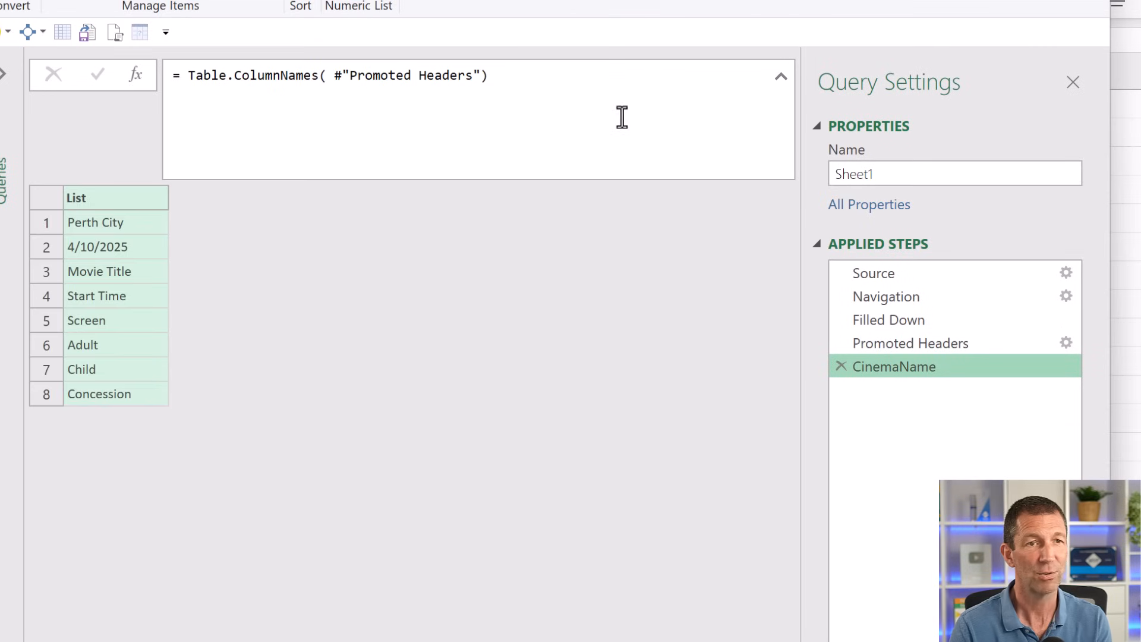
# - Append {0} to the CinemaName formula so it returns Perth City
pyautogui.click(481, 75)
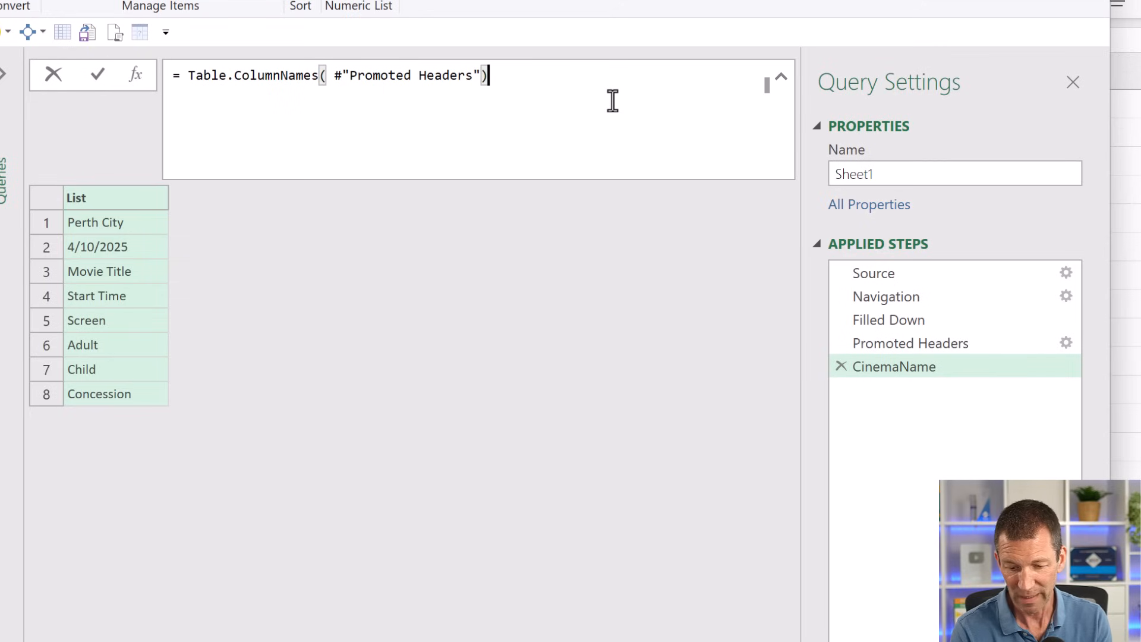
pyautogui.write('{}')
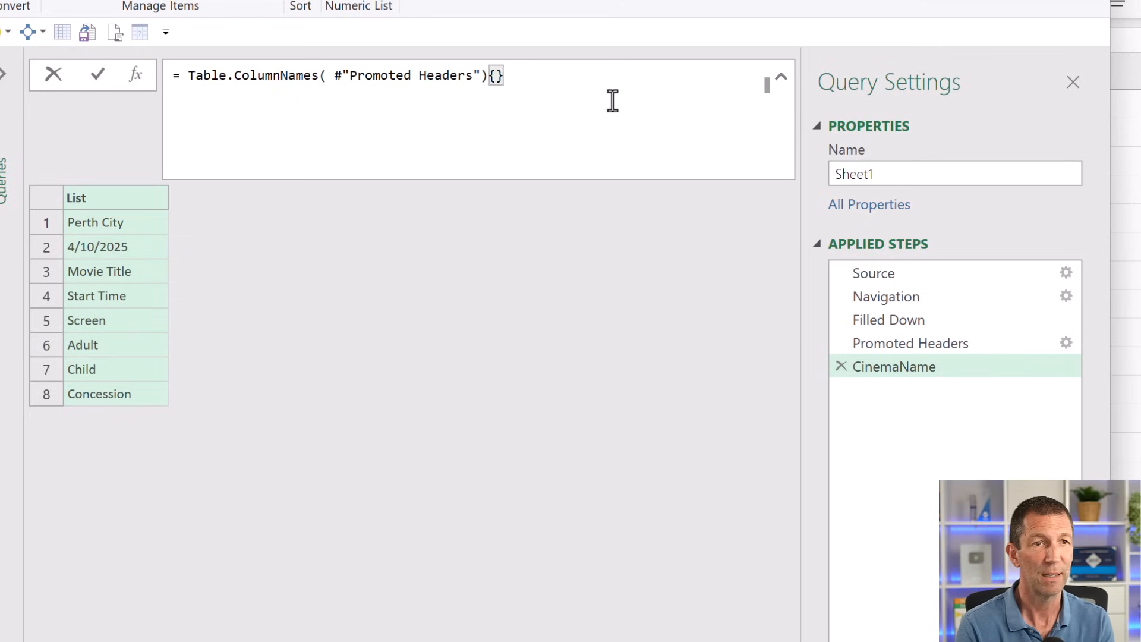
pyautogui.write('0')
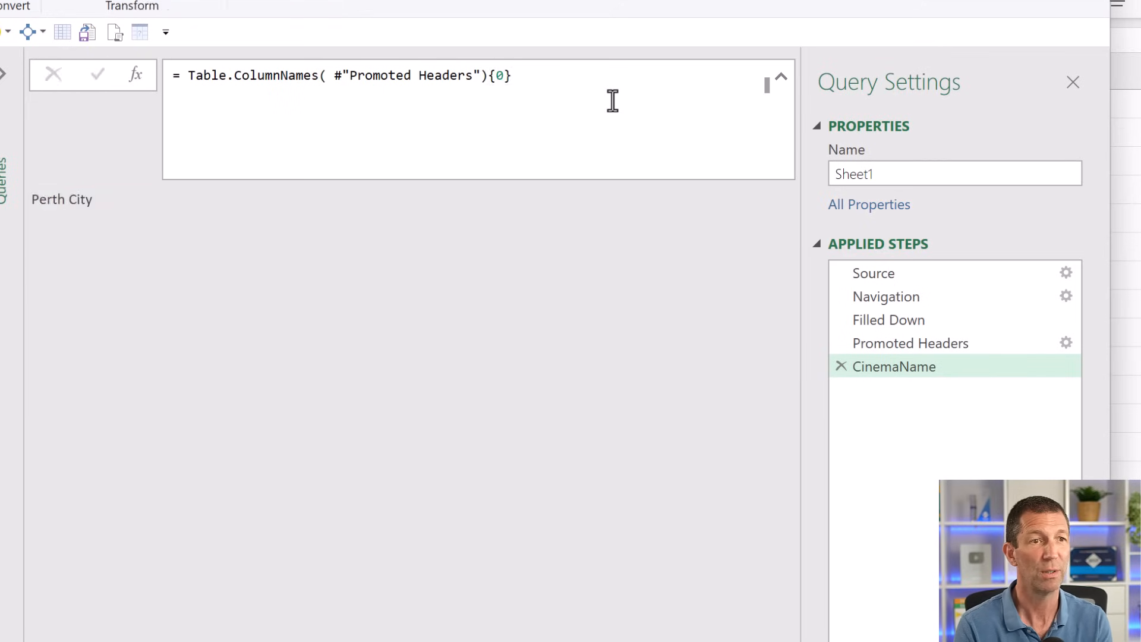
pyautogui.moveTo(557, 65)
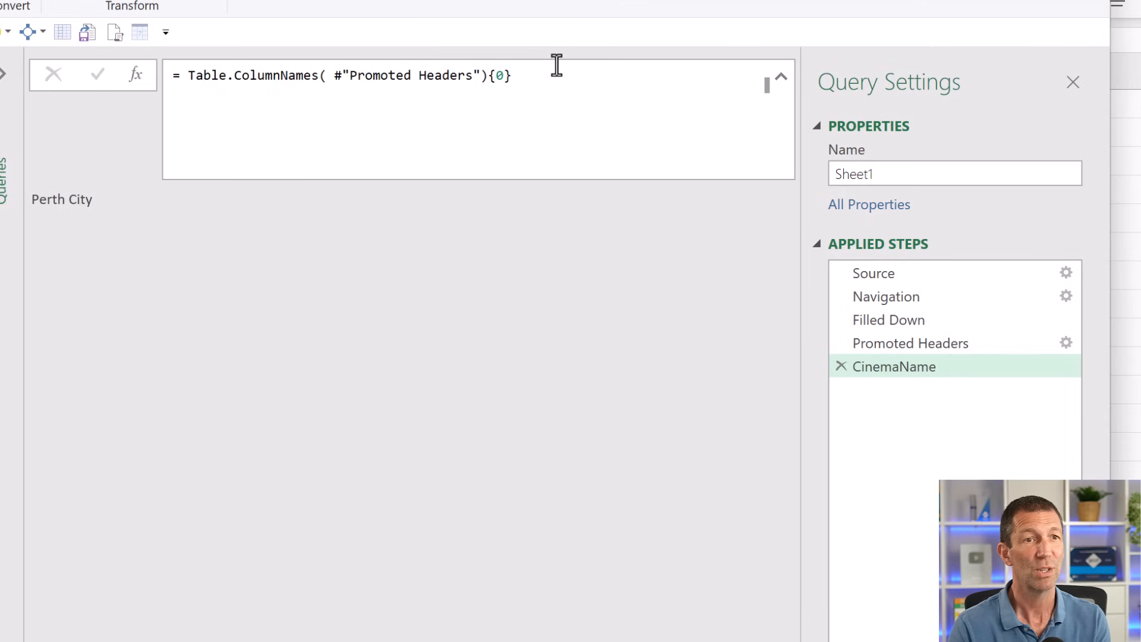
pyautogui.moveTo(568, 78)
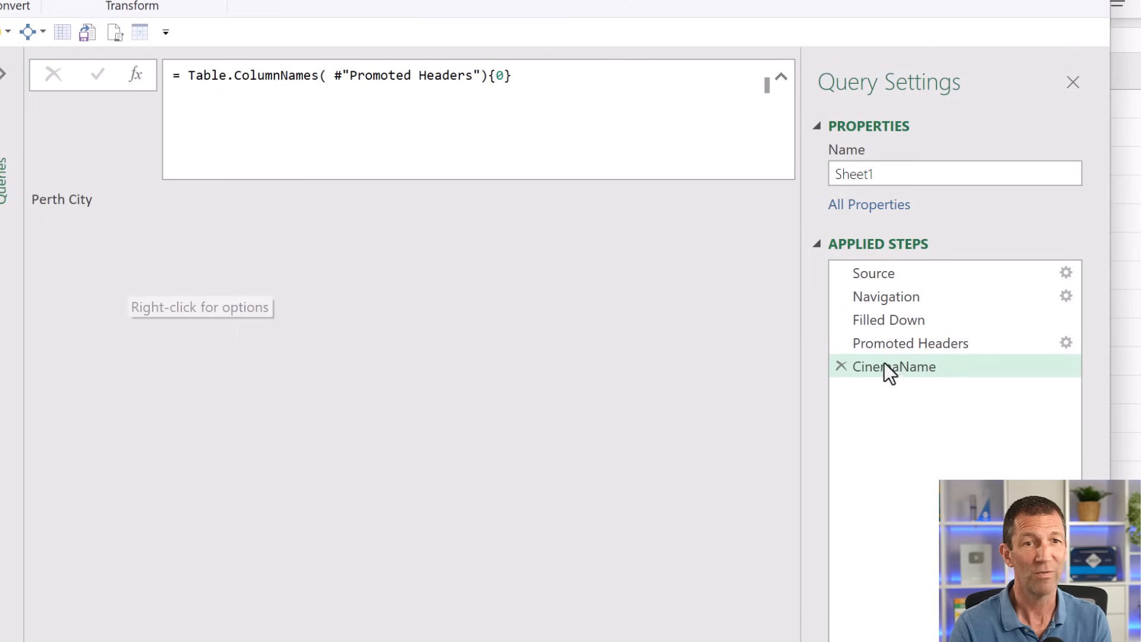
pyautogui.moveTo(902, 366)
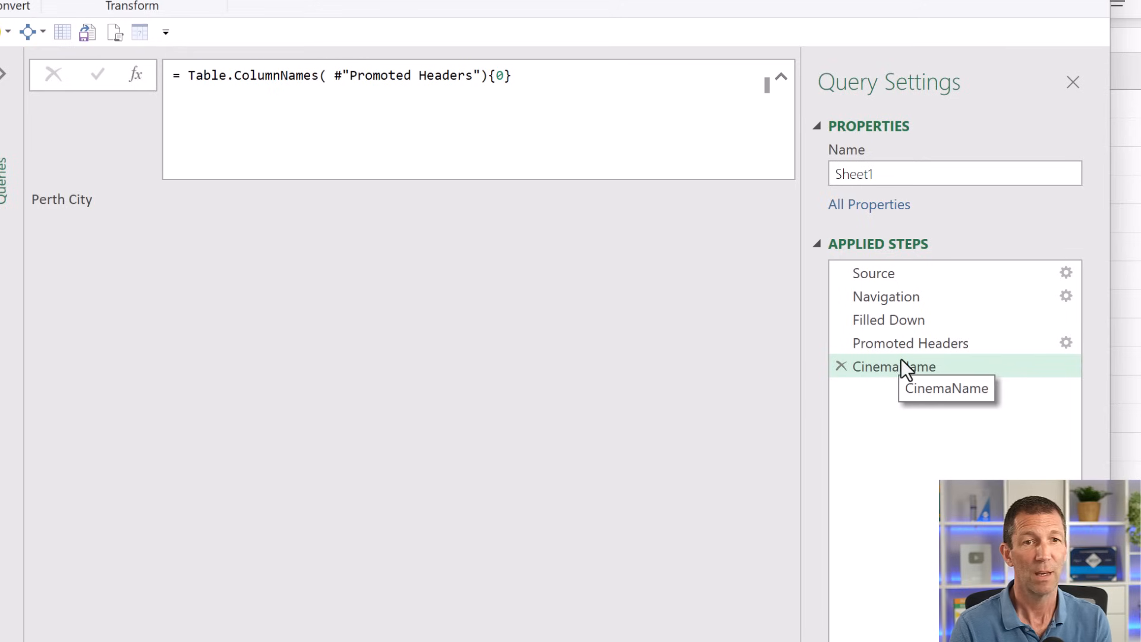
pyautogui.rightClick(892, 366)
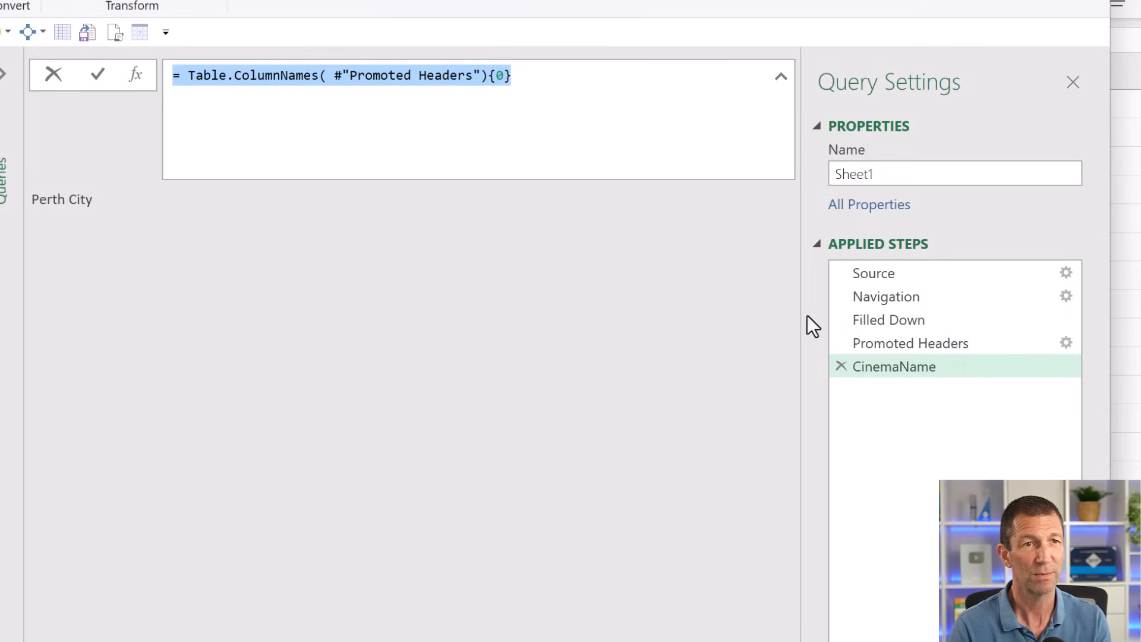
# - Add a step returning Table.ColumnNames(#"Promoted Headers"){1} and rename it DateName
pyautogui.rightClick(894, 366)
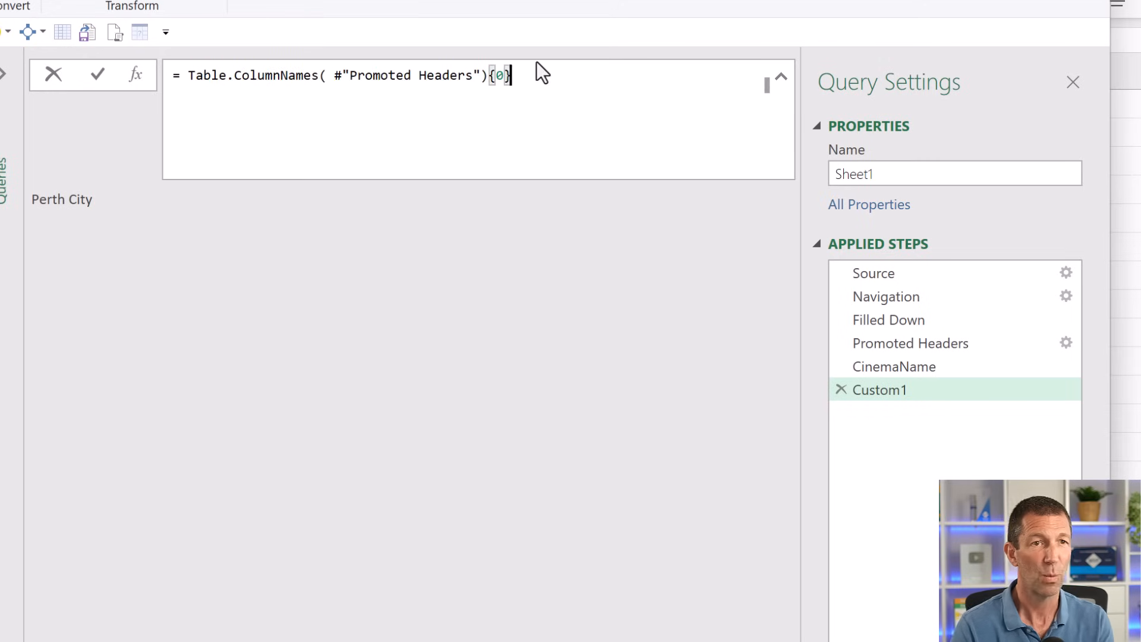
pyautogui.write('1')
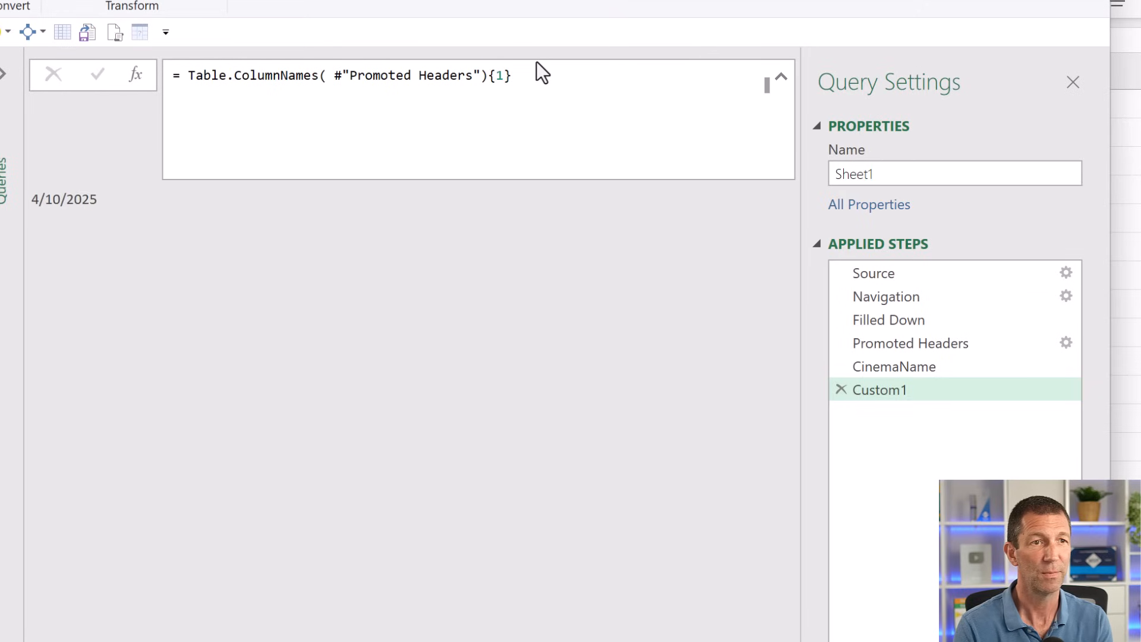
pyautogui.moveTo(291, 209)
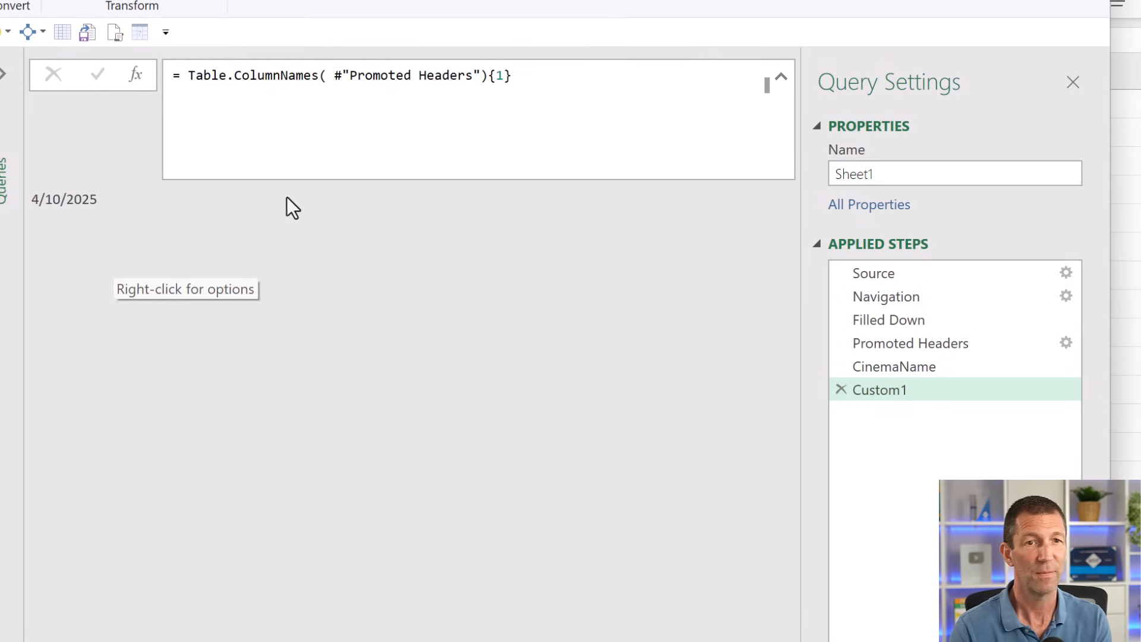
pyautogui.doubleClick(880, 389)
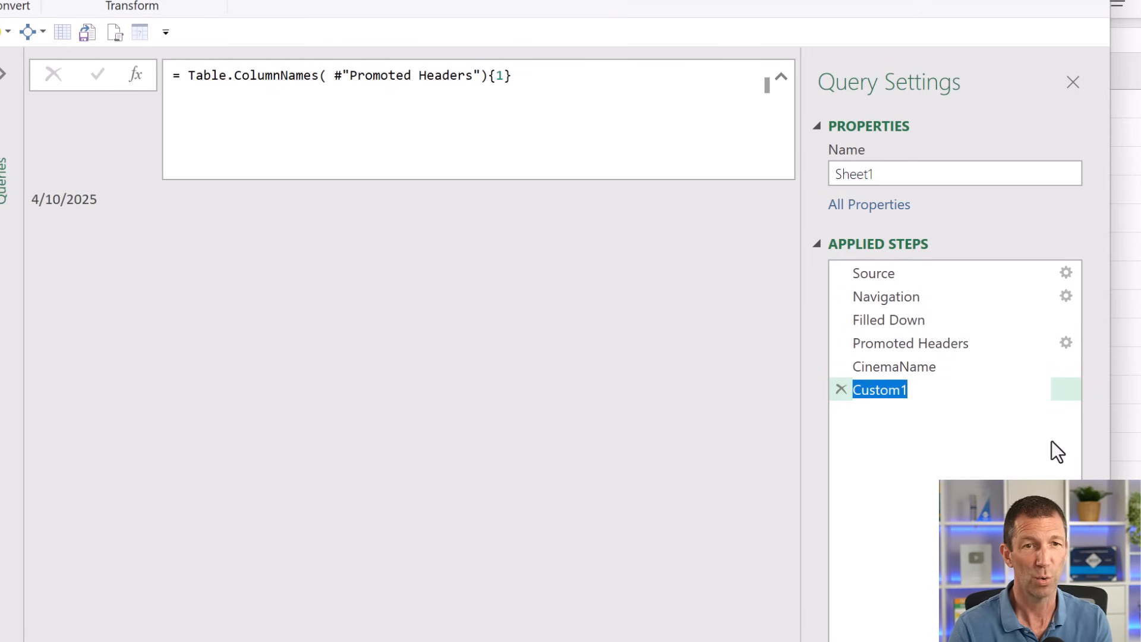
pyautogui.write('DateName')
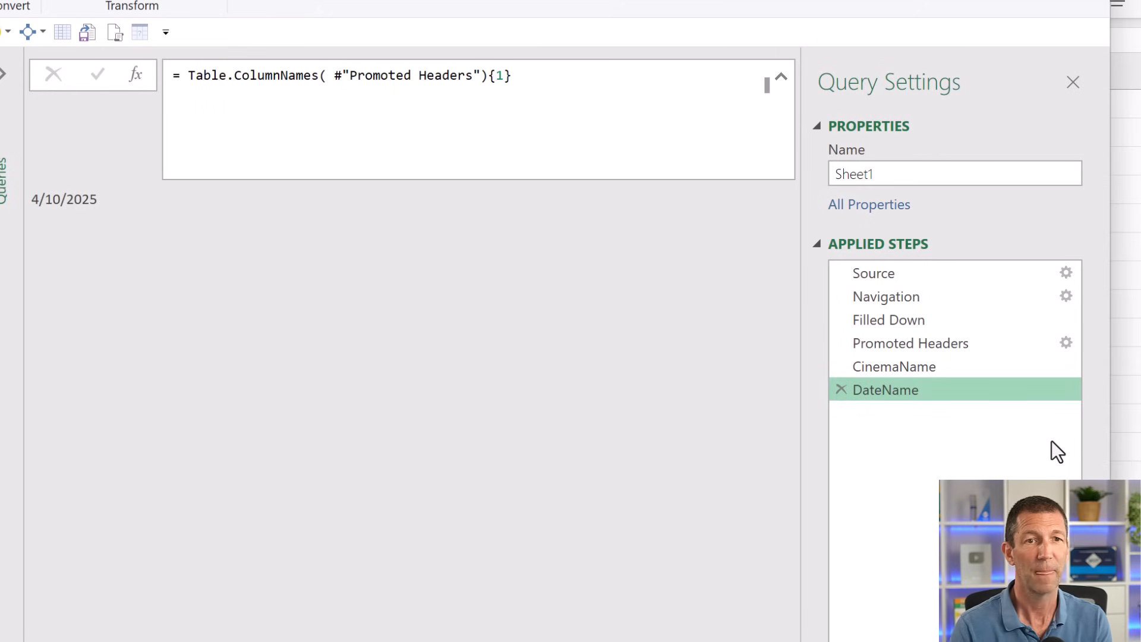
pyautogui.moveTo(923, 416)
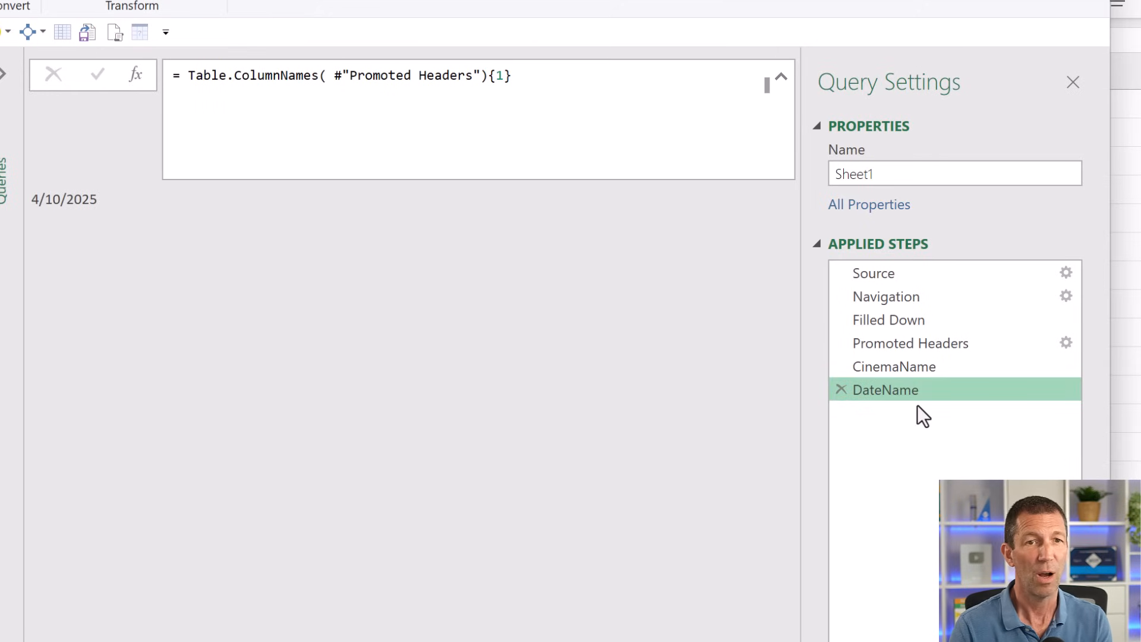
pyautogui.moveTo(913, 396)
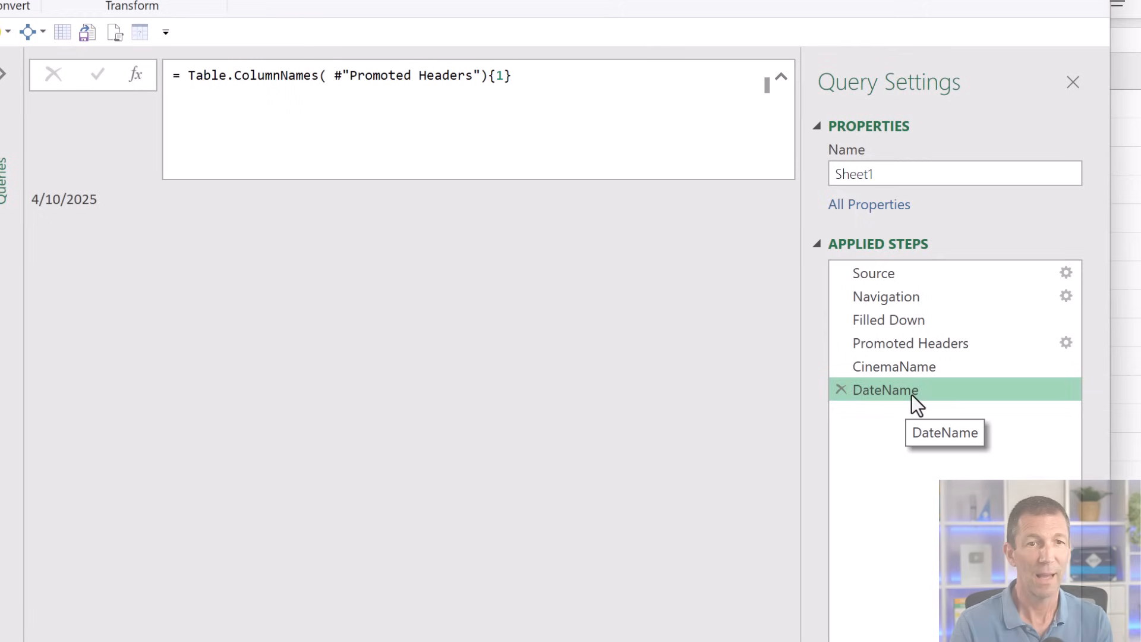
# - Insert a Custom1 step after DateName with formula =#"Promoted Headers"
pyautogui.rightClick(885, 390)
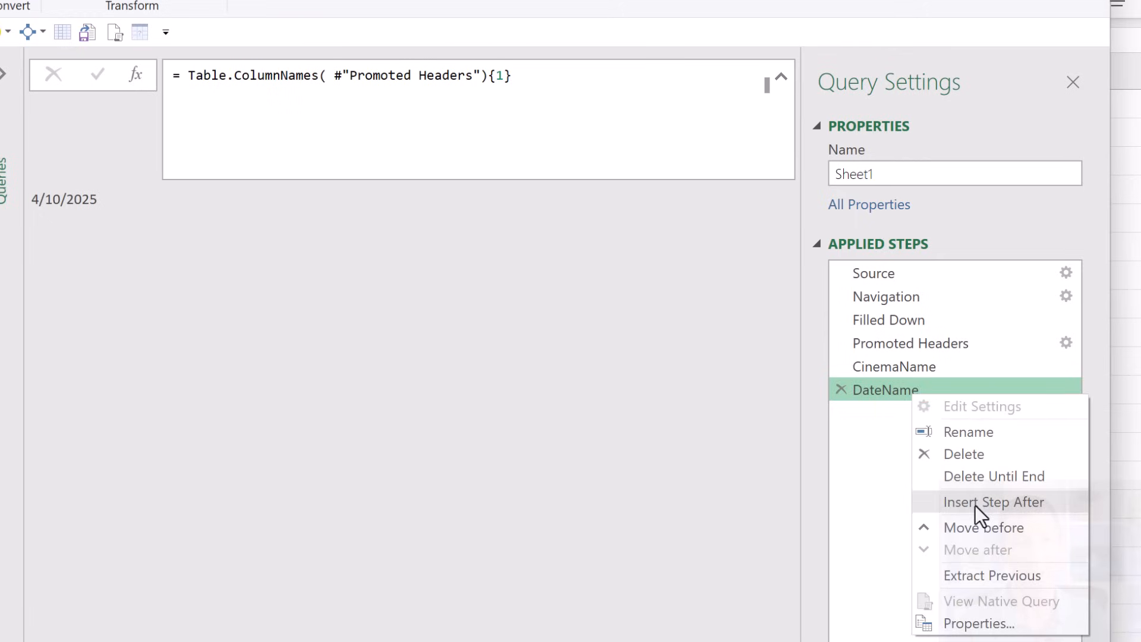
pyautogui.click(994, 501)
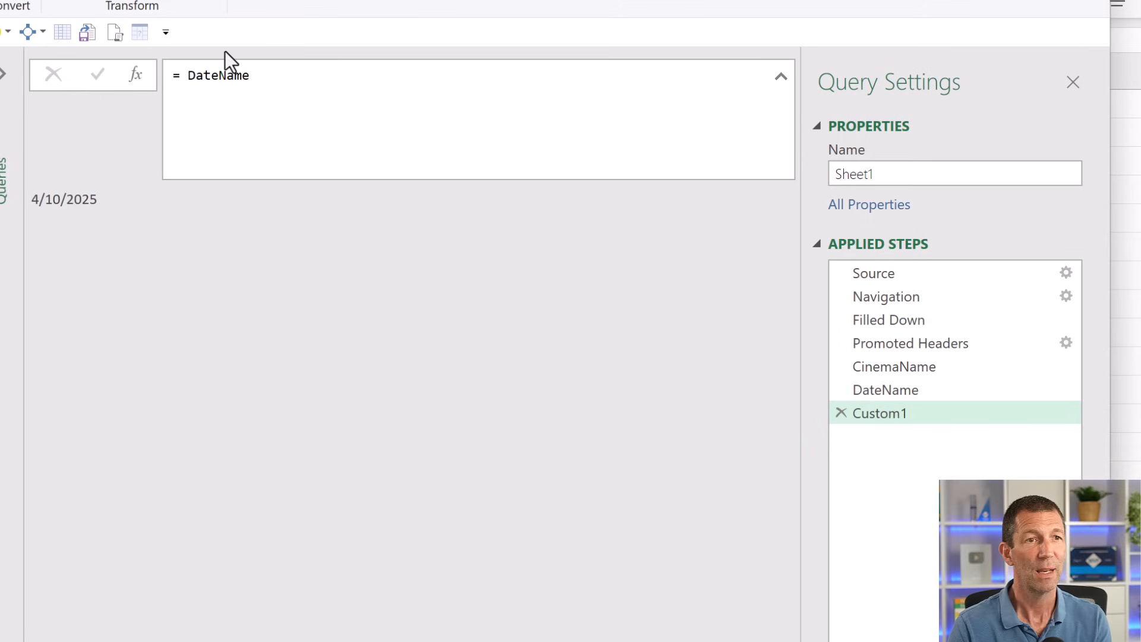
pyautogui.write('pr')
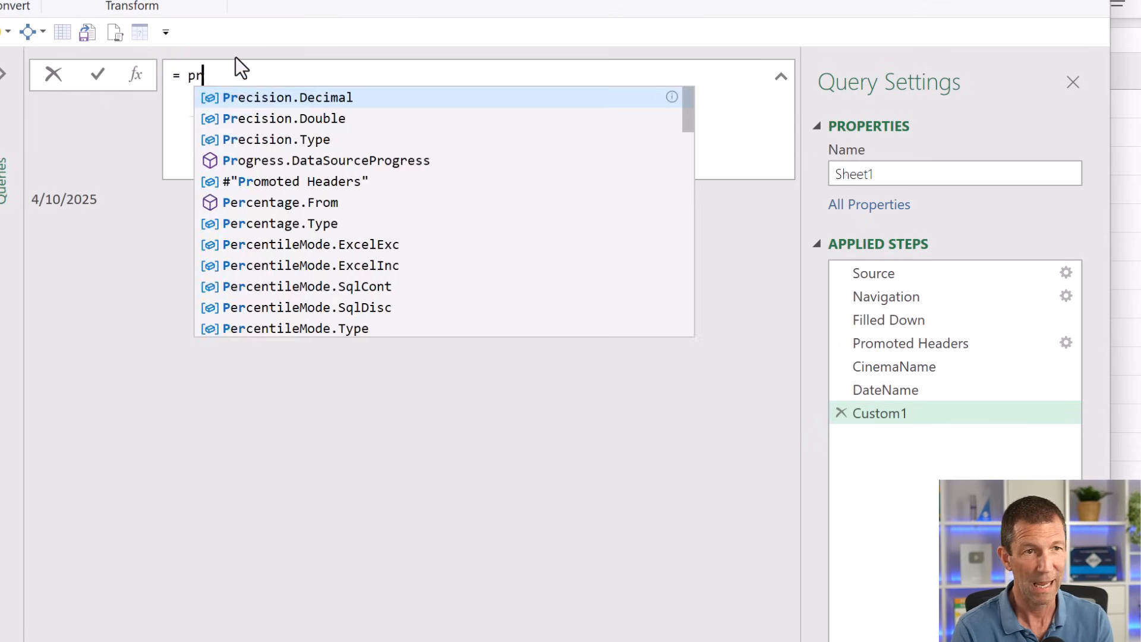
pyautogui.click(294, 181)
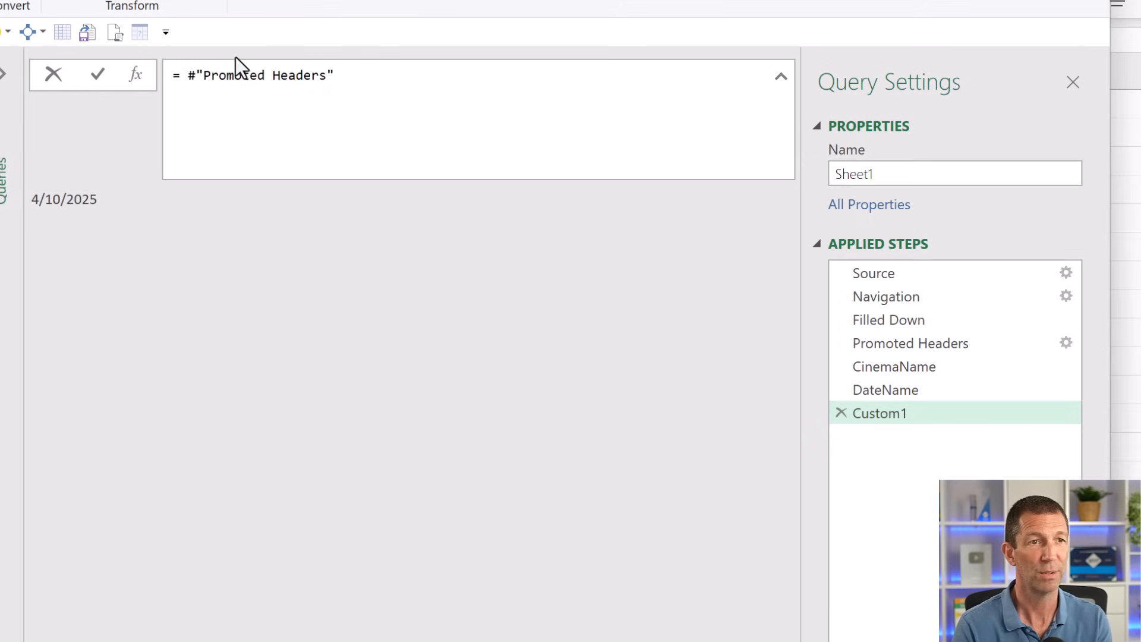
pyautogui.click(97, 74)
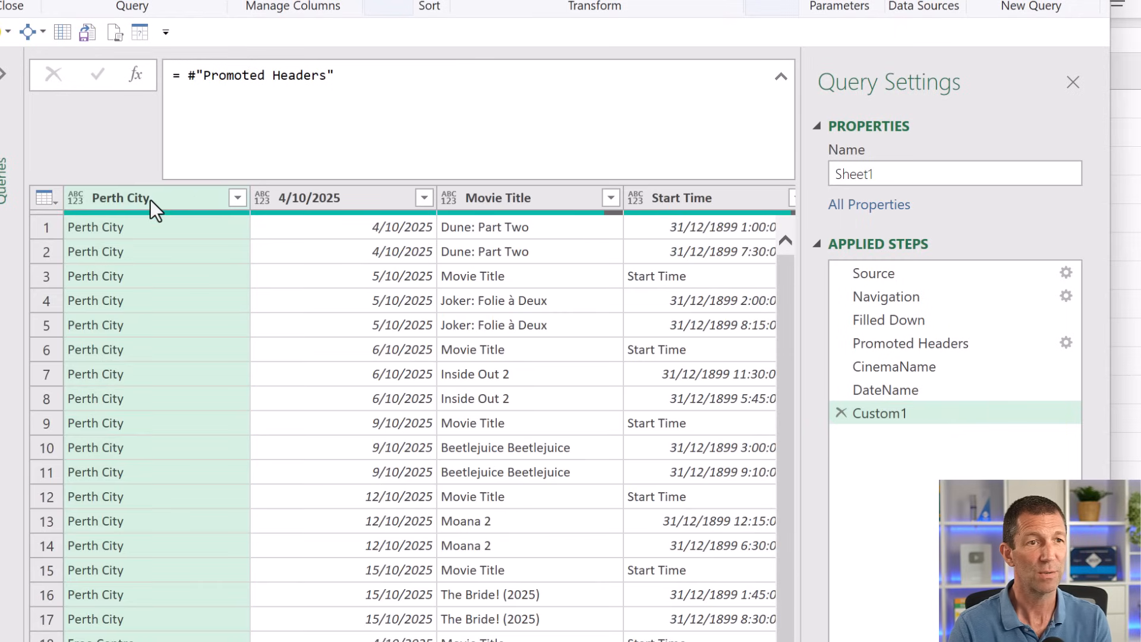
# - Rename the Perth City column to Cinema and begin renaming 4/10/2025 to Date
pyautogui.doubleClick(120, 197)
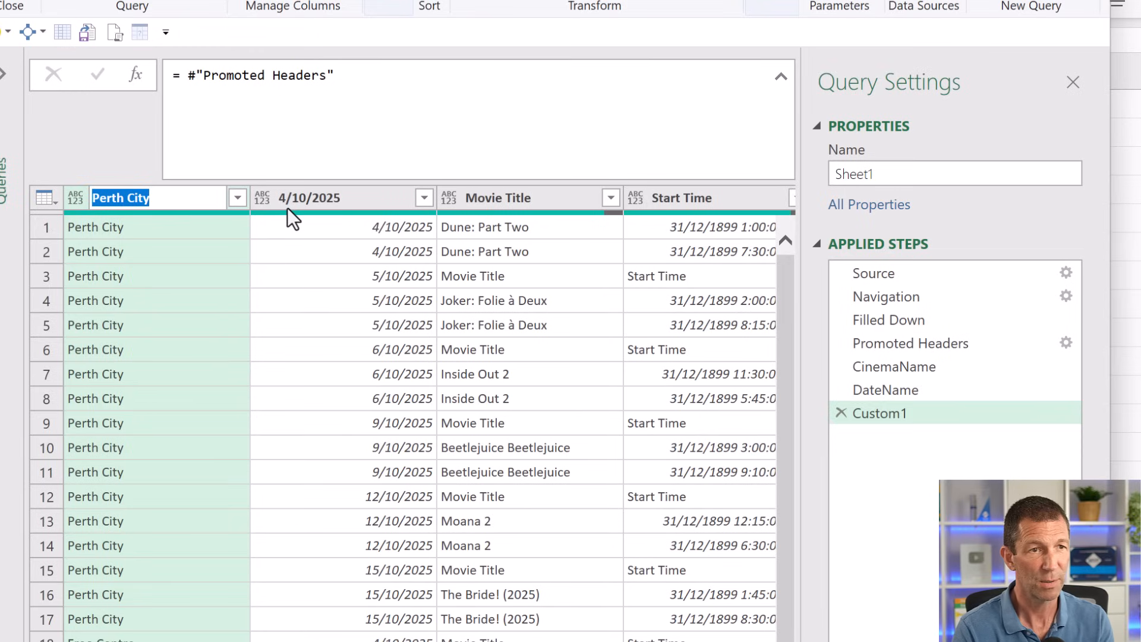
pyautogui.write('Cinam')
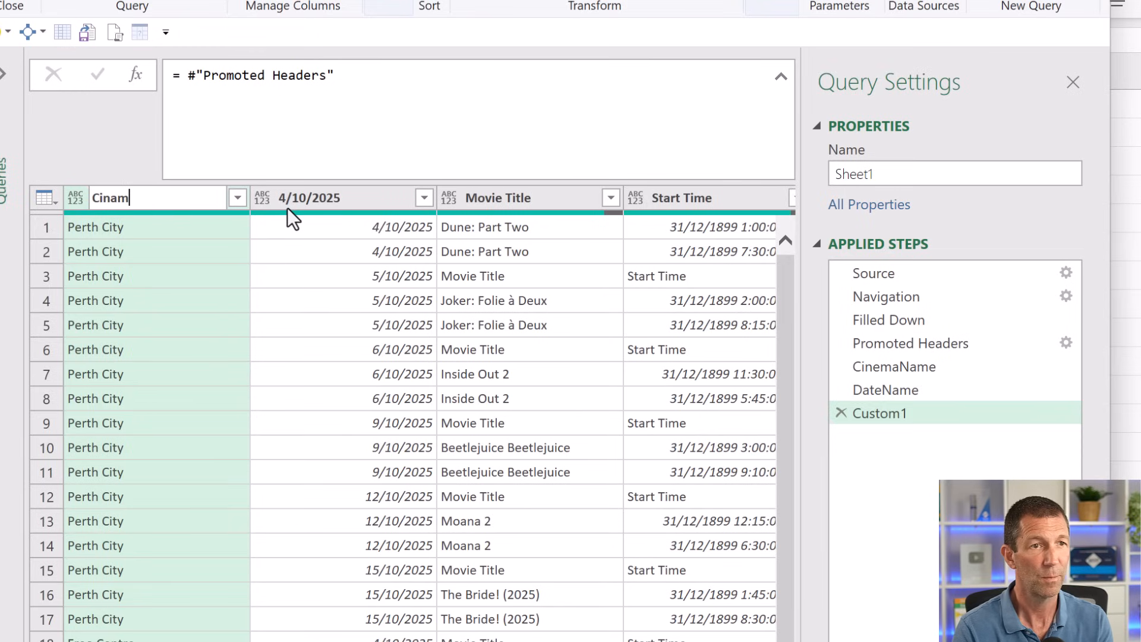
pyautogui.press('Return')
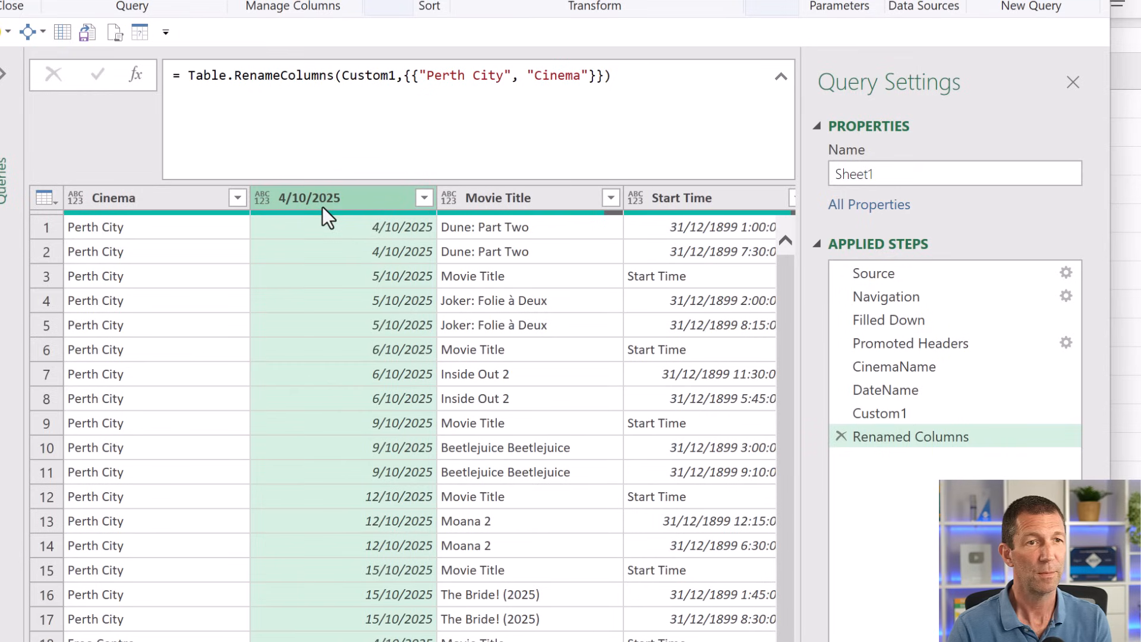
pyautogui.doubleClick(309, 198)
pyautogui.write('Date')
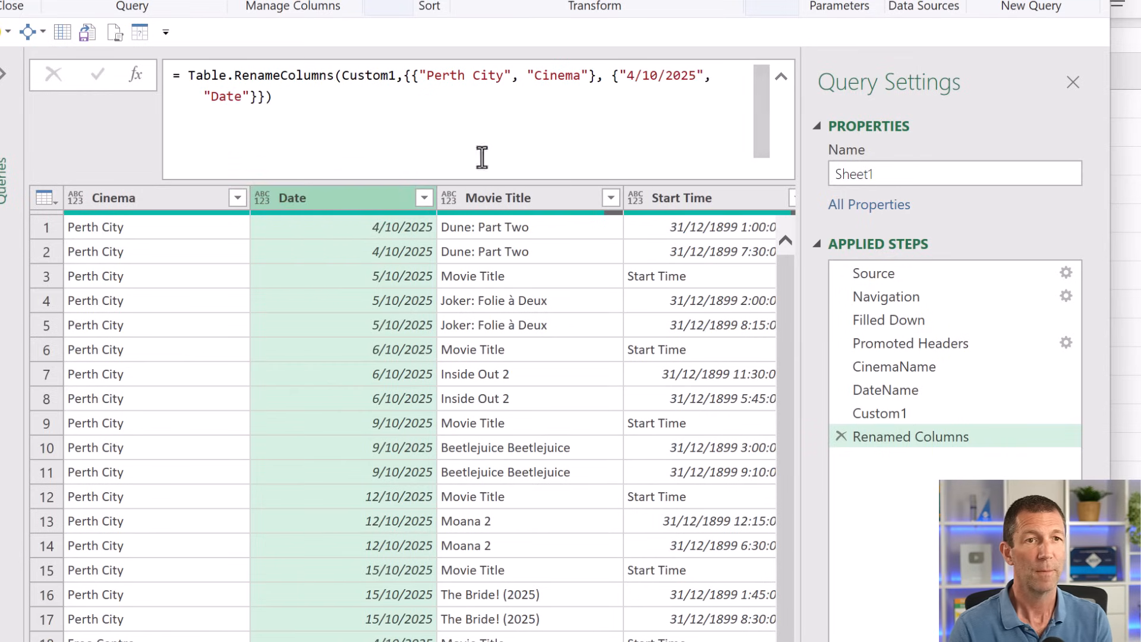
pyautogui.moveTo(521, 81)
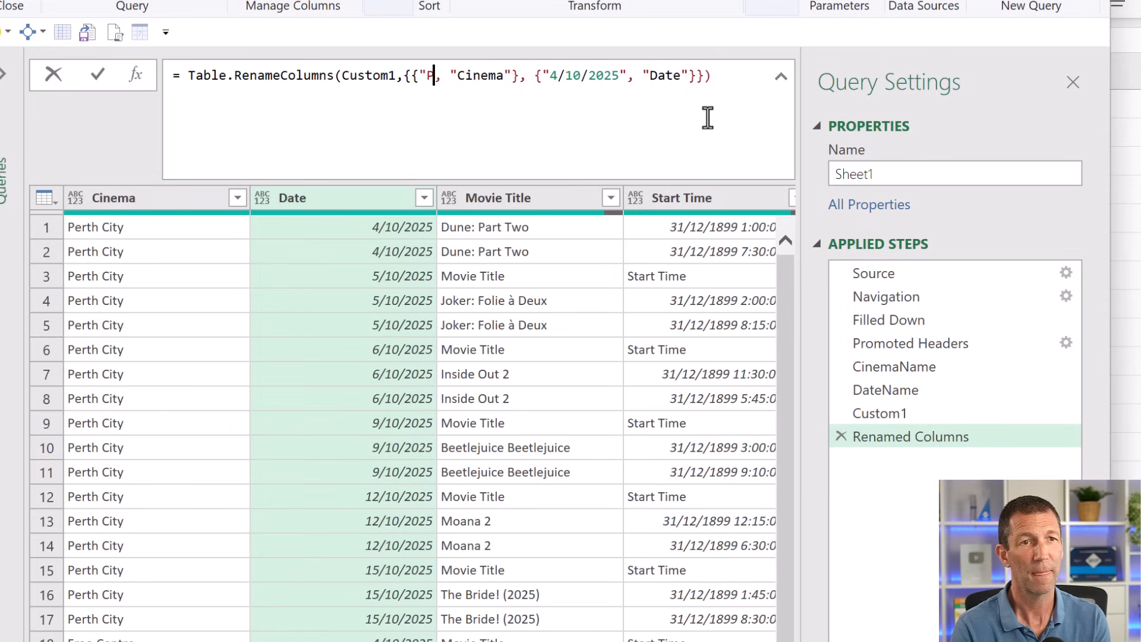
# - Replace "Perth City" and "4/10/2025" in the rename formula with CinemaName and DateName
pyautogui.write('CinemaName')
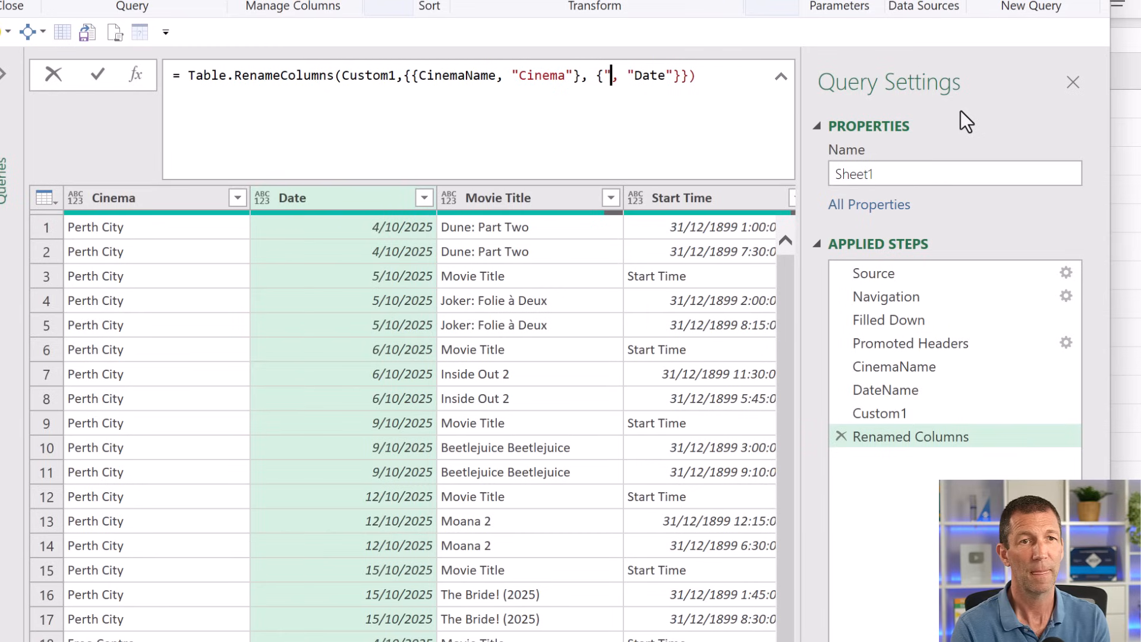
pyautogui.press('Backspace')
pyautogui.write('DateName')
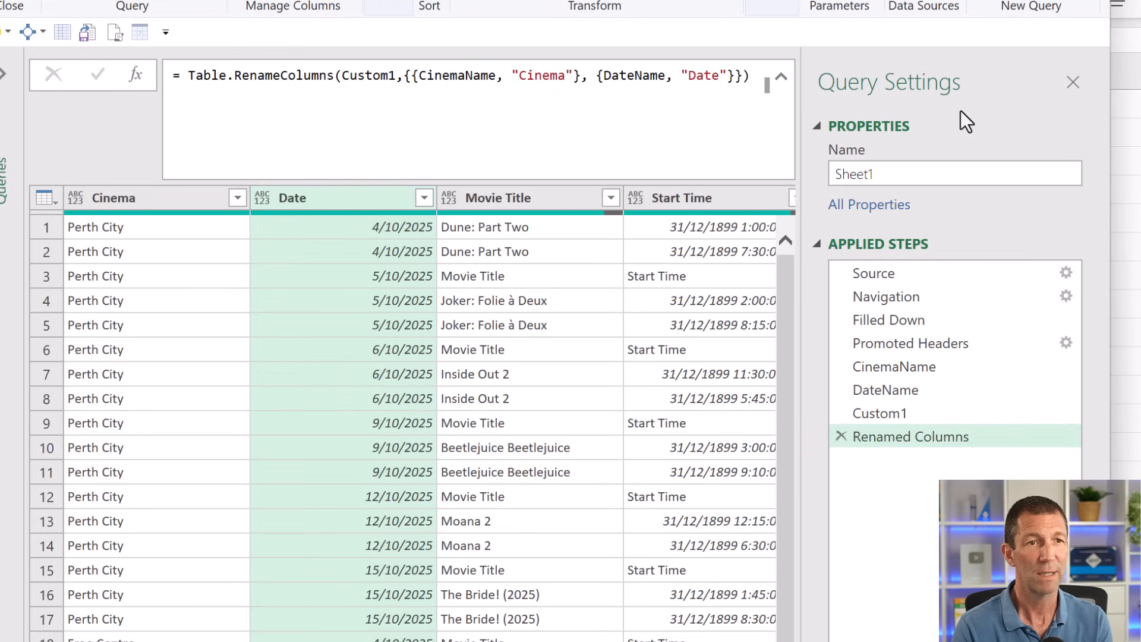
pyautogui.moveTo(949, 425)
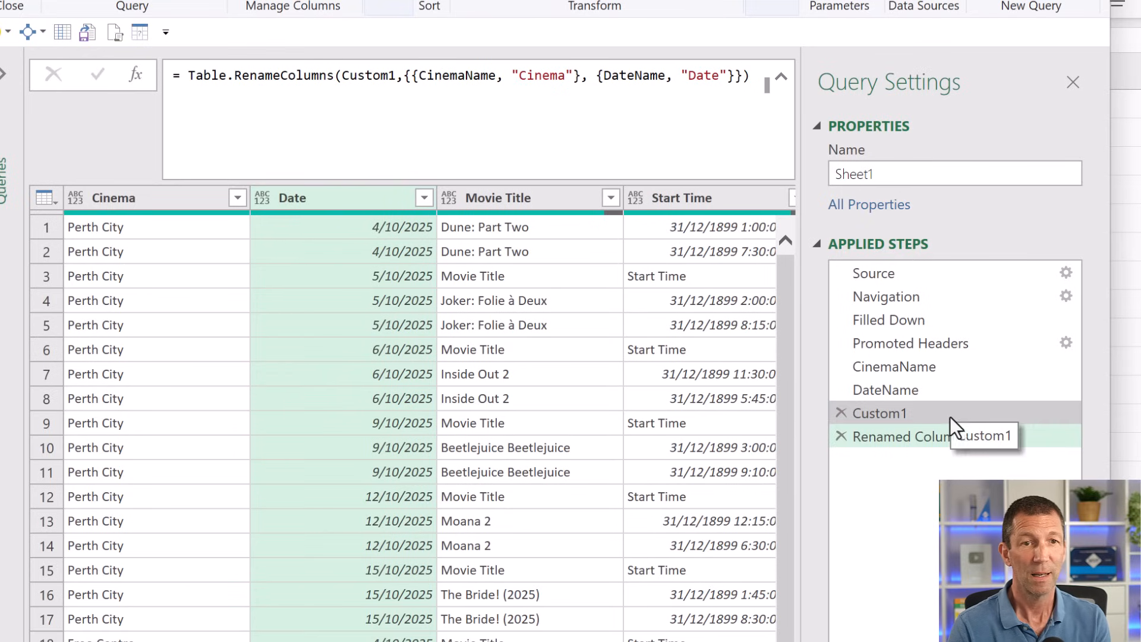
pyautogui.moveTo(927, 474)
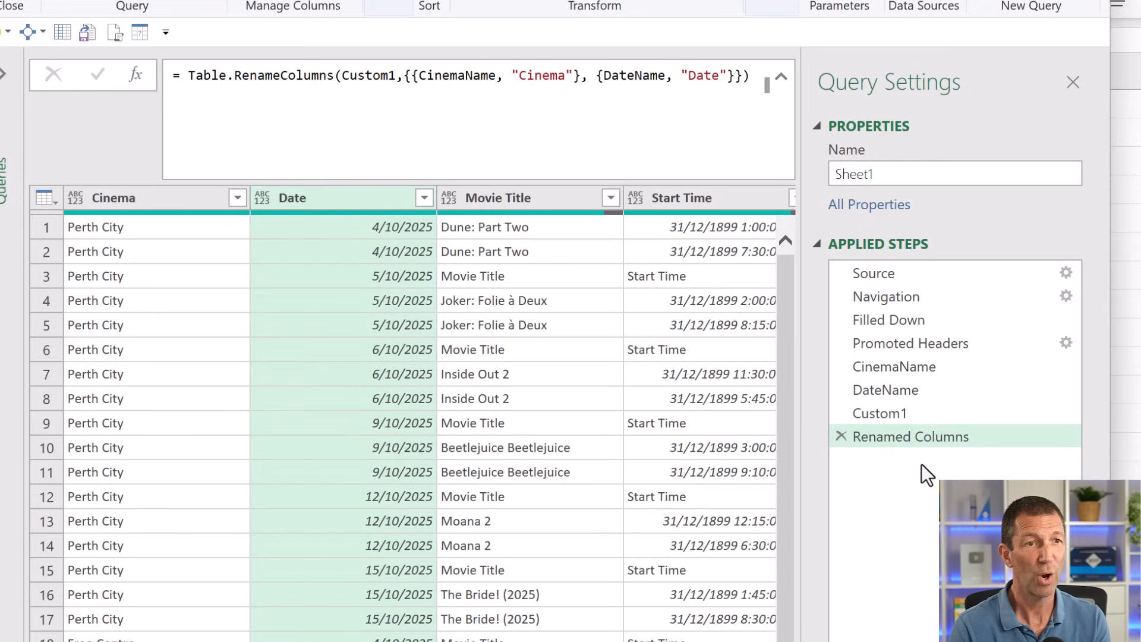
pyautogui.moveTo(931, 371)
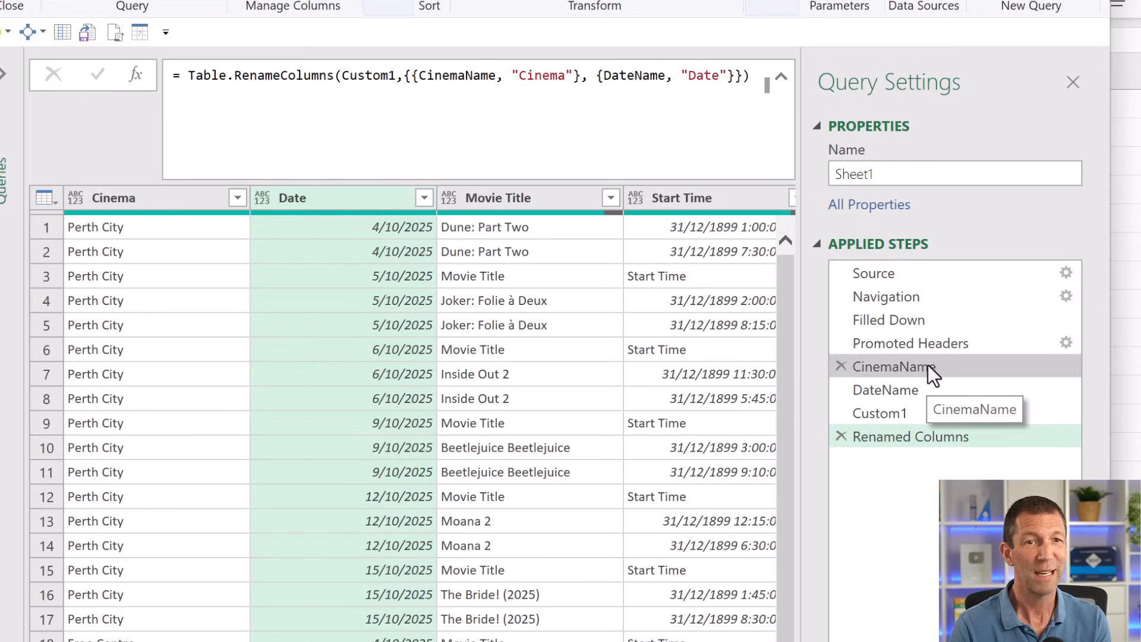
pyautogui.moveTo(910, 343)
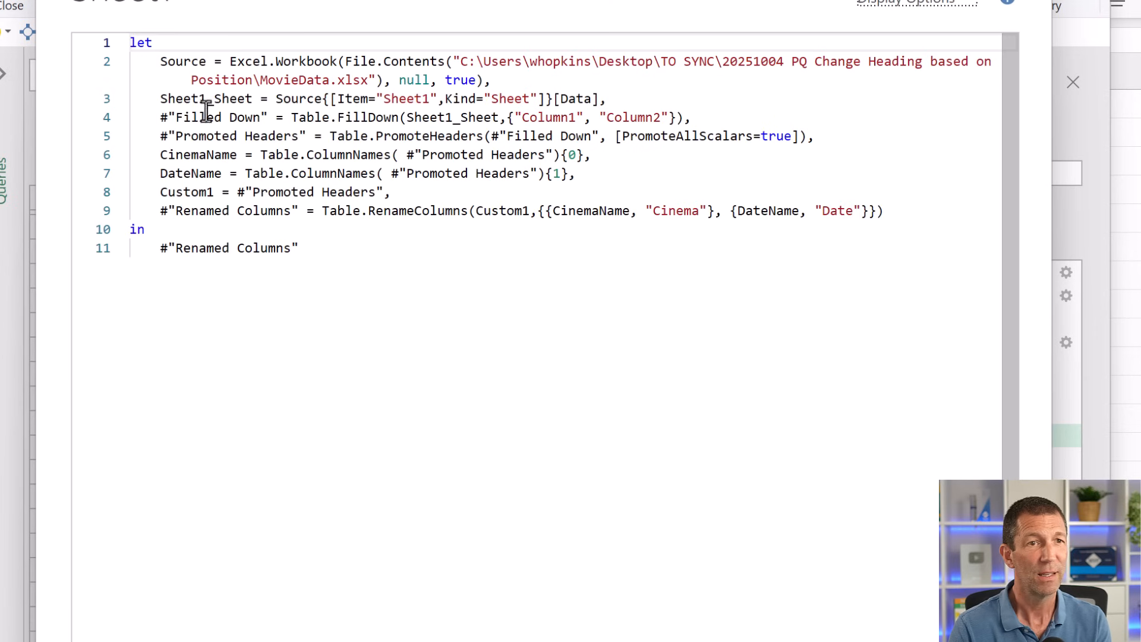
pyautogui.moveTo(657, 158)
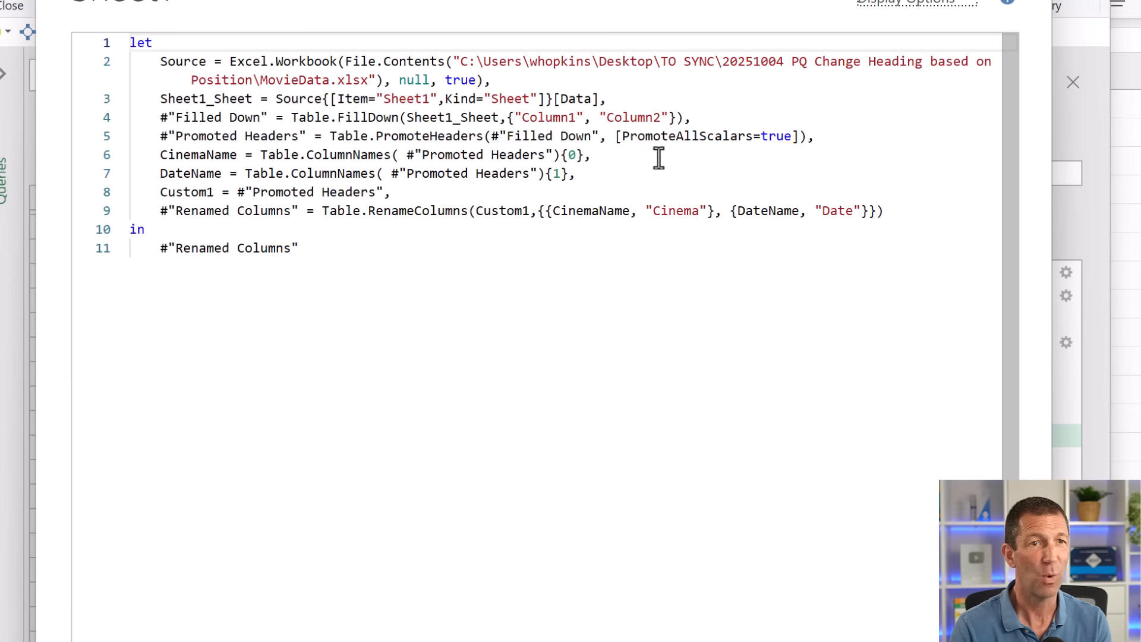
pyautogui.moveTo(520, 201)
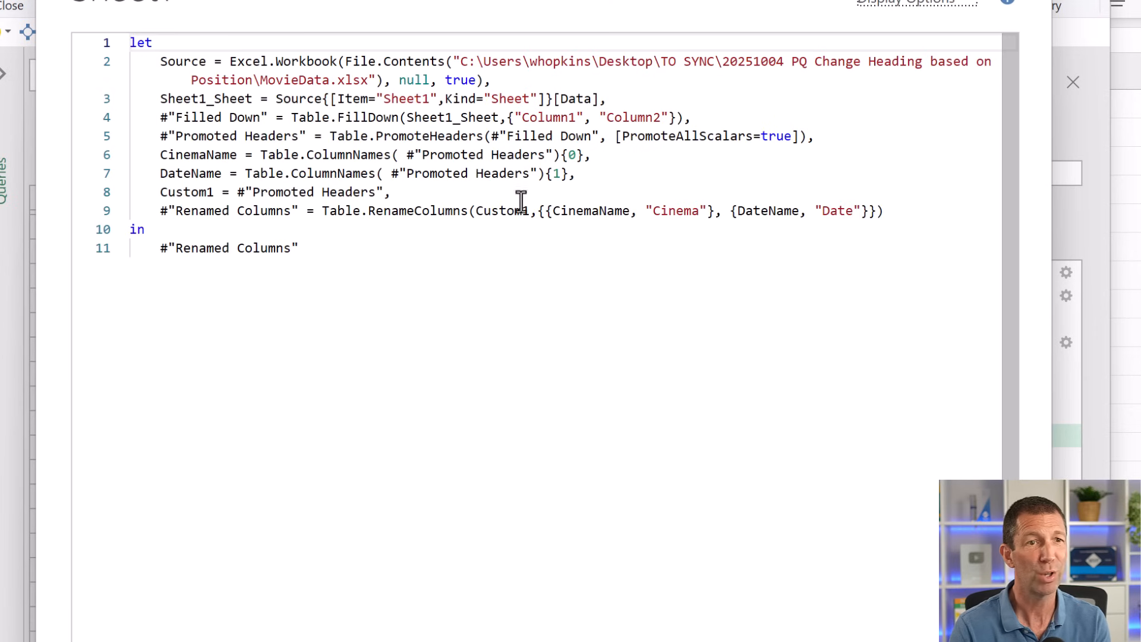
pyautogui.moveTo(688, 221)
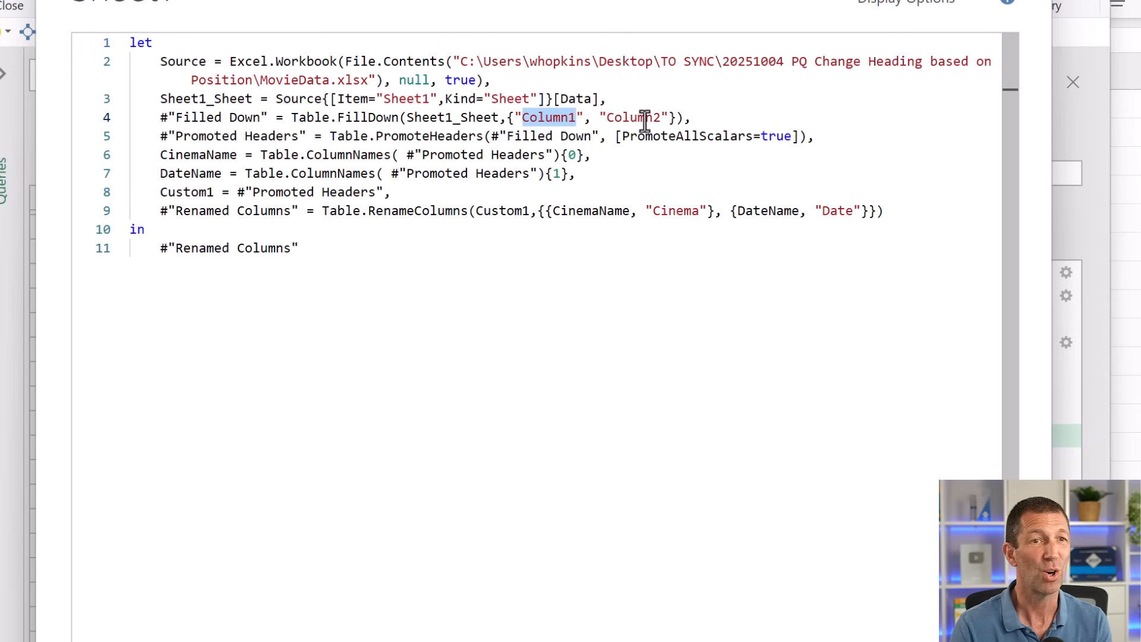
# - Highlight the Column2 reference in the Advanced Editor's M code
pyautogui.doubleClick(631, 117)
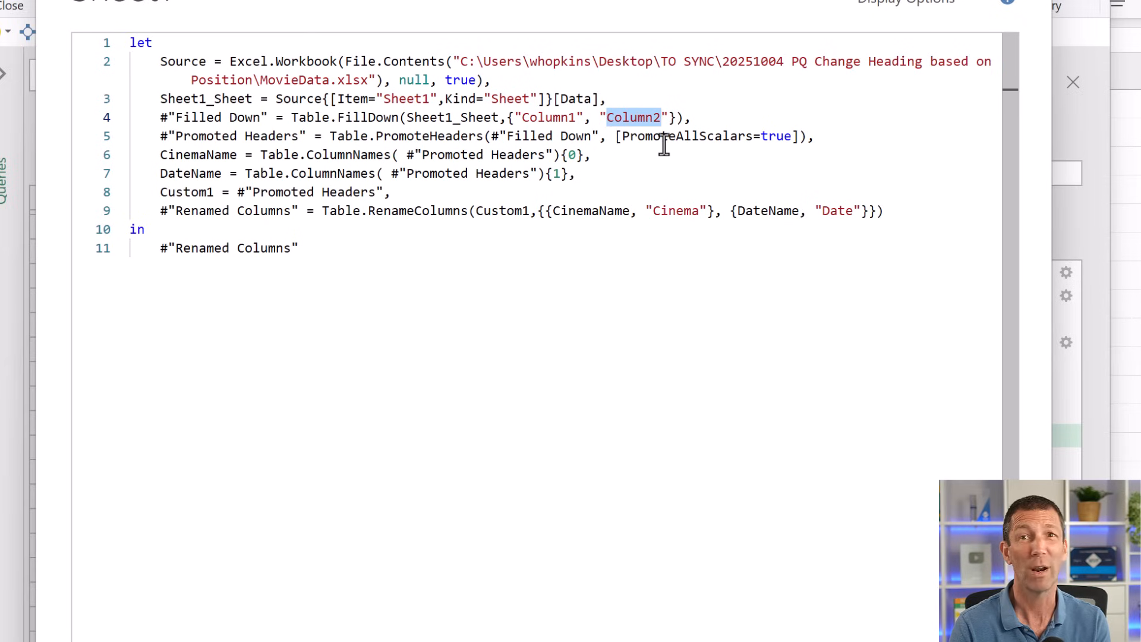
pyautogui.moveTo(859, 602)
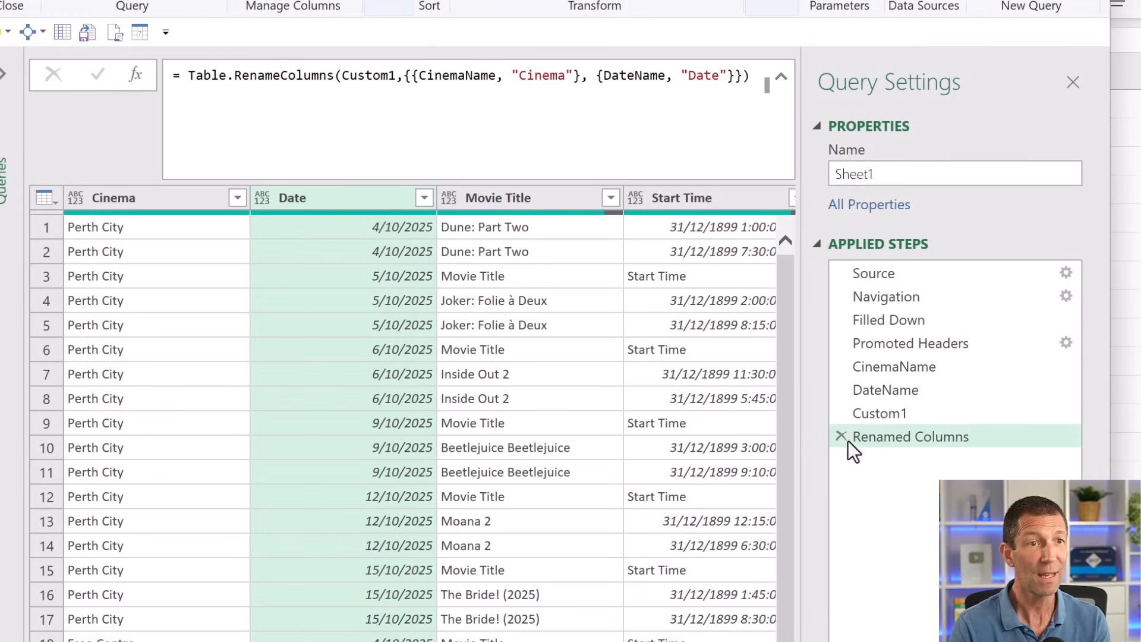
pyautogui.moveTo(655, 207)
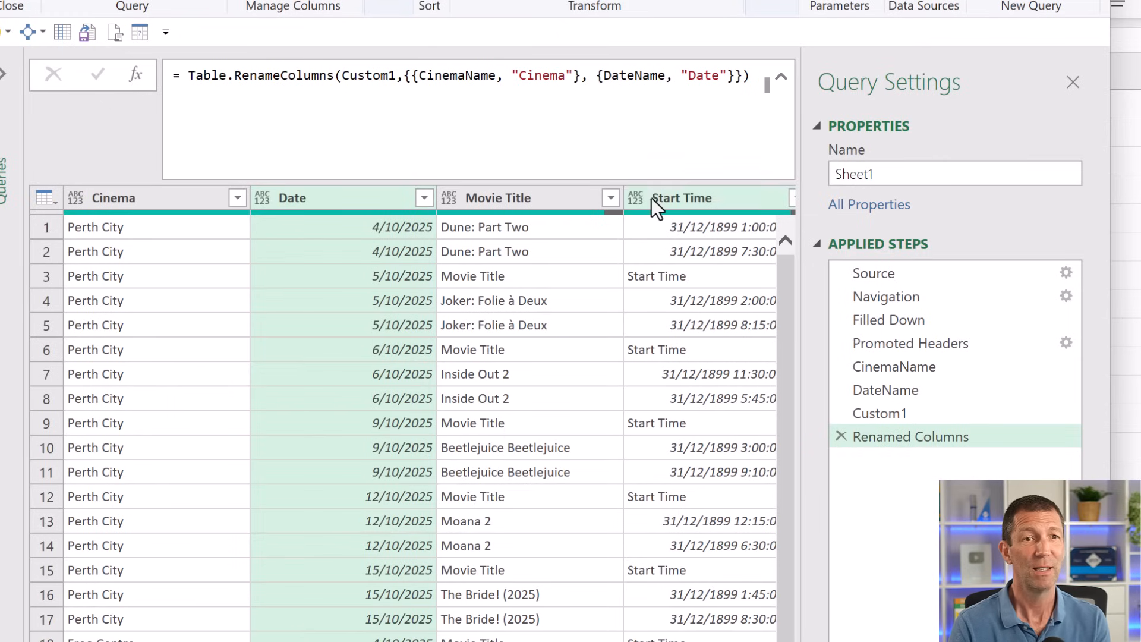
pyautogui.moveTo(696, 286)
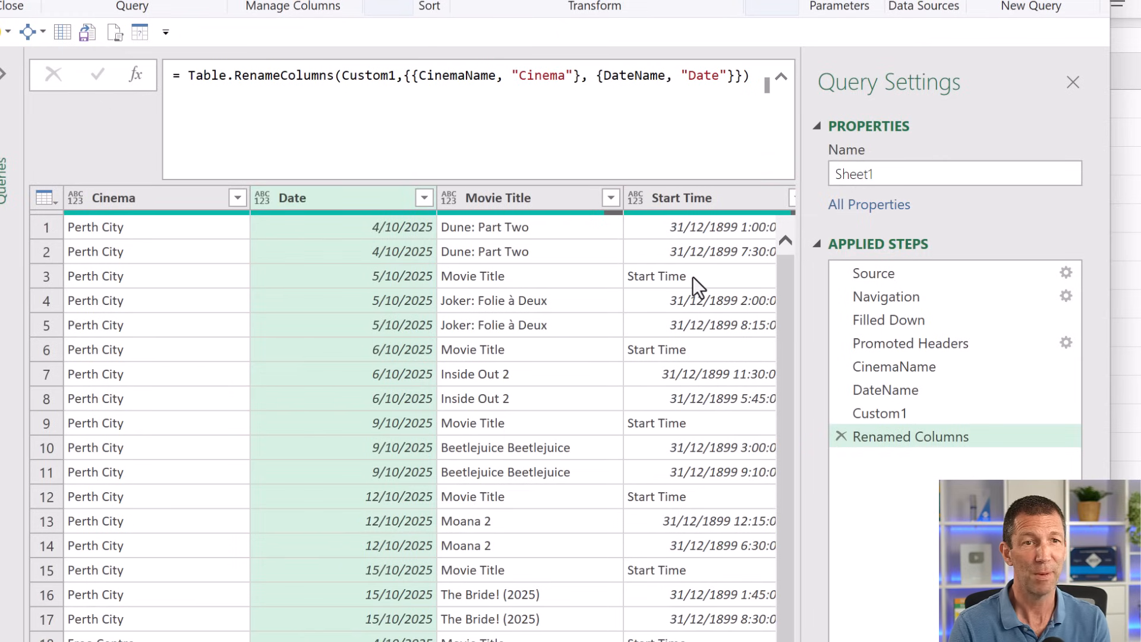
# - Filter Movie Title to exclude null values, keeping the 17 screening rows
pyautogui.rightClick(641, 276)
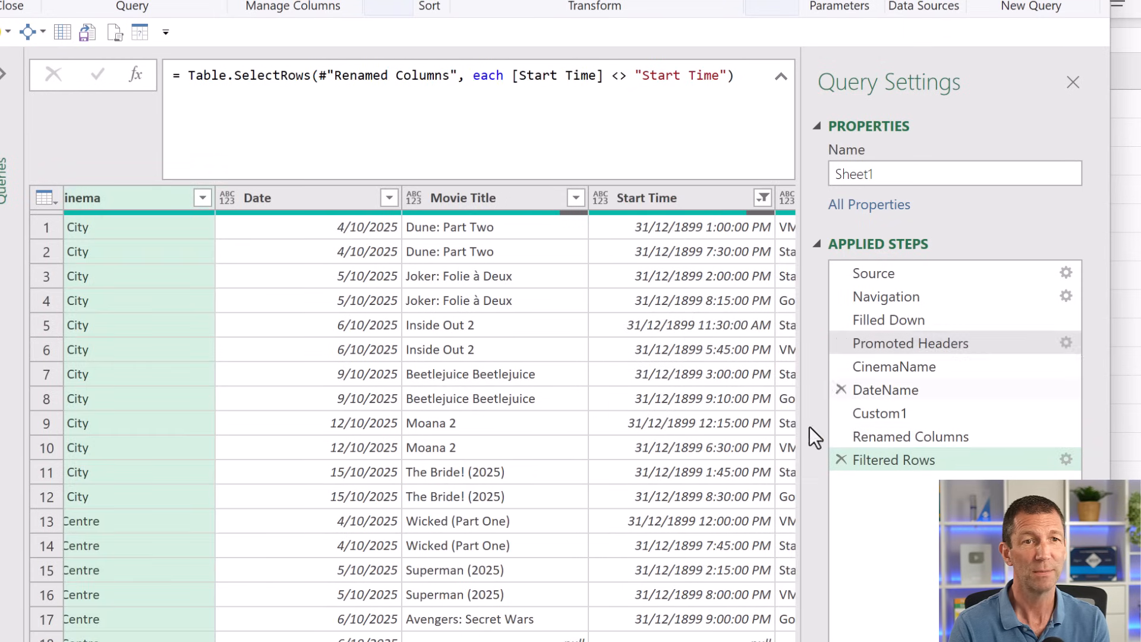
pyautogui.moveTo(645, 253)
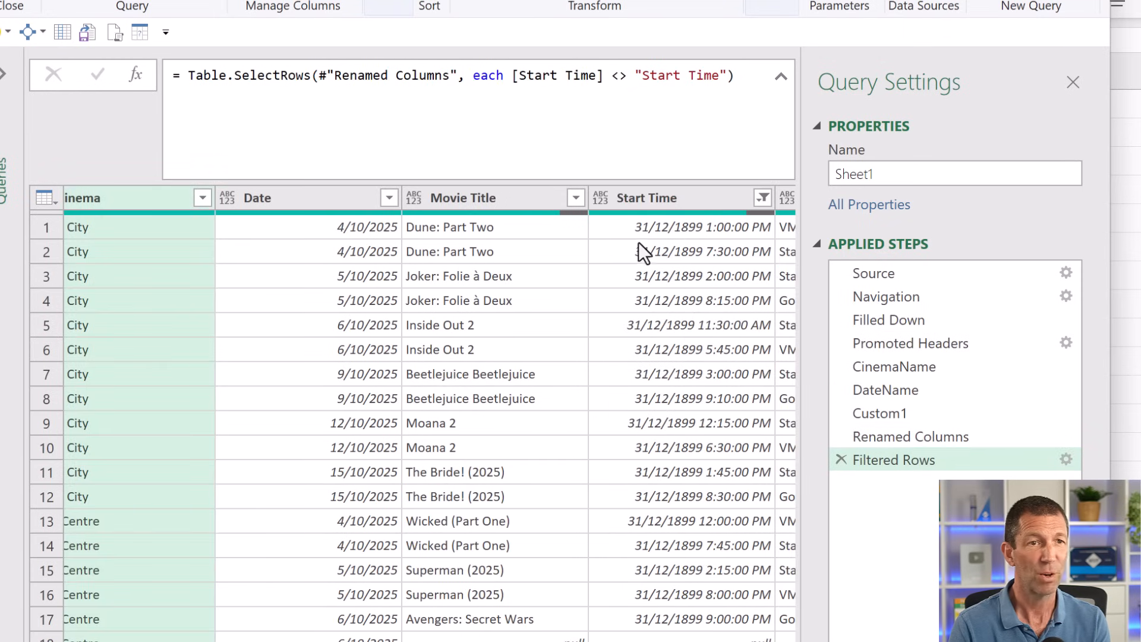
pyautogui.scroll(-3)
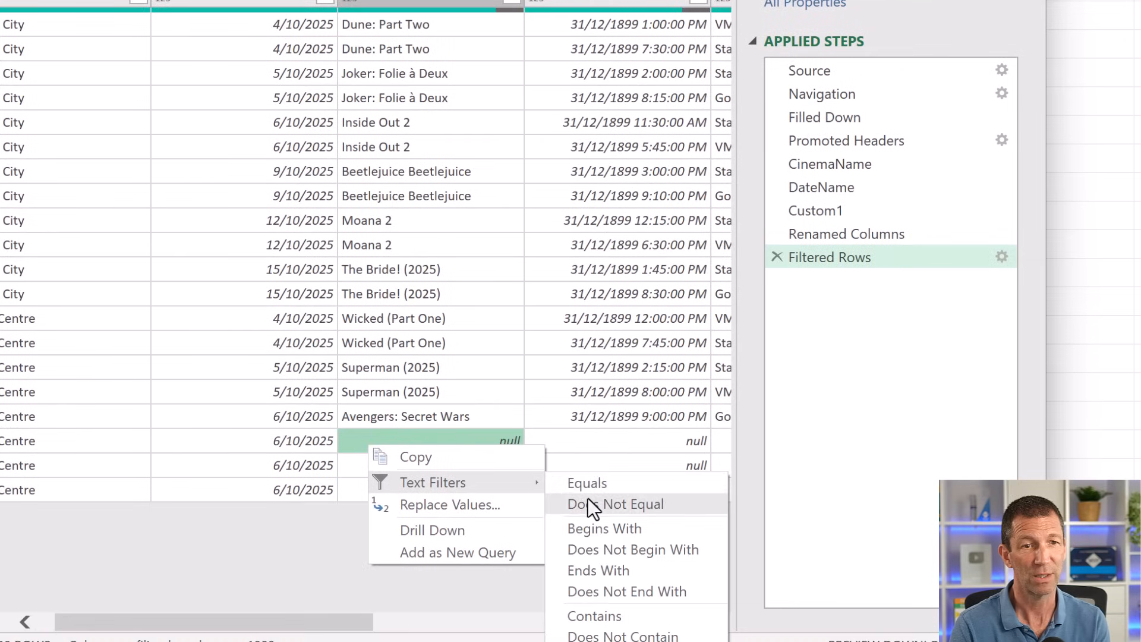
pyautogui.click(623, 504)
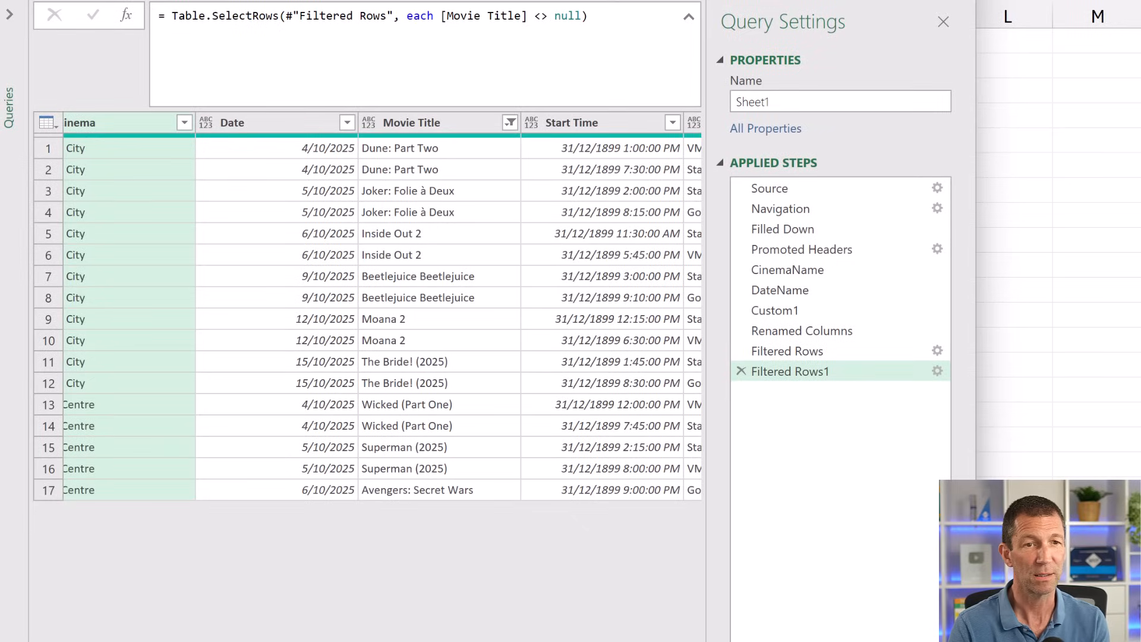
# - Unpivot Other Columns so Adult, Child and Concession become Attribute and Value rows
pyautogui.hscroll(3)
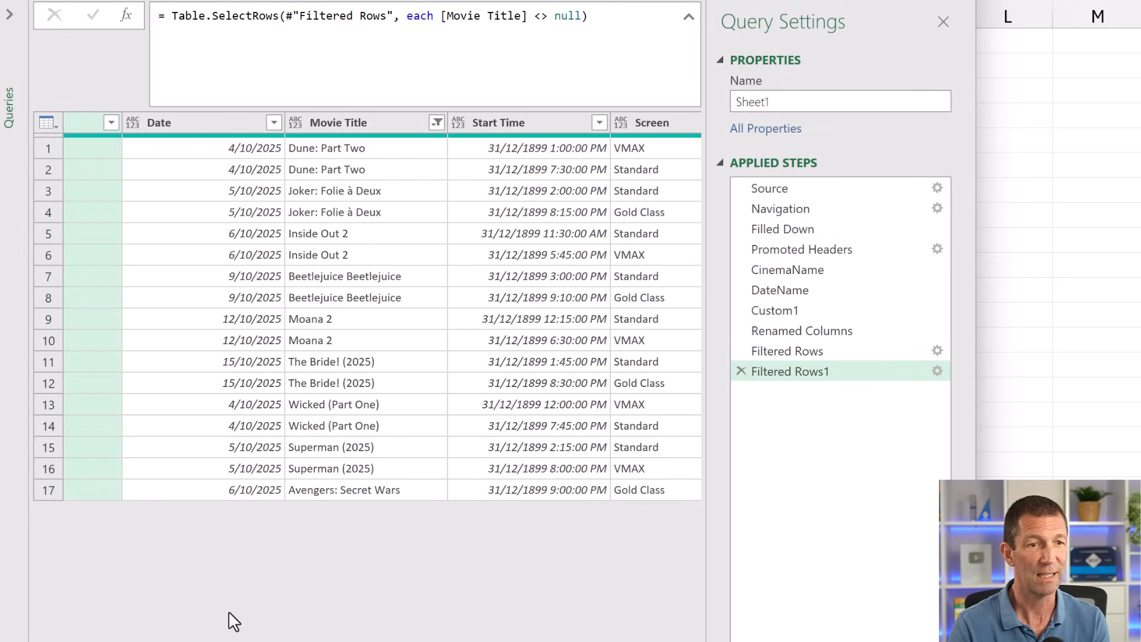
pyautogui.moveTo(174, 259)
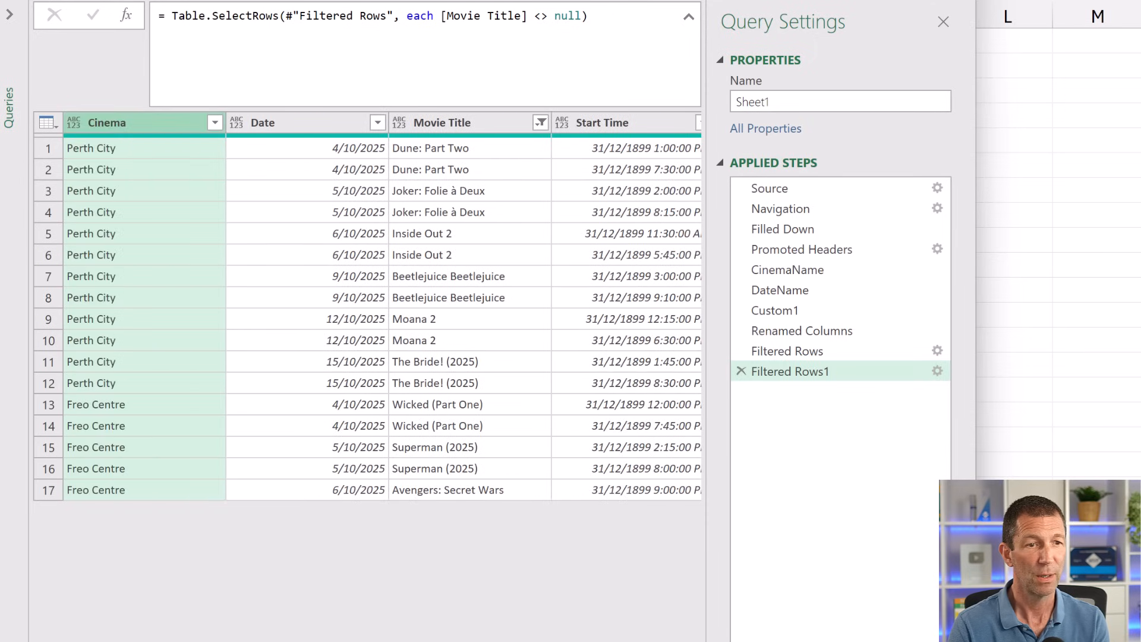
pyautogui.hscroll(3)
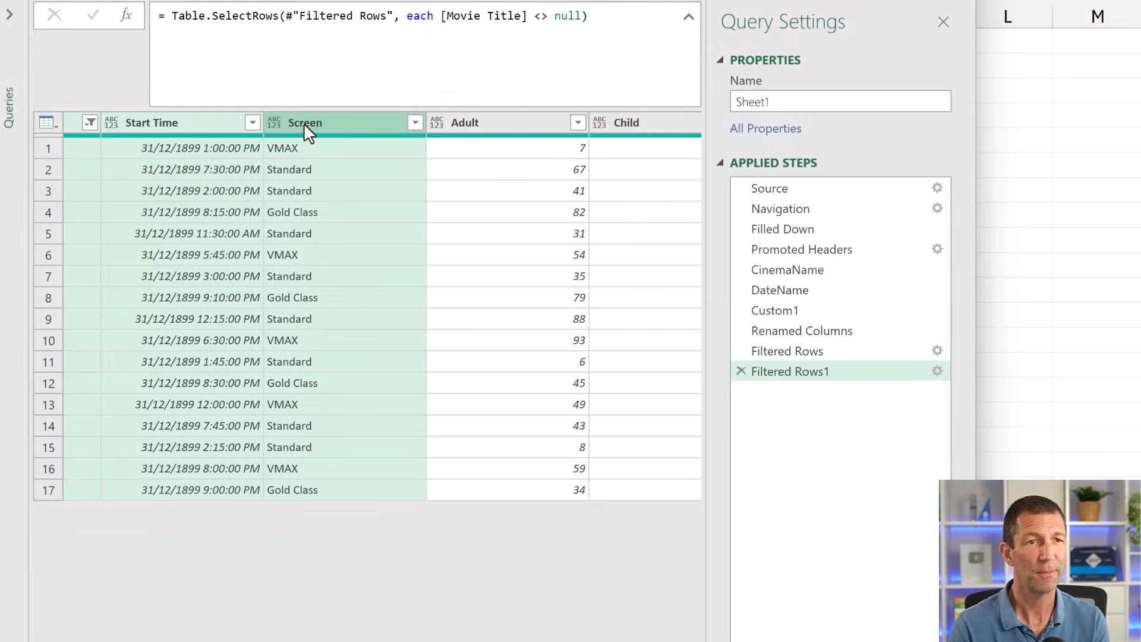
pyautogui.rightClick(305, 123)
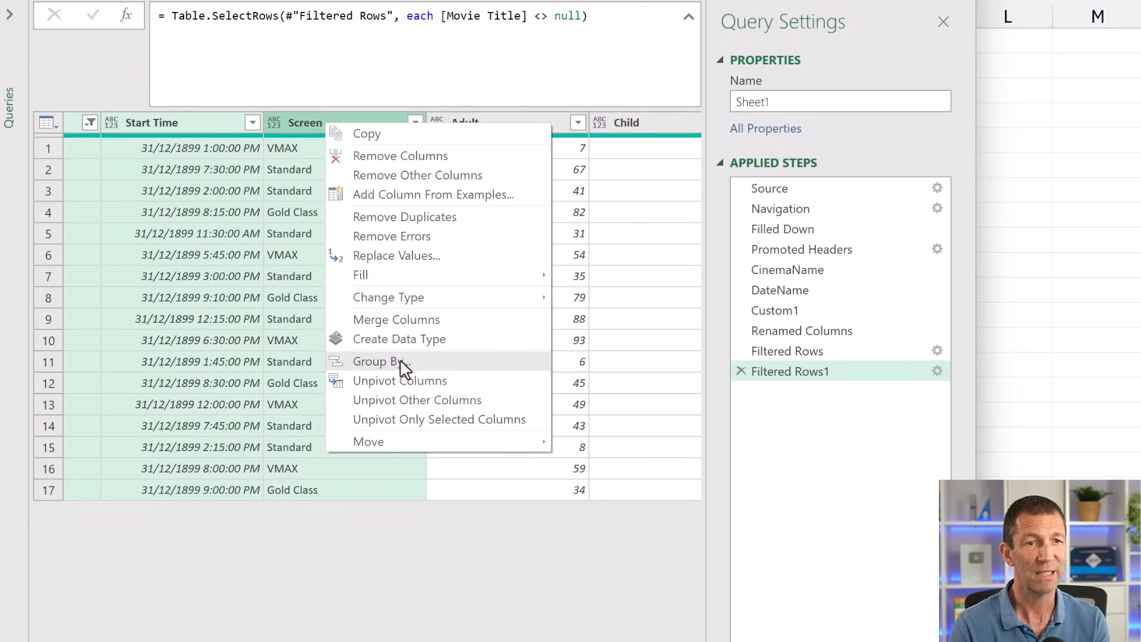
pyautogui.click(416, 399)
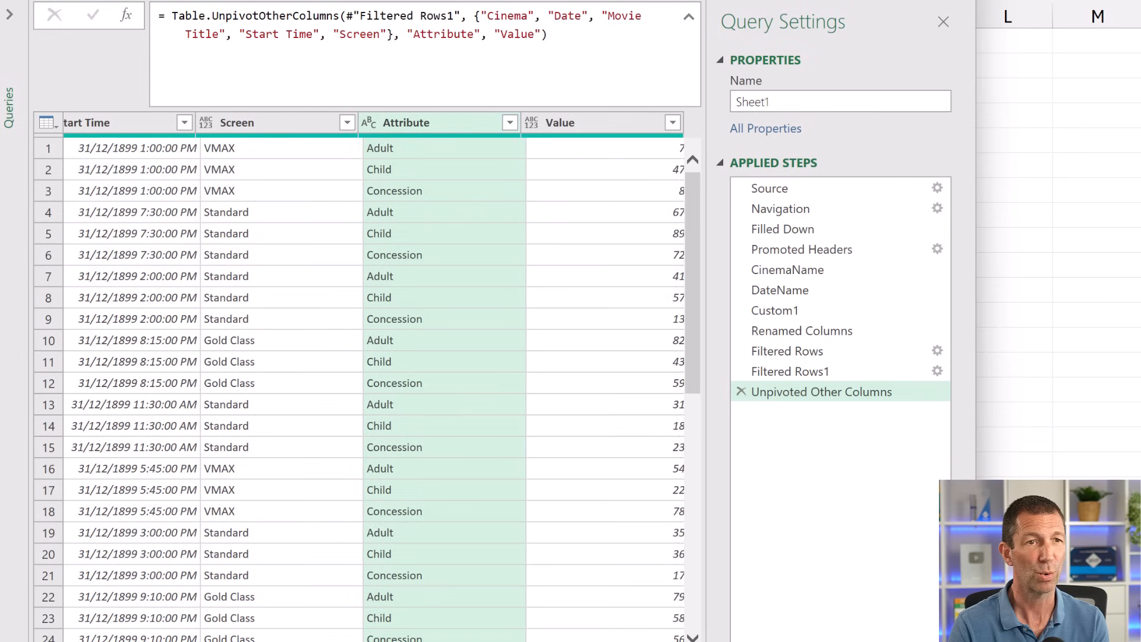
pyautogui.hscroll(-3)
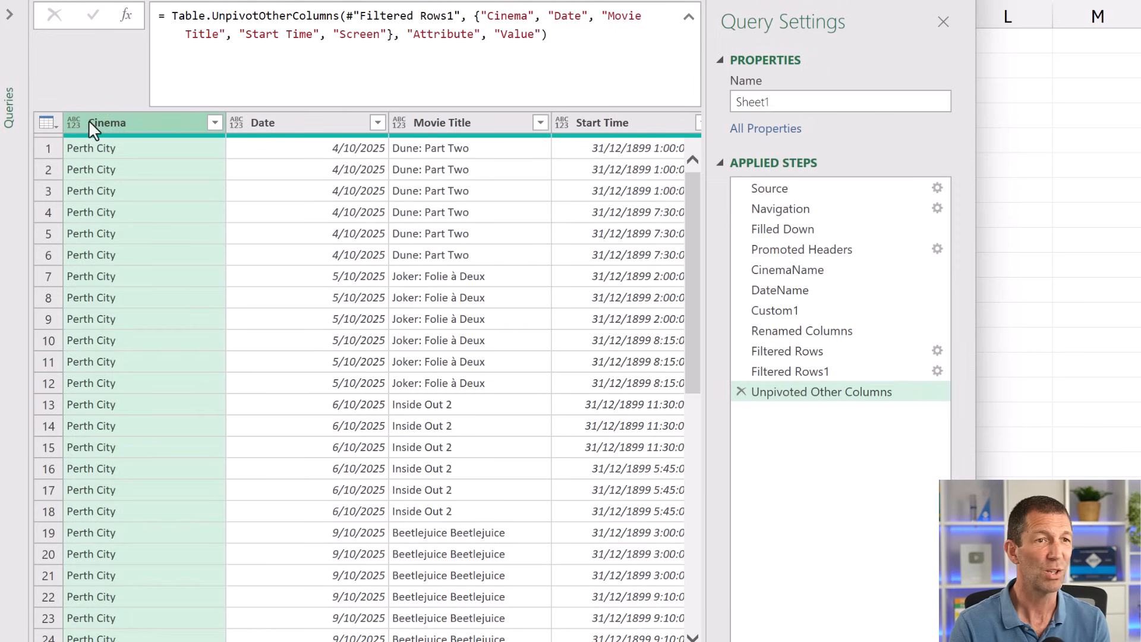
# - Detect data types for all columns and change Start Time to Time, replacing the current type
pyautogui.click(306, 383)
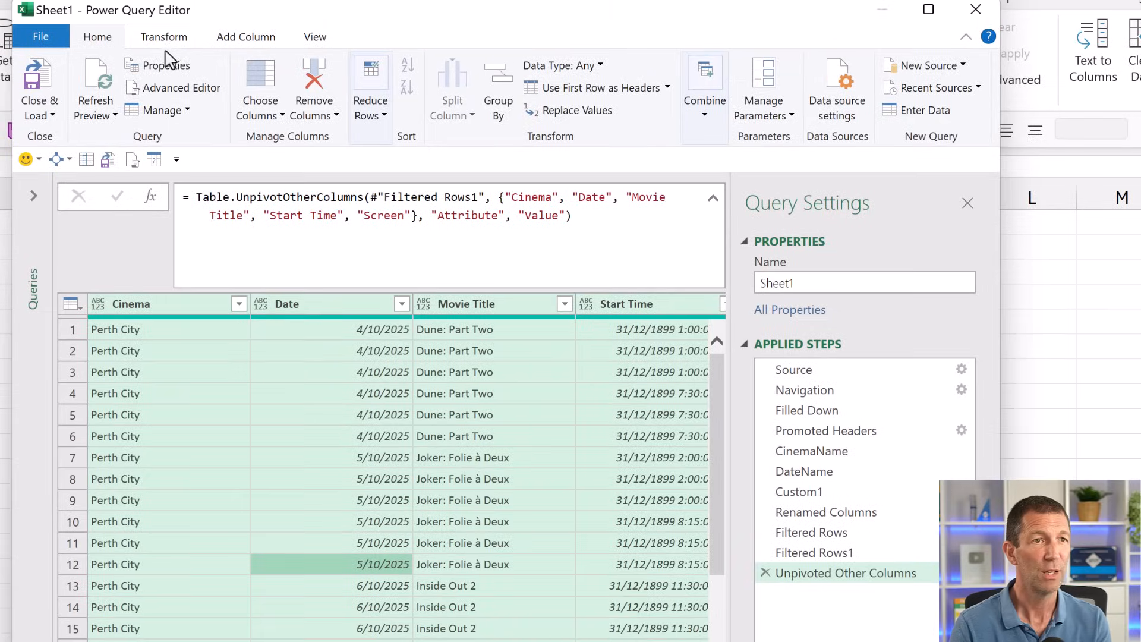
pyautogui.click(164, 37)
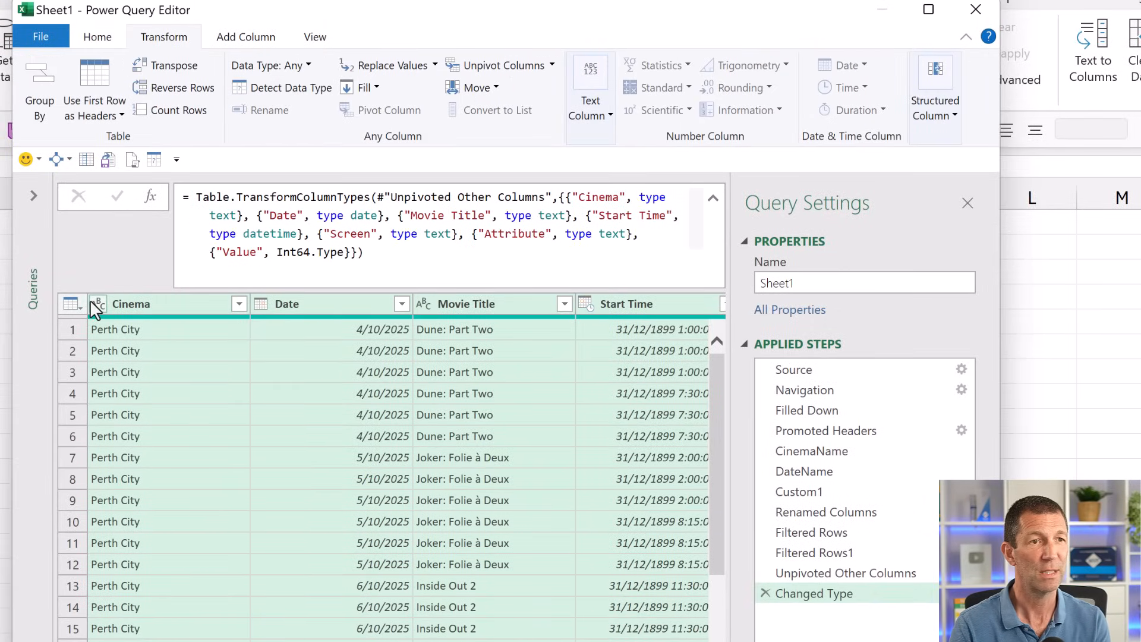
pyautogui.moveTo(567, 305)
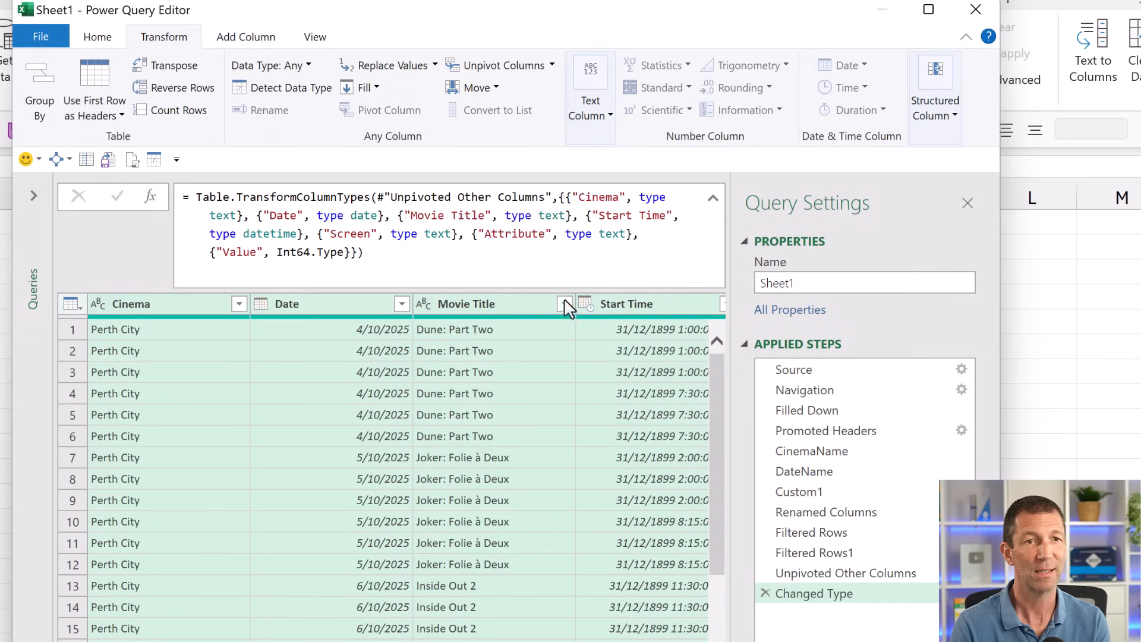
pyautogui.moveTo(587, 309)
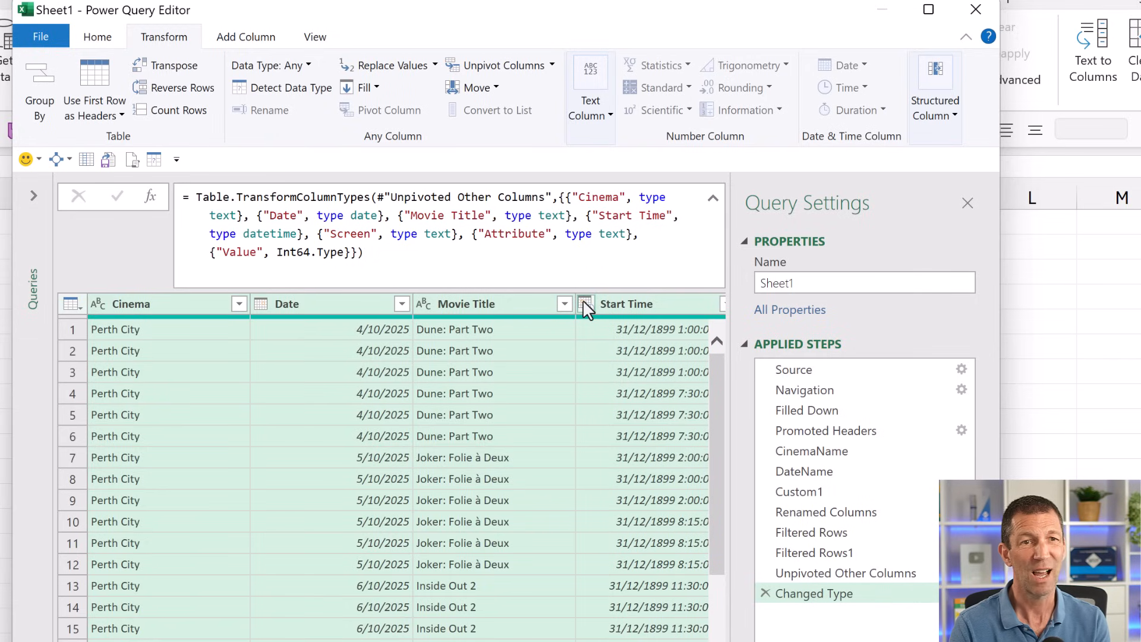
pyautogui.click(586, 304)
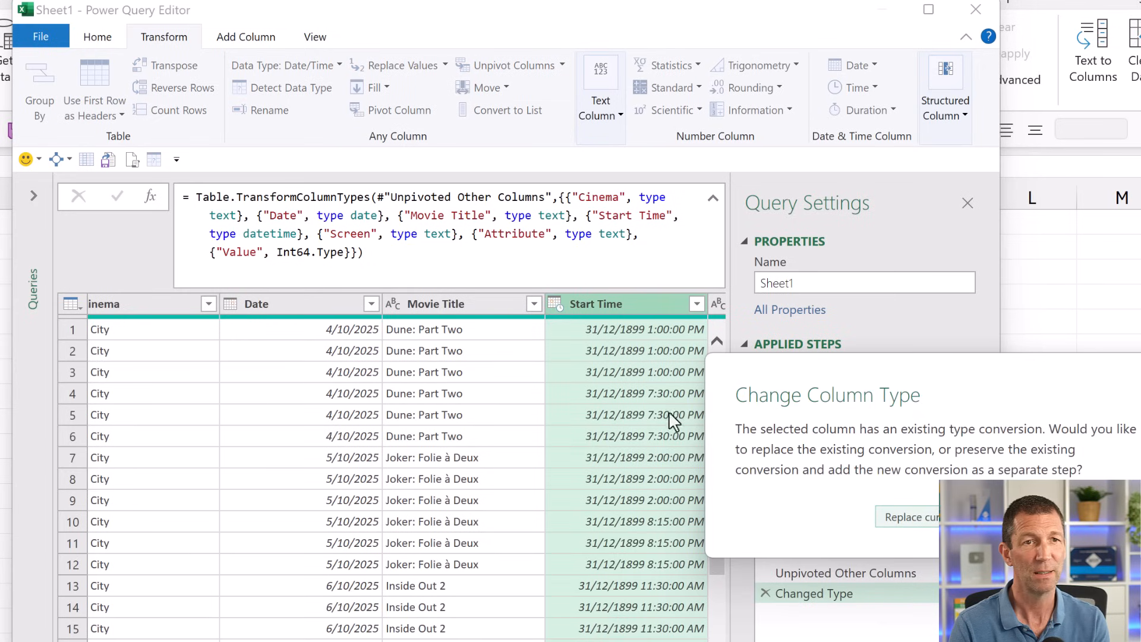
pyautogui.click(907, 516)
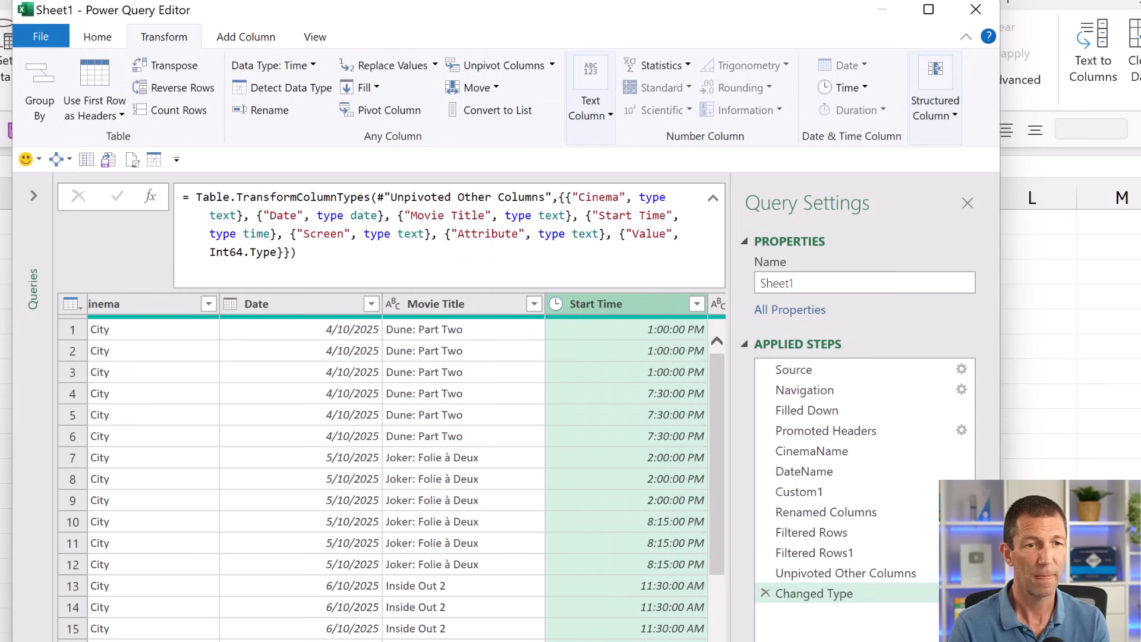
pyautogui.hscroll(3)
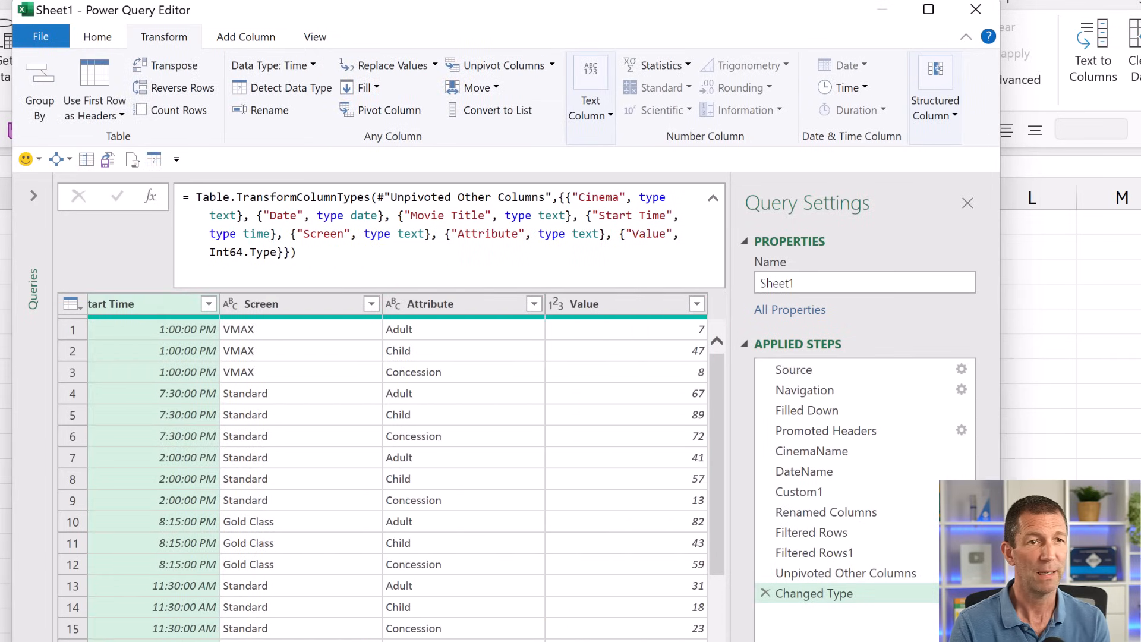
pyautogui.click(430, 304)
pyautogui.write('Ticke')
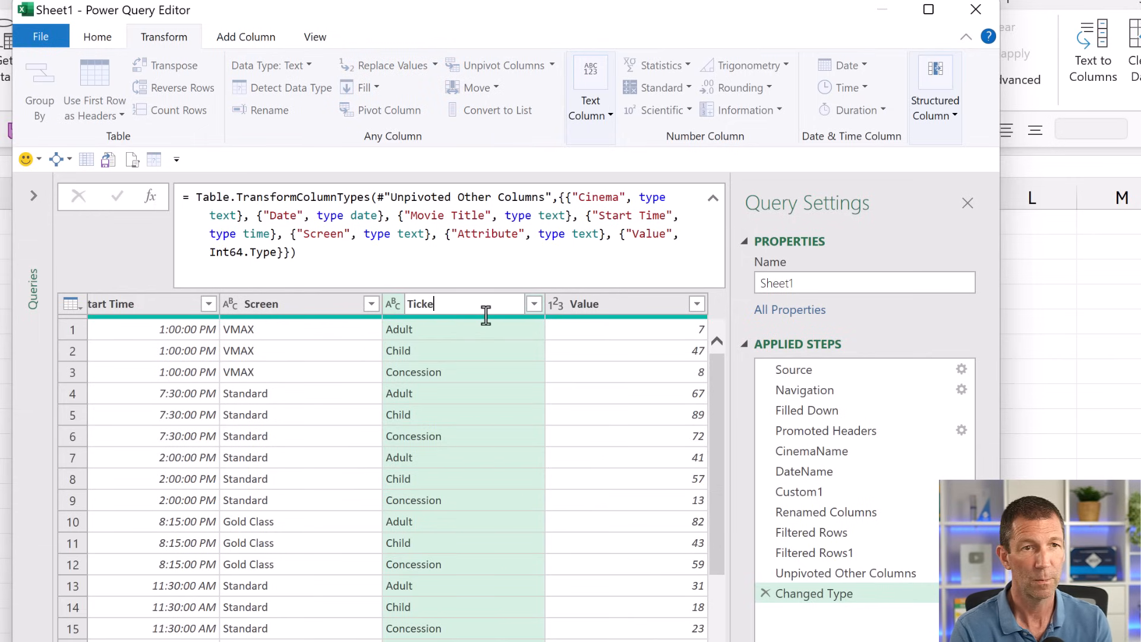
# - Rename the columns Ticket Type and Number of Tickets, then Close & Load To
pyautogui.press('Return')
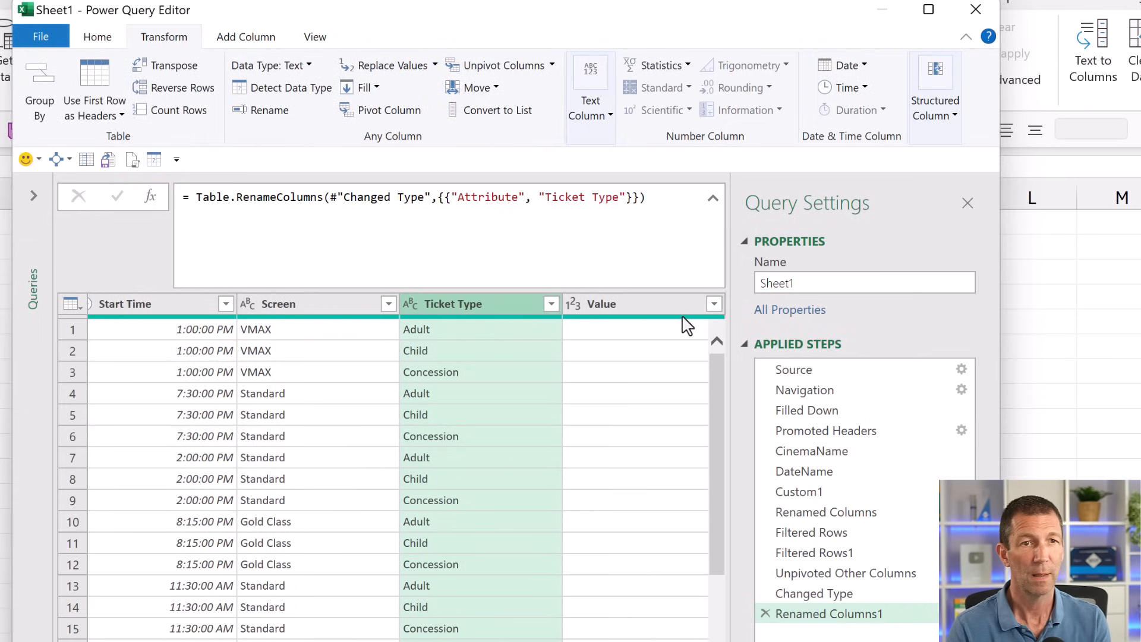
pyautogui.click(602, 304)
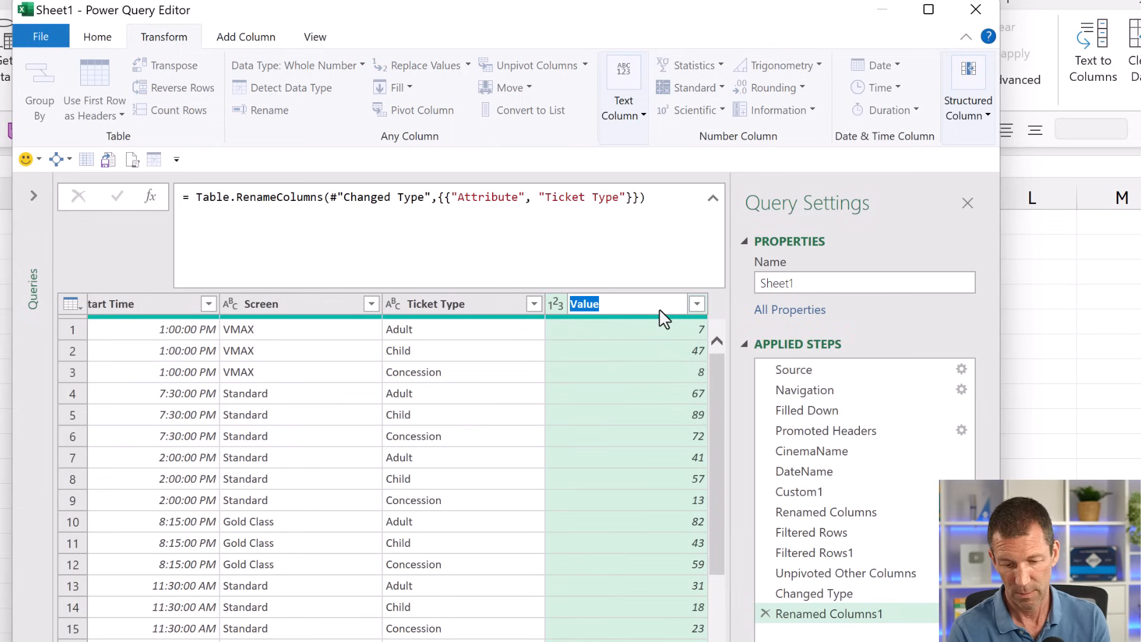
pyautogui.write('Number of Tickets')
pyautogui.click(864, 283)
pyautogui.write('CinemaSales')
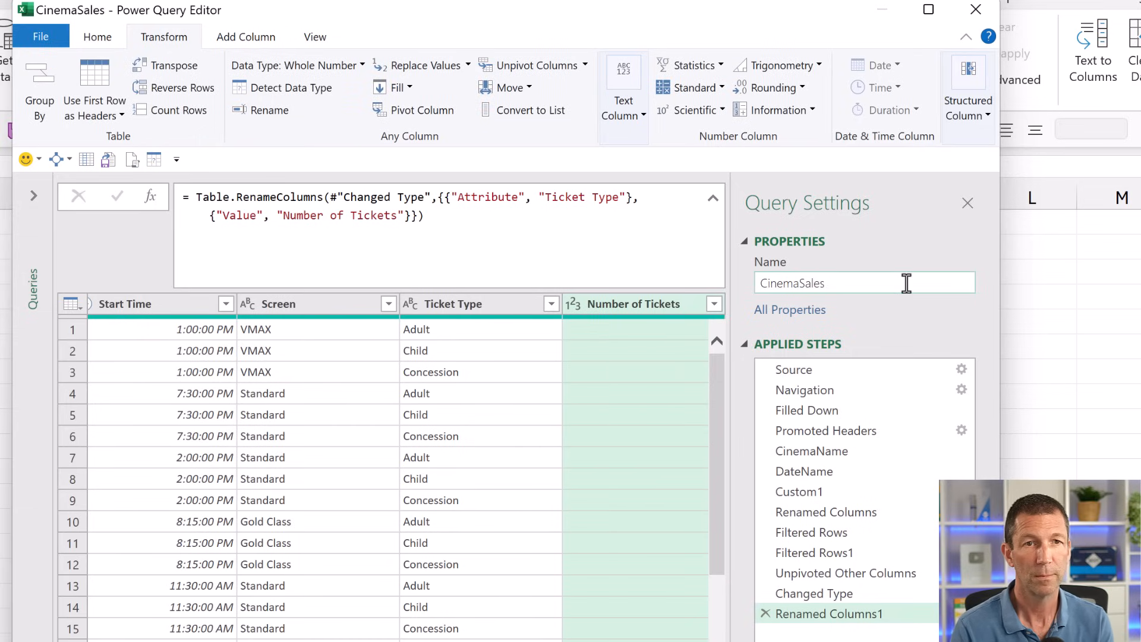
pyautogui.click(97, 36)
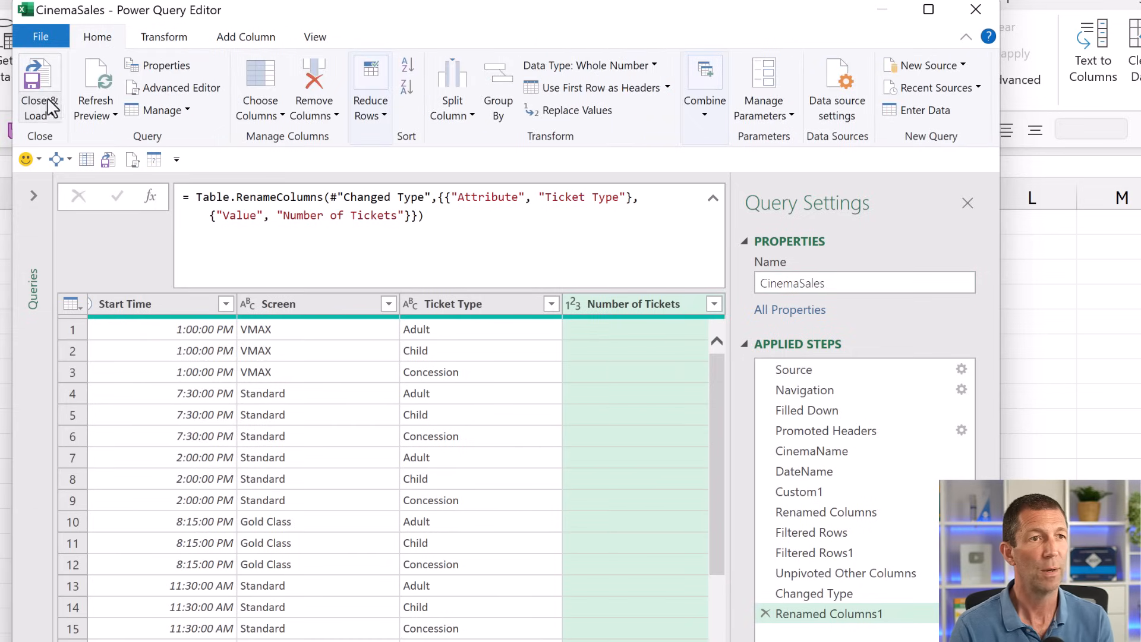
pyautogui.click(39, 94)
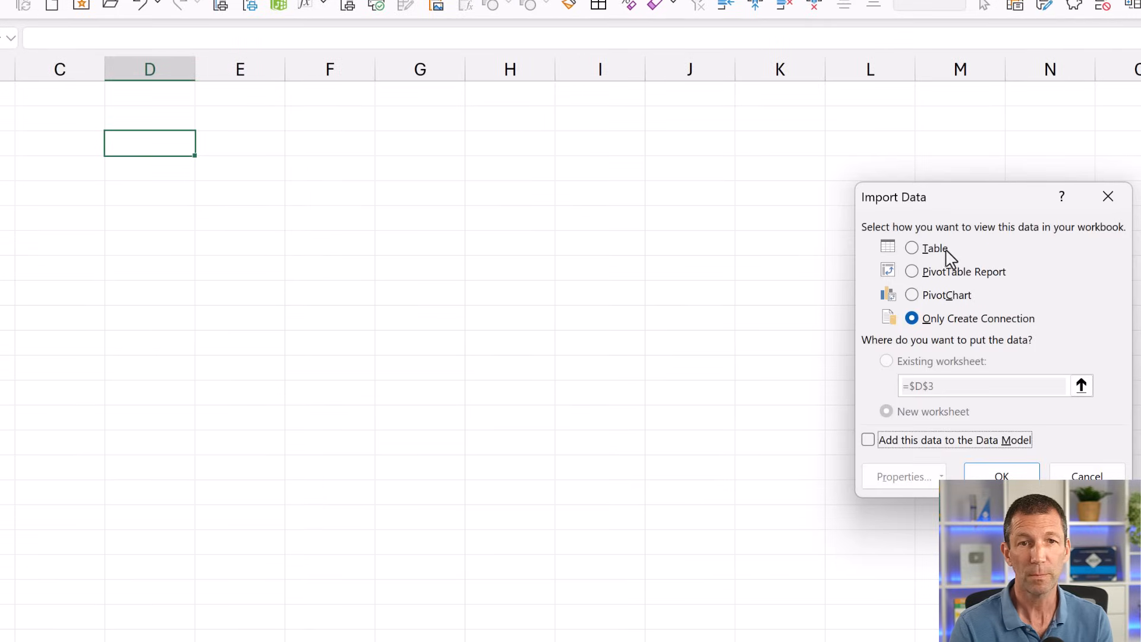
# - Load the CinemaSales query into the worksheet as a Table from the Import Data dialog
pyautogui.click(911, 247)
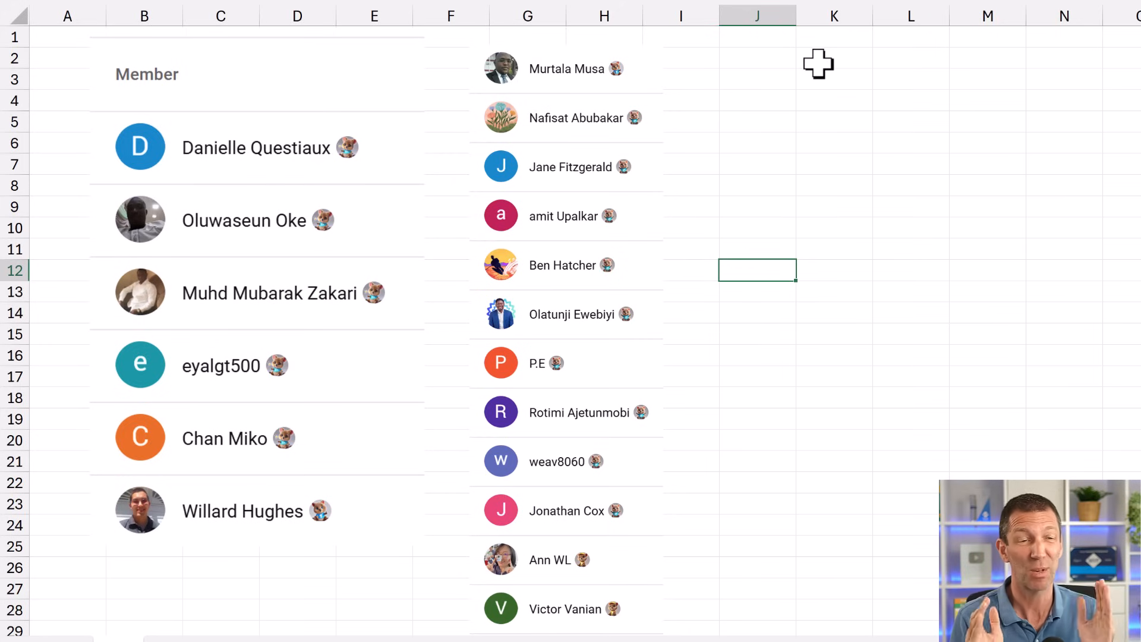
pyautogui.moveTo(226, 145)
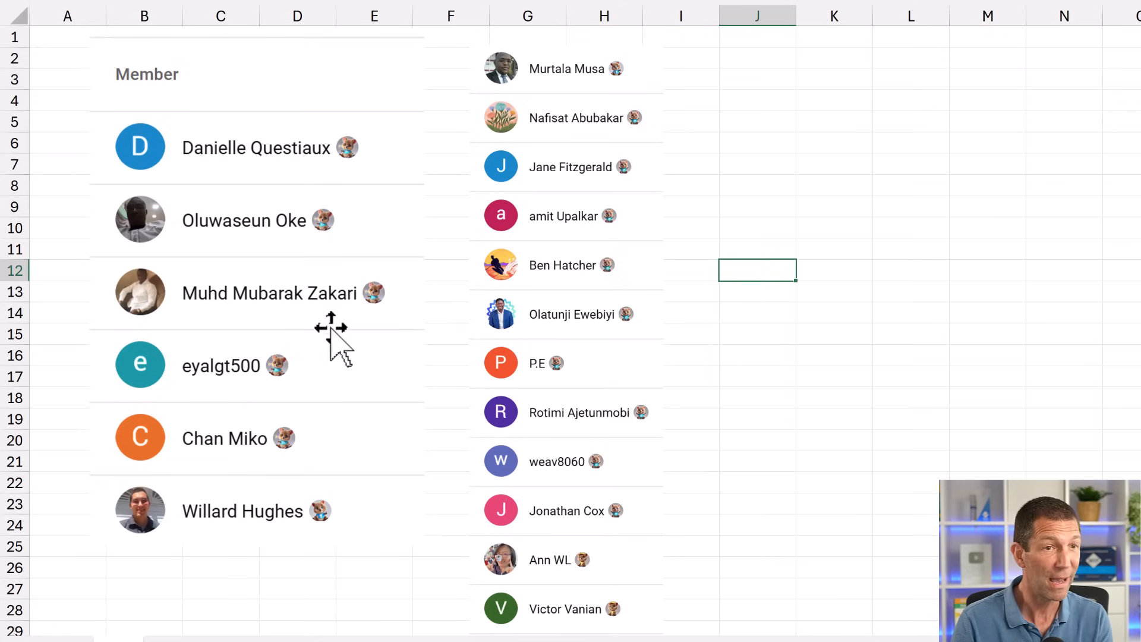
pyautogui.moveTo(197, 393)
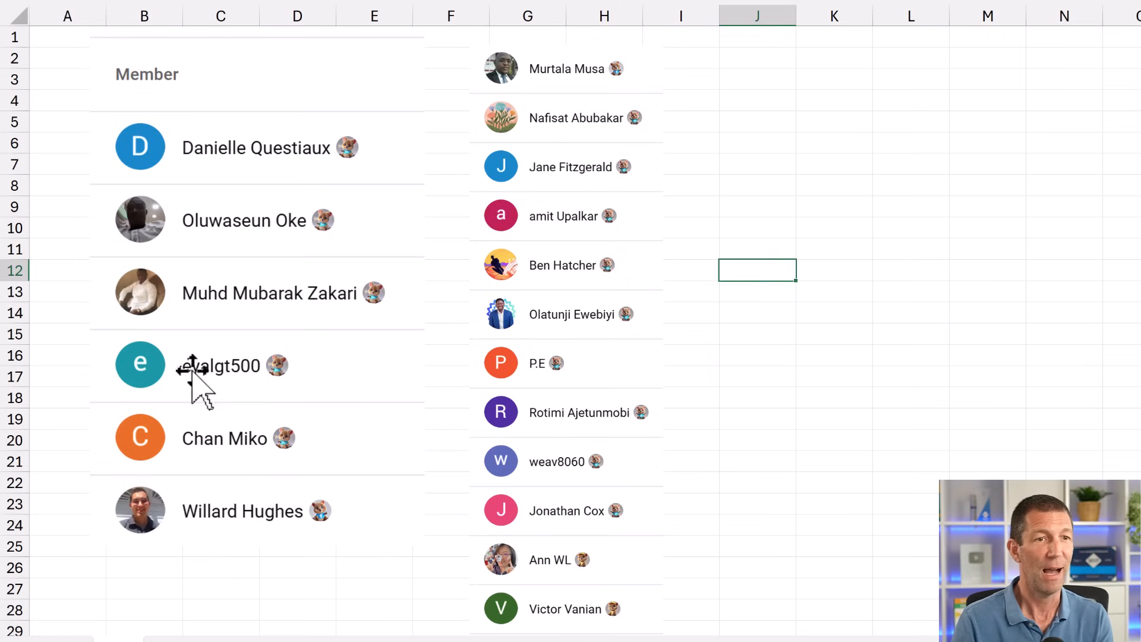
pyautogui.moveTo(295, 528)
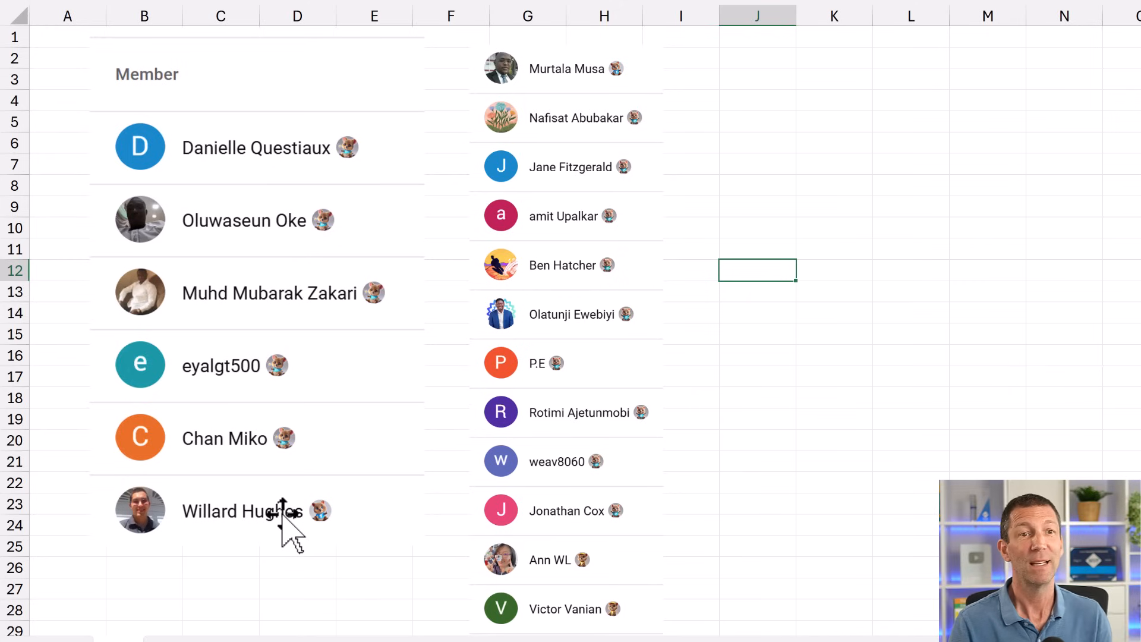
pyautogui.moveTo(556, 277)
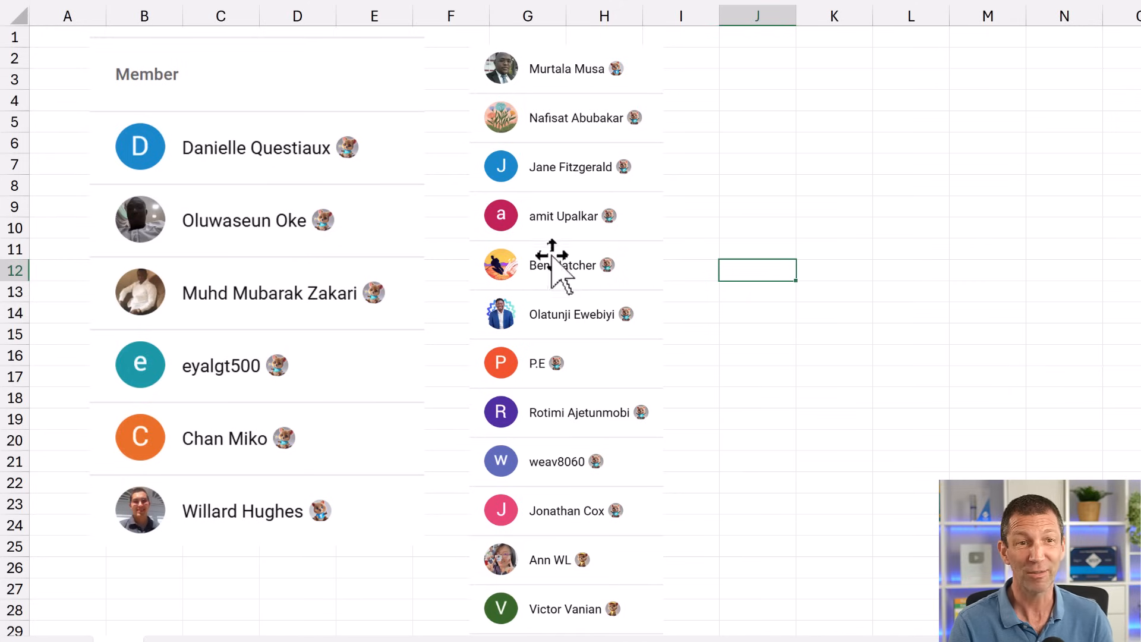
pyautogui.moveTo(561, 429)
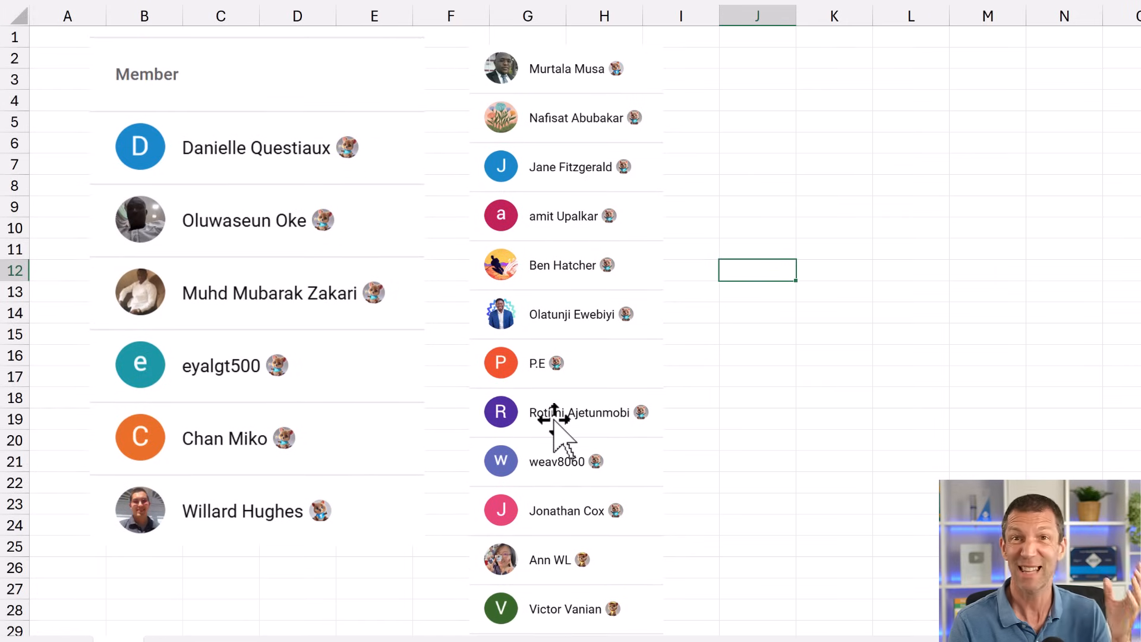